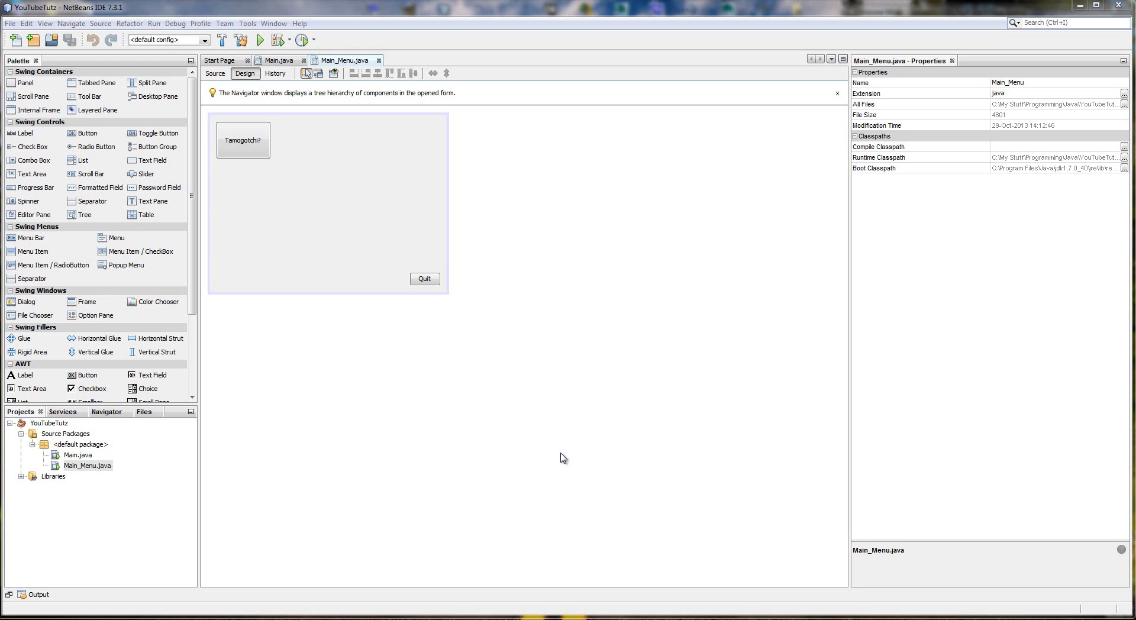
{"action": "mouse_move", "coordinate": [347, 156]}
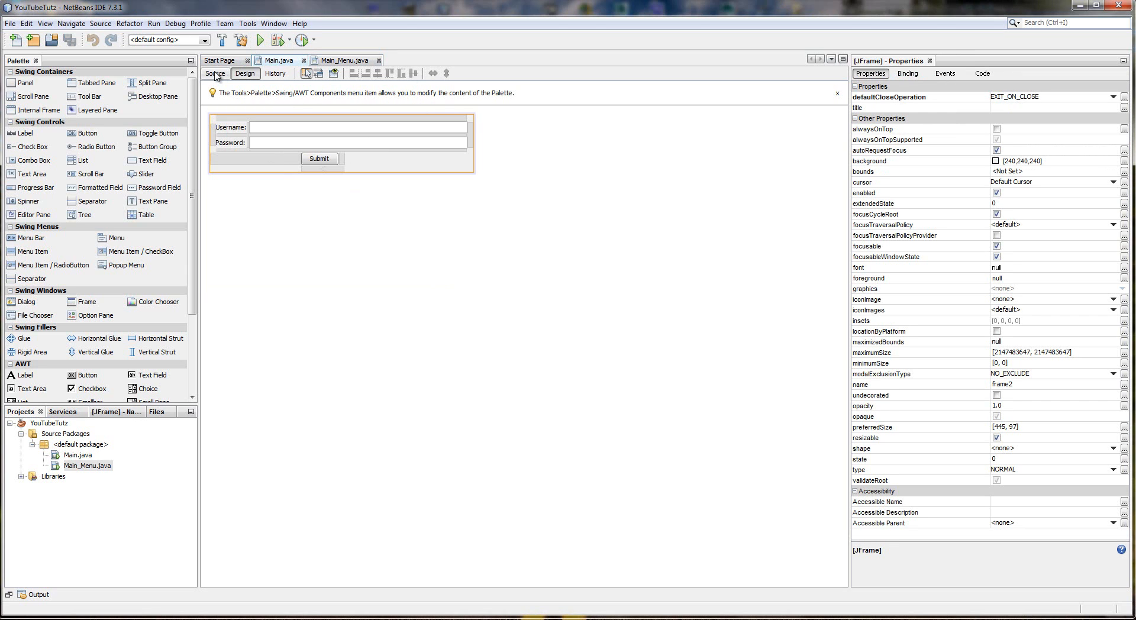
- View Main.java's source code showing the login submit handler
{"action": "left_click", "coordinate": [215, 73]}
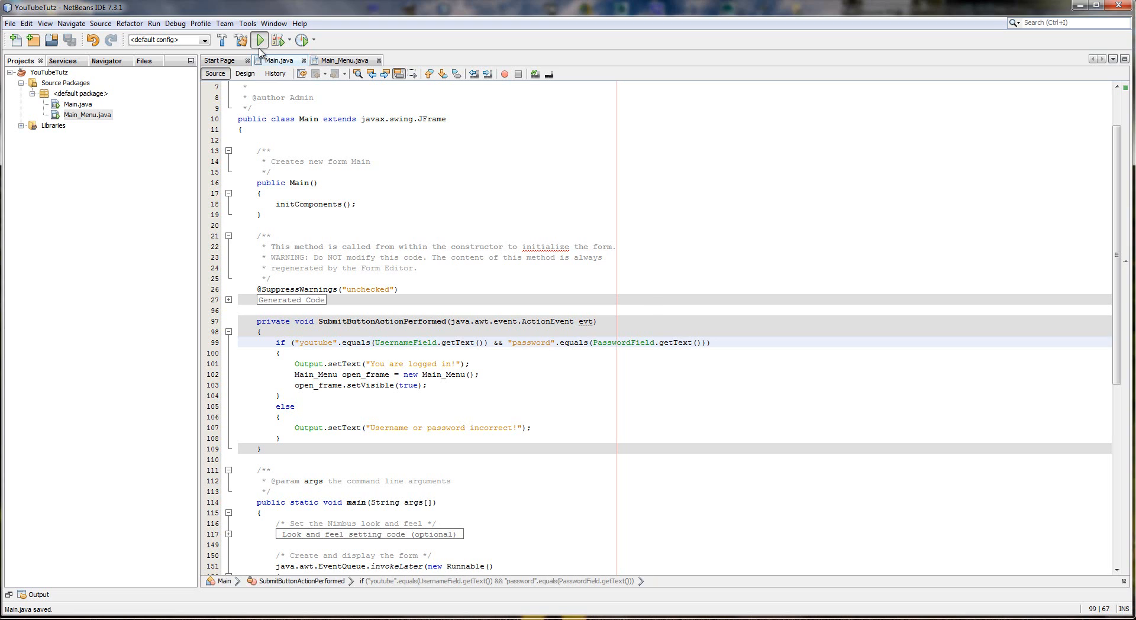
- Run the project, log in as youtube / password, then quit the Tamogotchi menu
{"action": "left_click", "coordinate": [257, 39]}
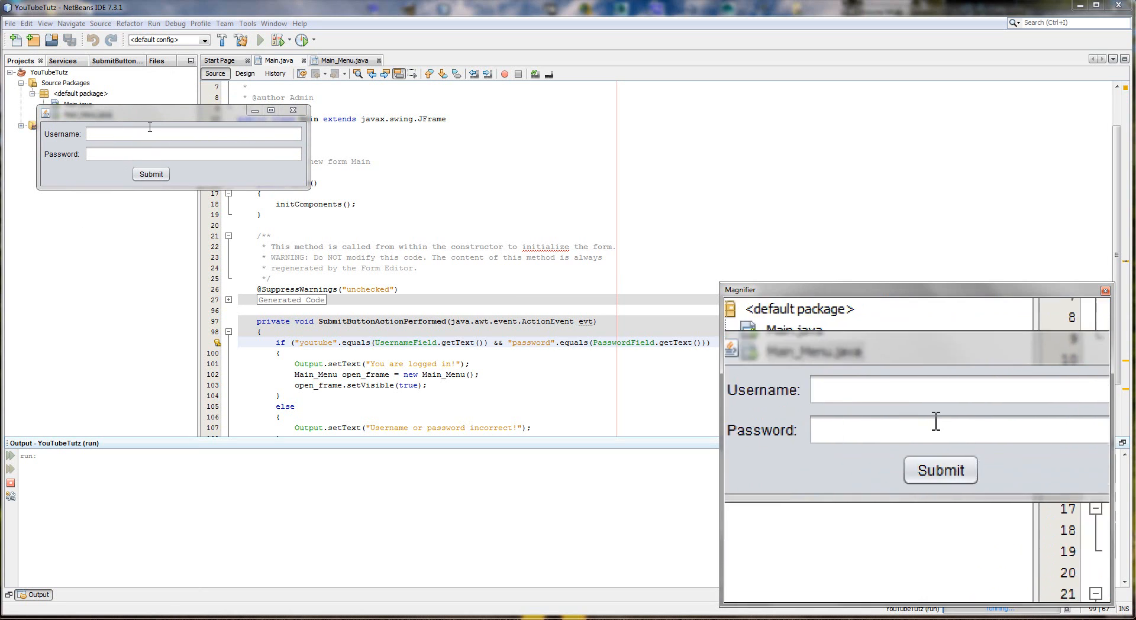
{"action": "left_click", "coordinate": [192, 134]}
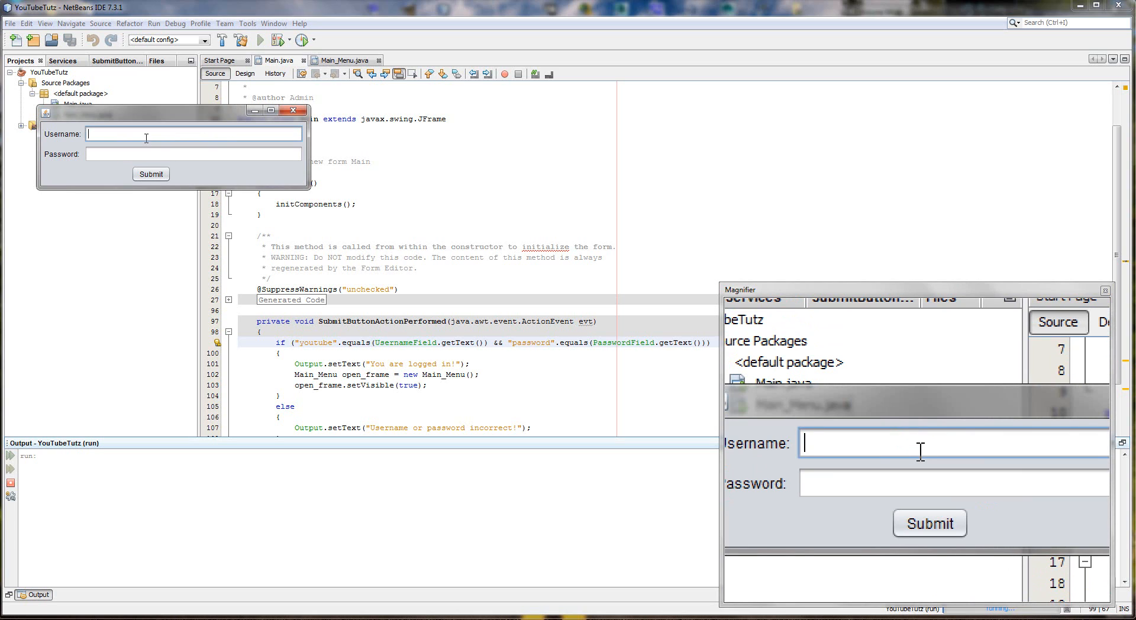
{"action": "type", "text": "youtube"}
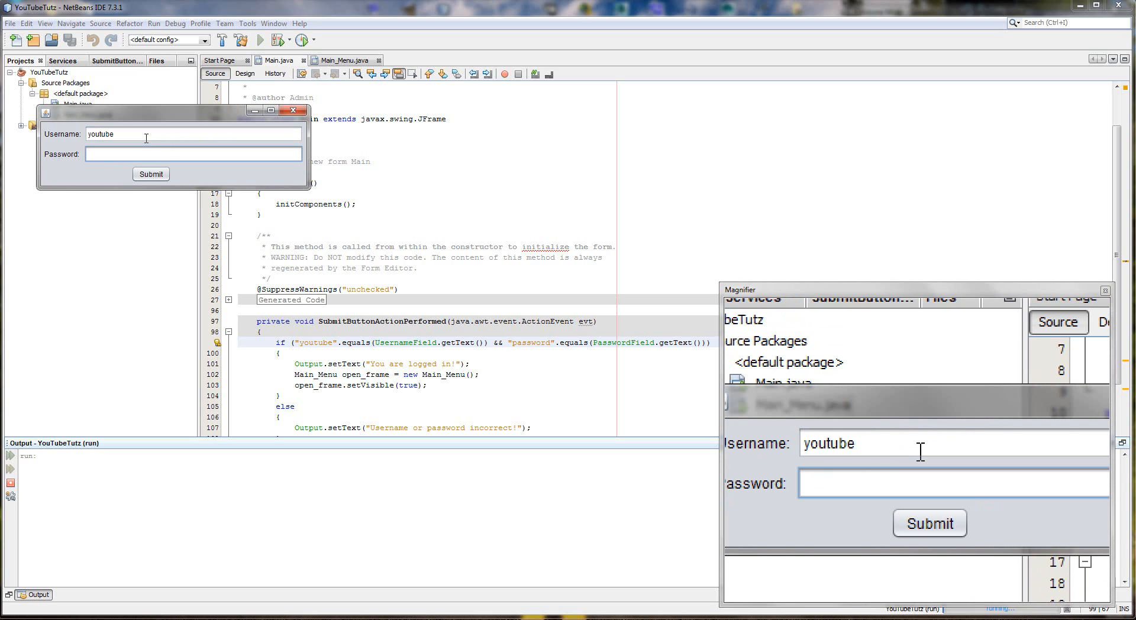
{"action": "type", "text": "password"}
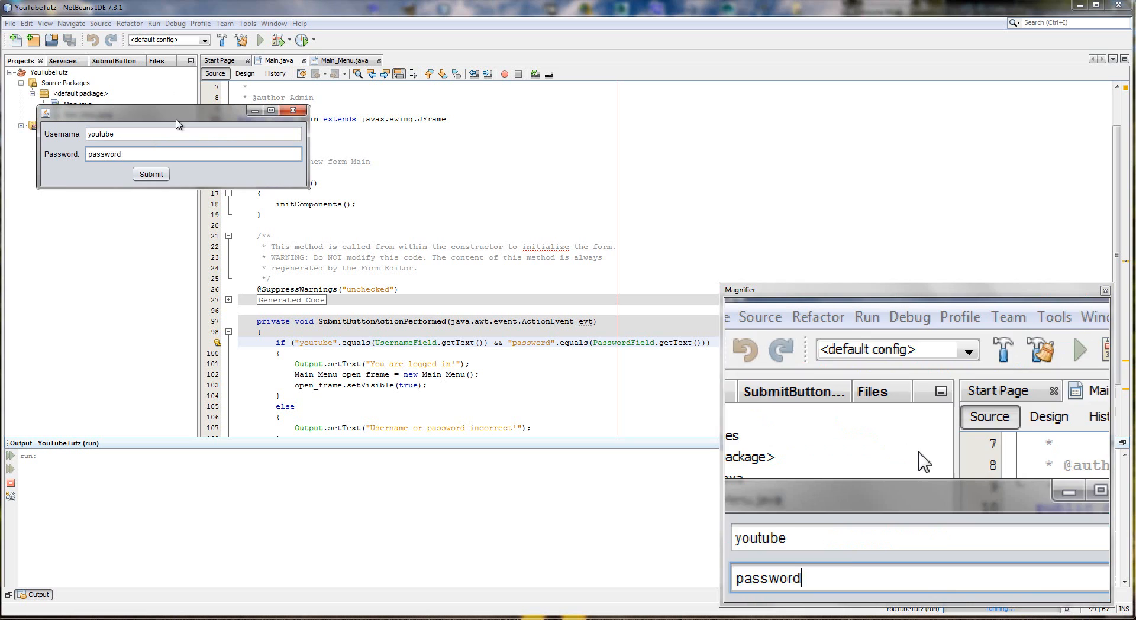
{"action": "left_click", "coordinate": [150, 174]}
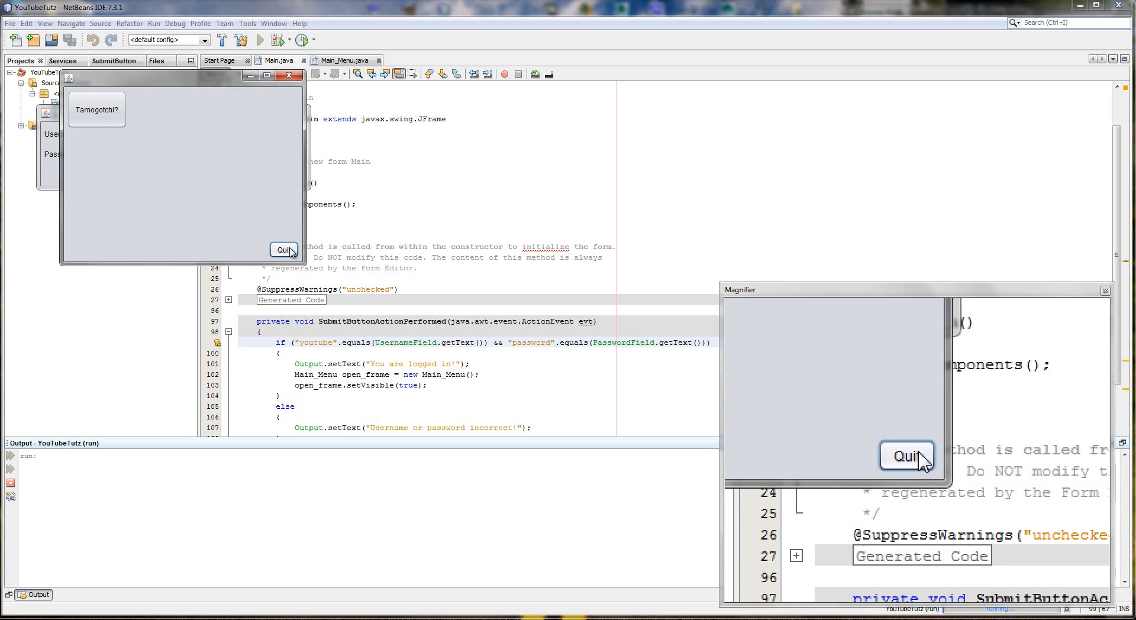
{"action": "left_click", "coordinate": [284, 250]}
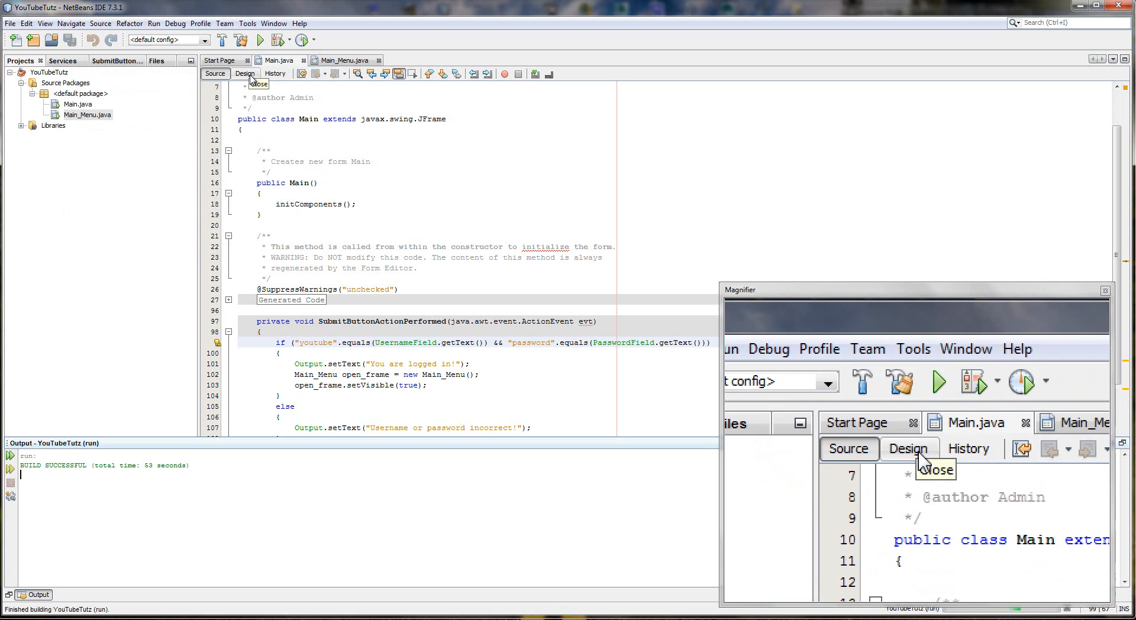
- Set the Main_Menu JFrame's defaultCloseOperation property to DISPOSE in Design view
{"action": "left_click", "coordinate": [246, 74]}
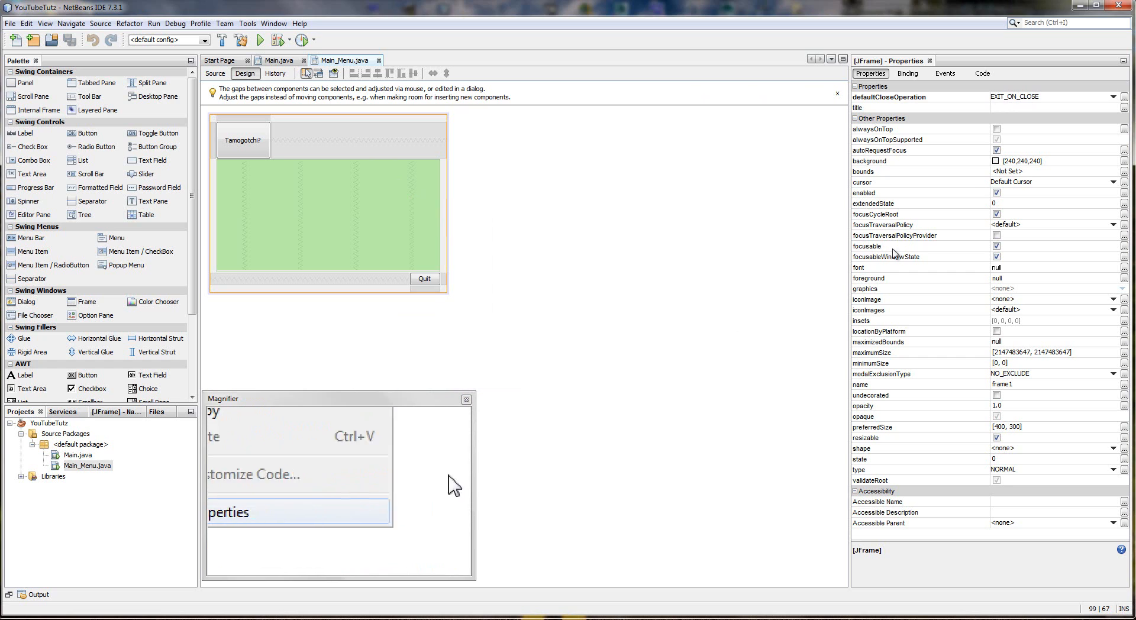
{"action": "left_click", "coordinate": [229, 512]}
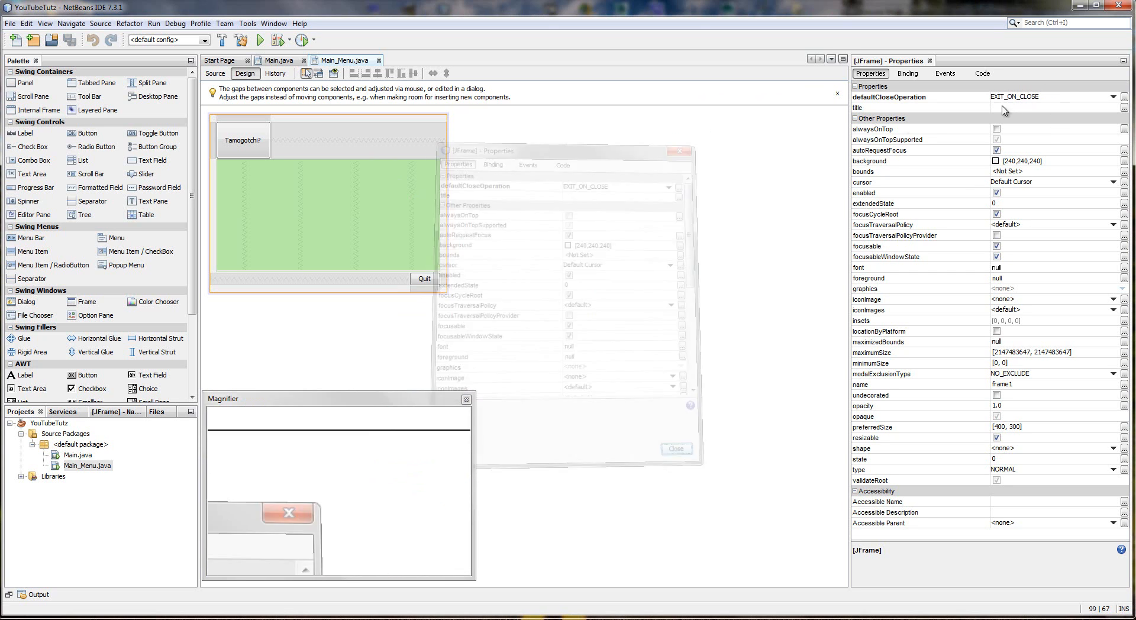
{"action": "left_click", "coordinate": [1113, 96]}
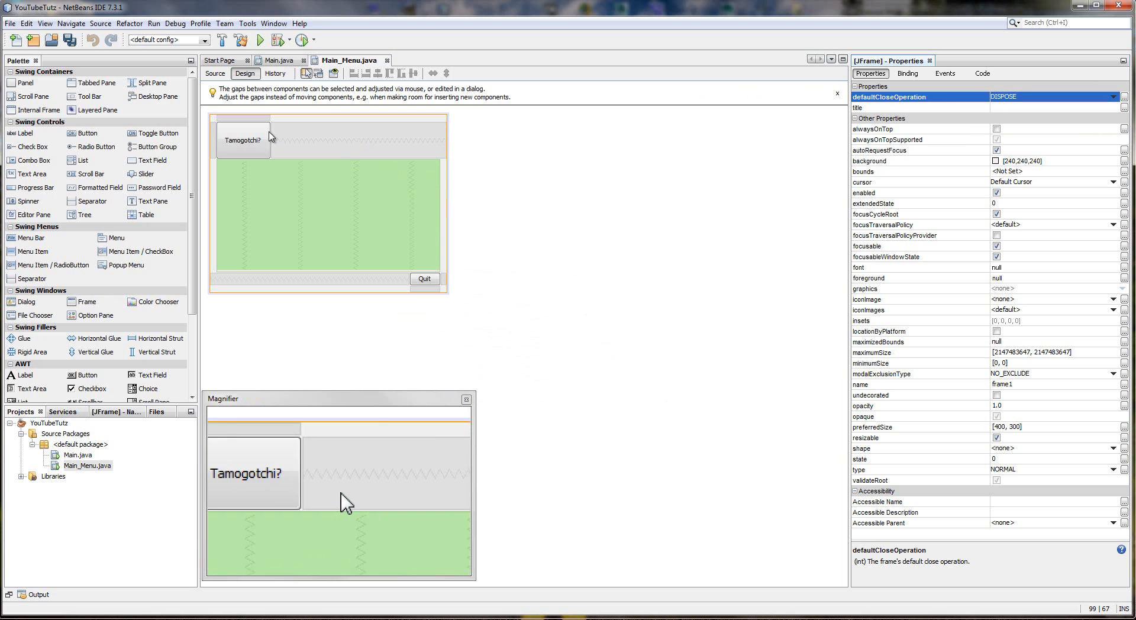
{"action": "left_click", "coordinate": [277, 60]}
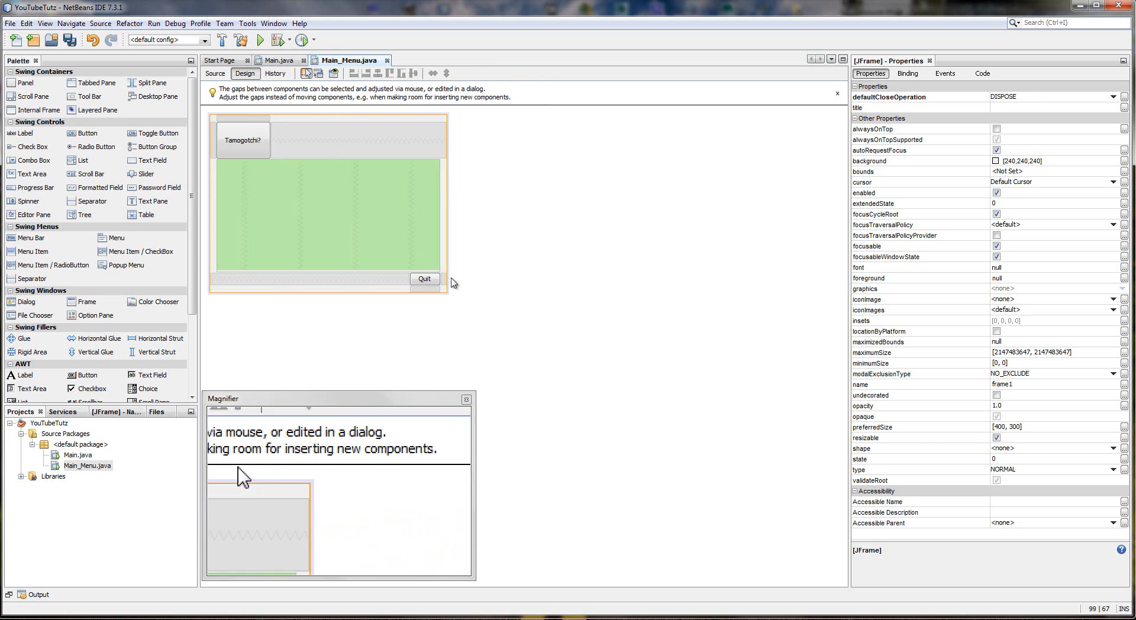
- Replace the Quit handler's TODO comment in jButton2ActionPerformed with this.dispose()
{"action": "left_click", "coordinate": [425, 279]}
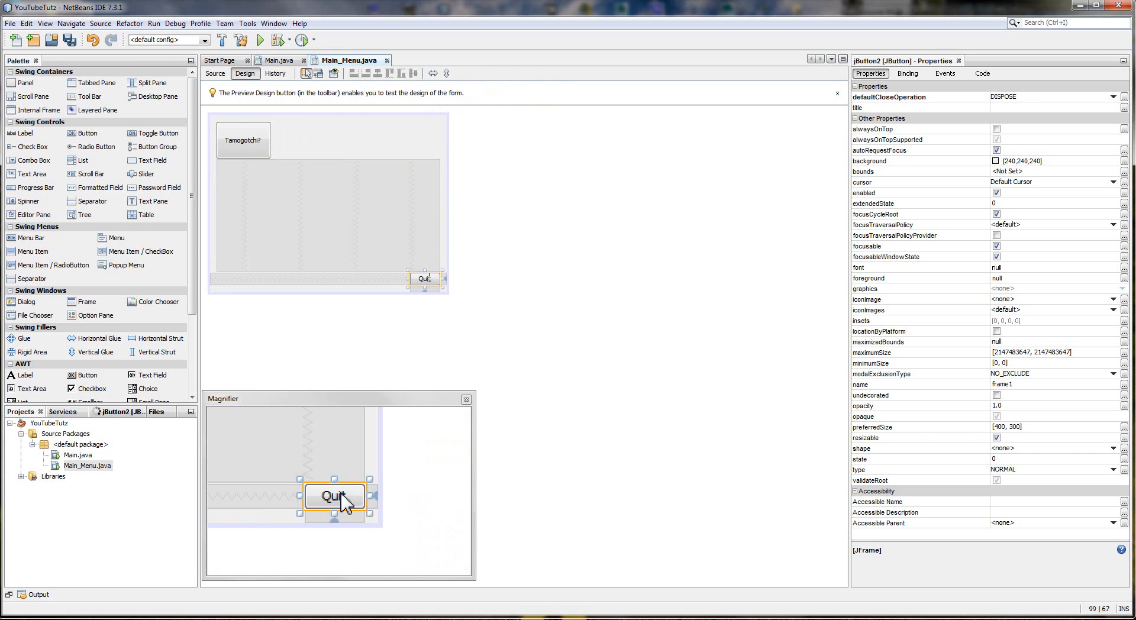
{"action": "double_click", "coordinate": [424, 278]}
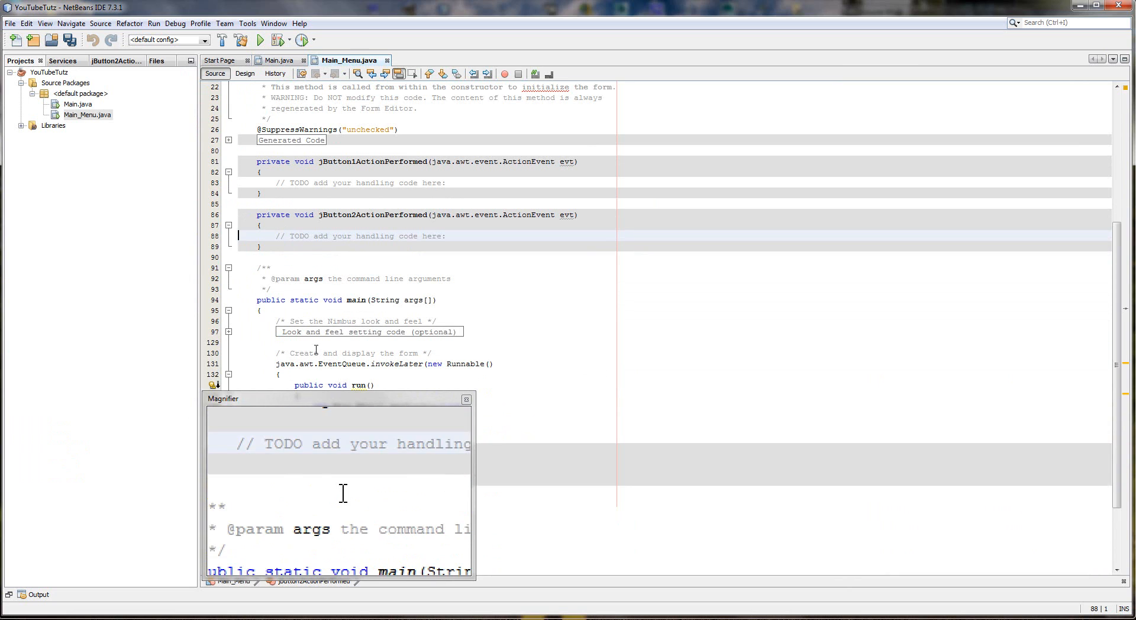
{"action": "double_click", "coordinate": [341, 215]}
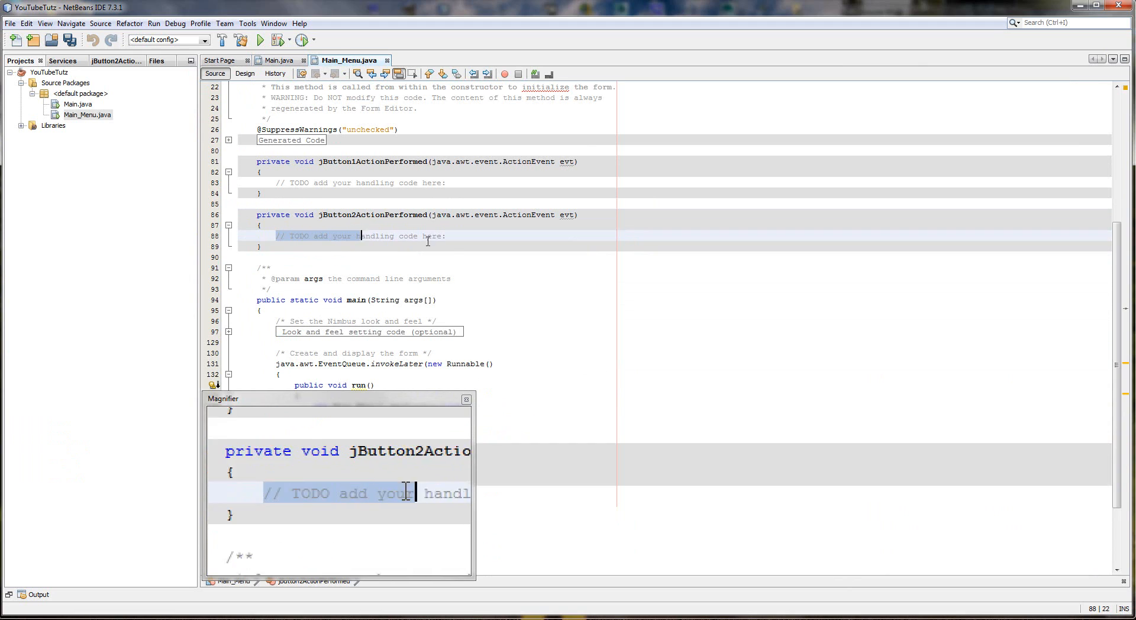
{"action": "type", "text": "this"}
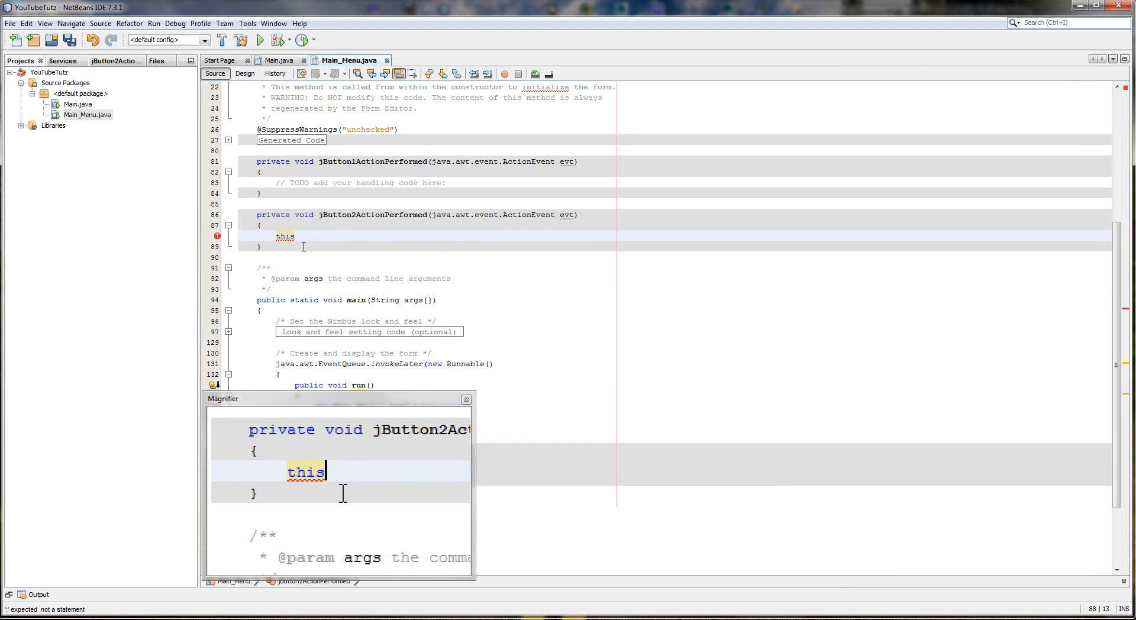
{"action": "type", "text": ".dispose();"}
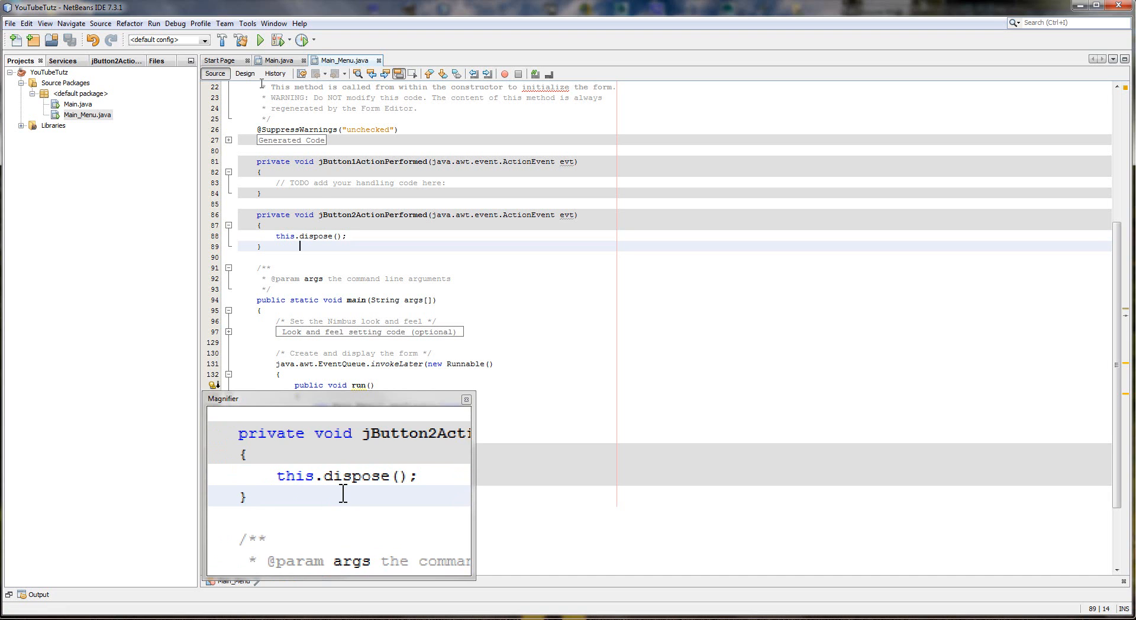
{"action": "left_click", "coordinate": [244, 74]}
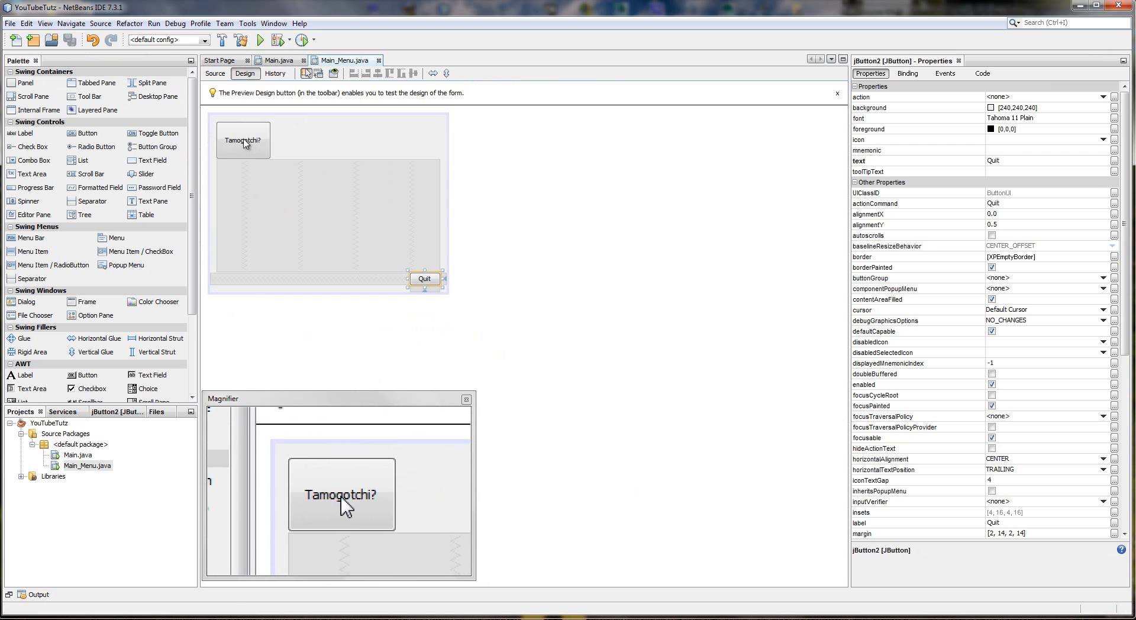
- Write Game form = new Game(); form.setVisible(true); in jButton1ActionPerformed
{"action": "left_click", "coordinate": [215, 73]}
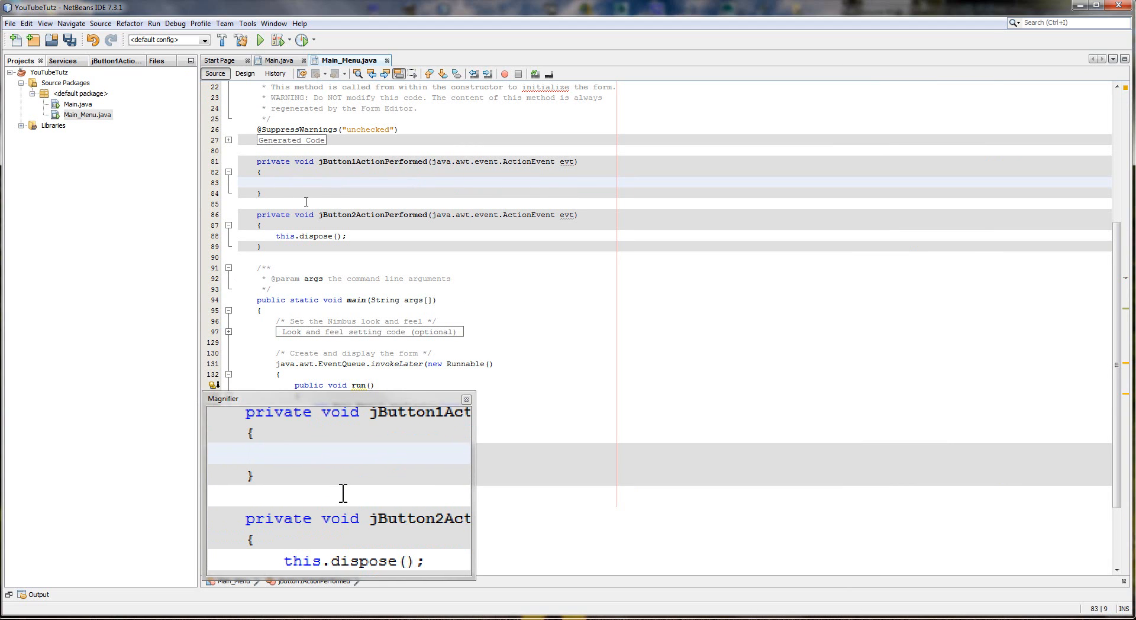
{"action": "left_click", "coordinate": [277, 182]}
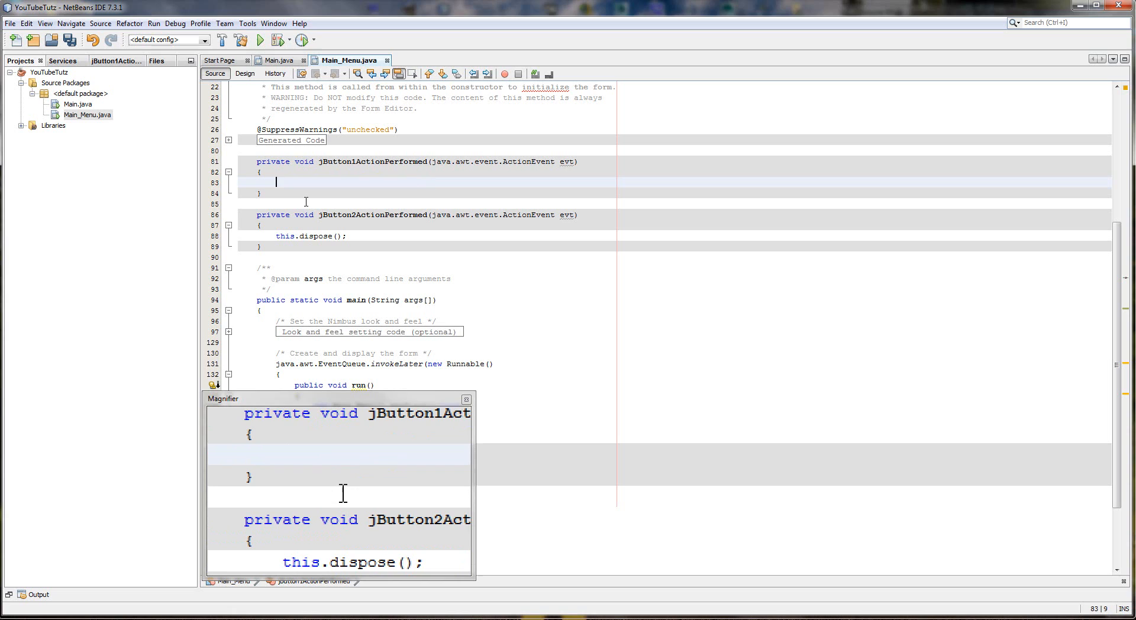
{"action": "type", "text": "Game form"}
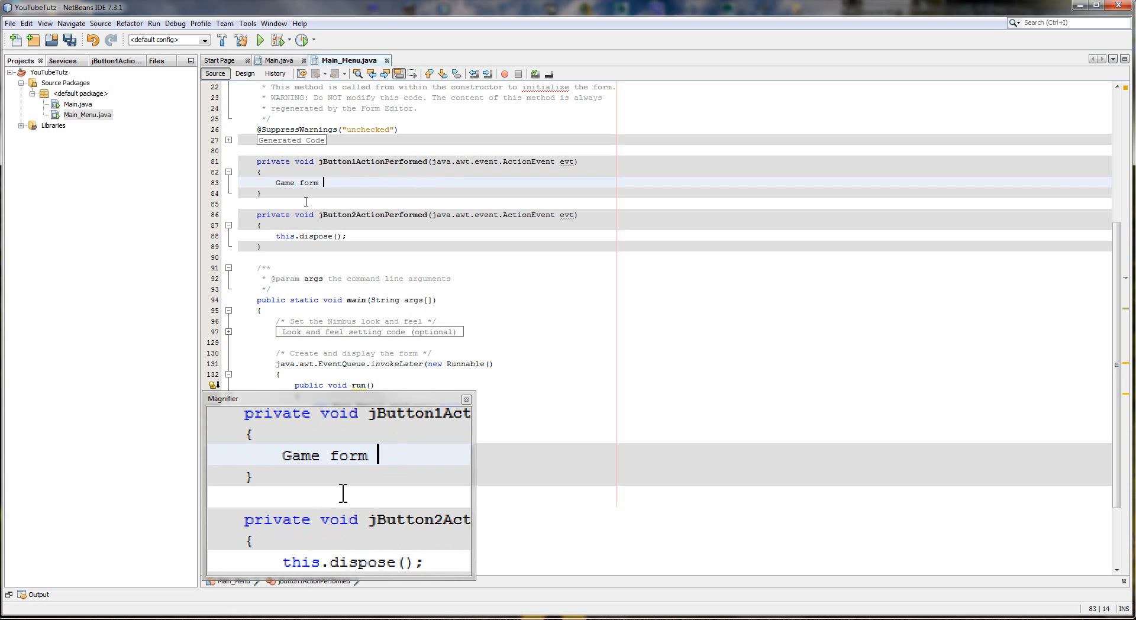
{"action": "type", "text": "= new Game();"}
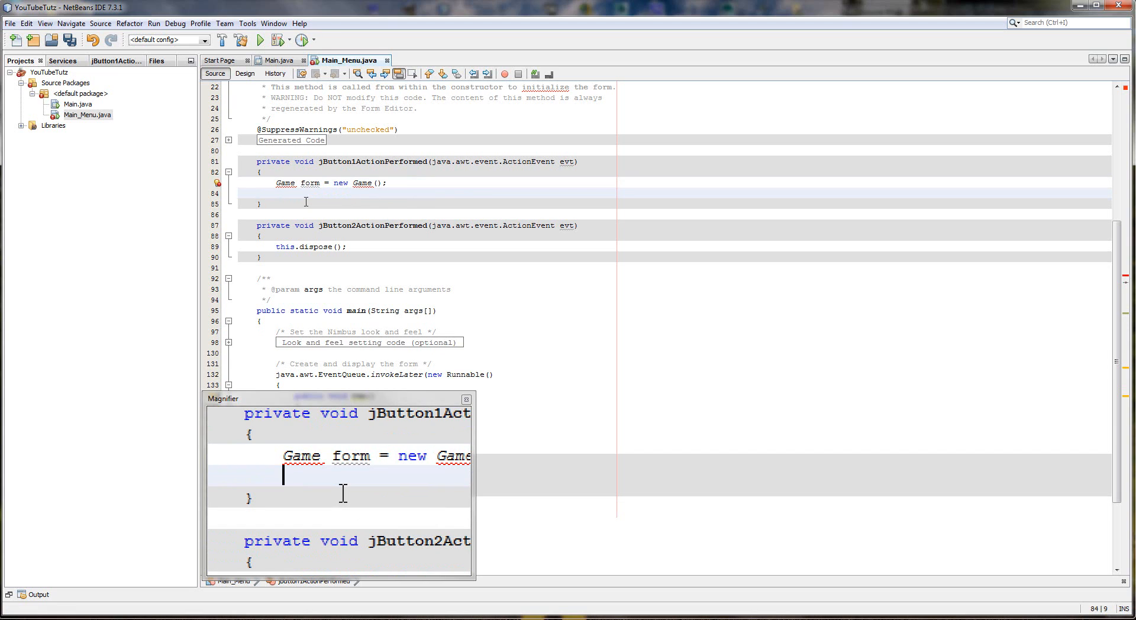
{"action": "mouse_move", "coordinate": [286, 183]}
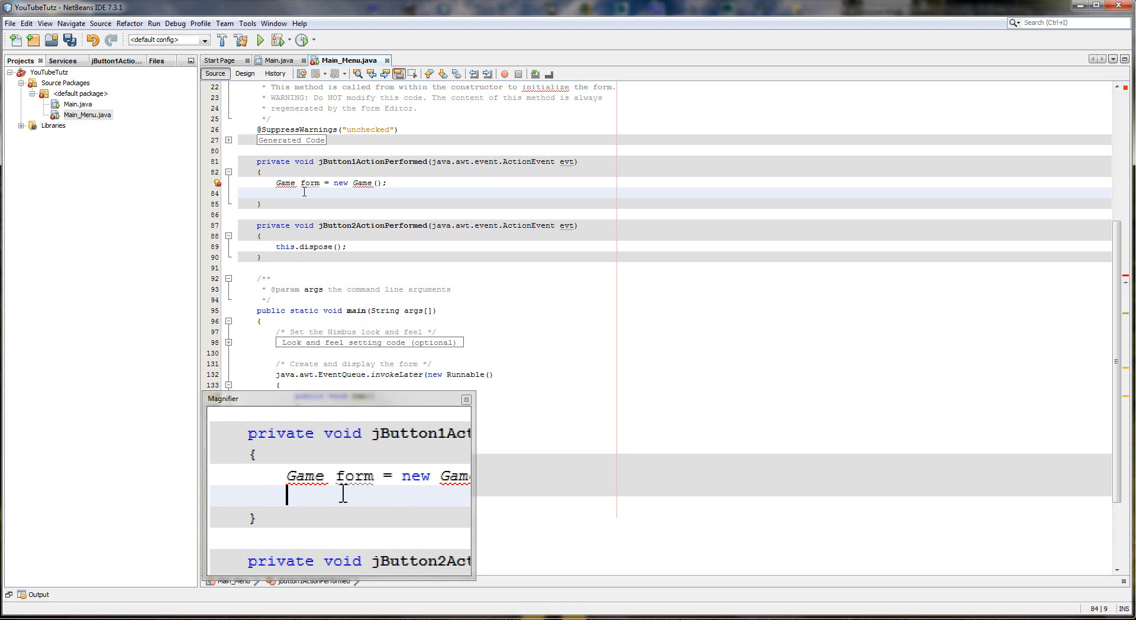
{"action": "type", "text": "form.setVi"}
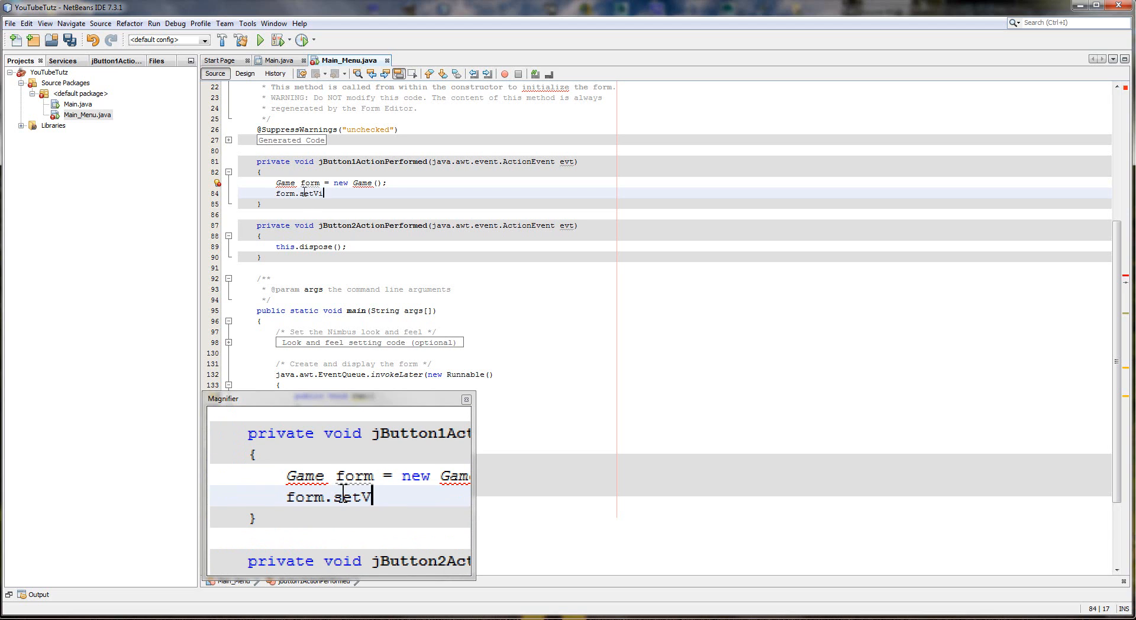
{"action": "type", "text": "sible(true);"}
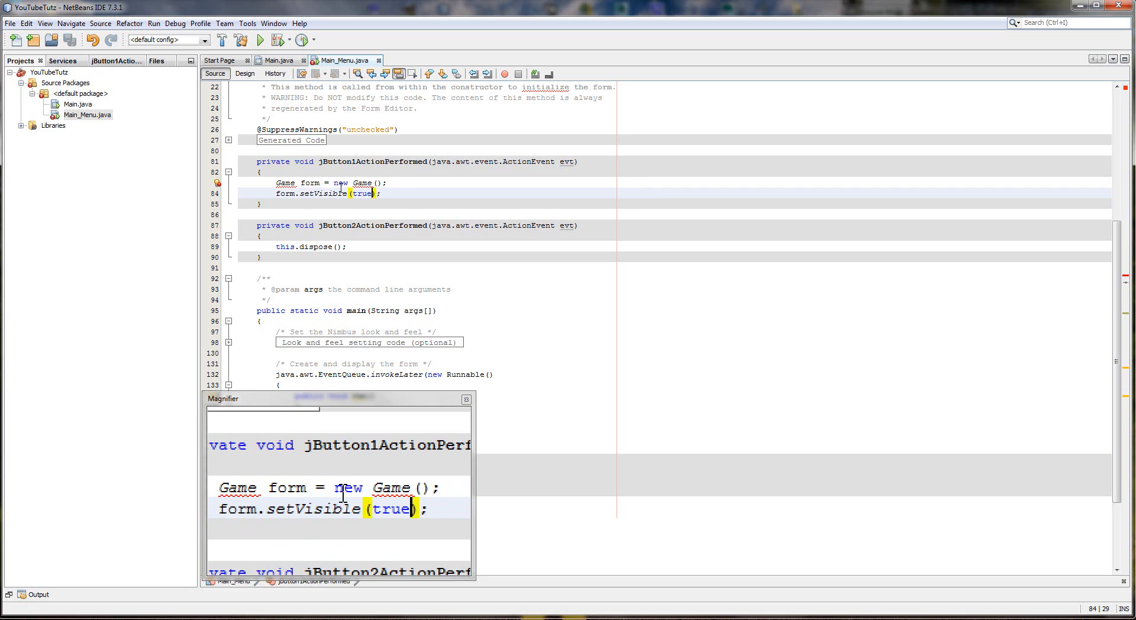
- Create a new JFrame form named Game in the default package
{"action": "right_click", "coordinate": [78, 93]}
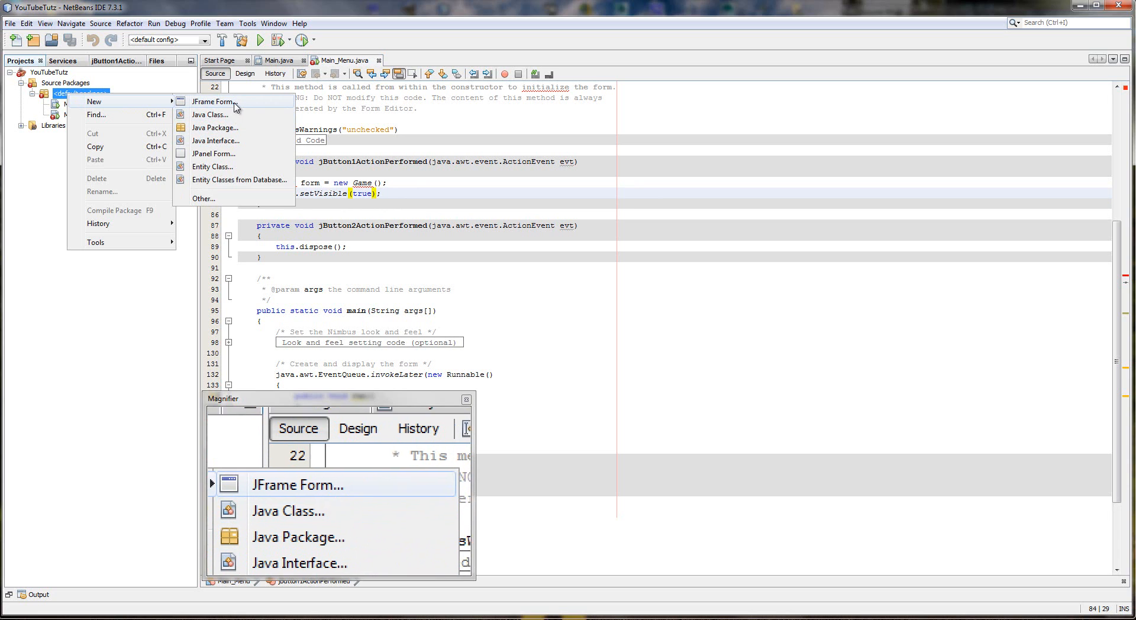
{"action": "left_click", "coordinate": [211, 101]}
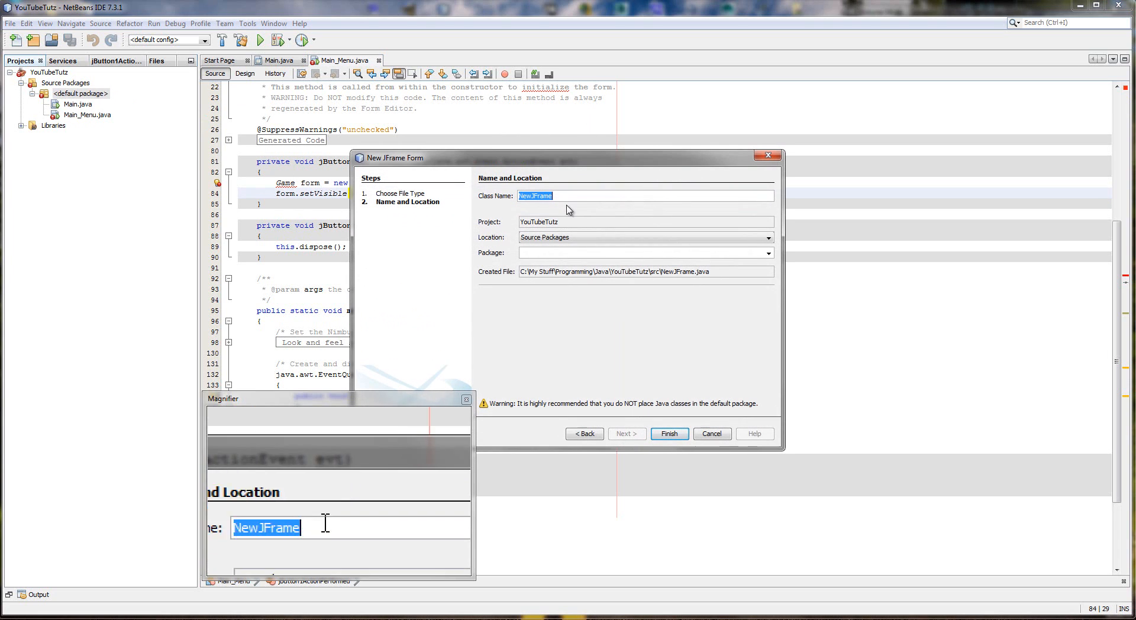
{"action": "type", "text": "Game"}
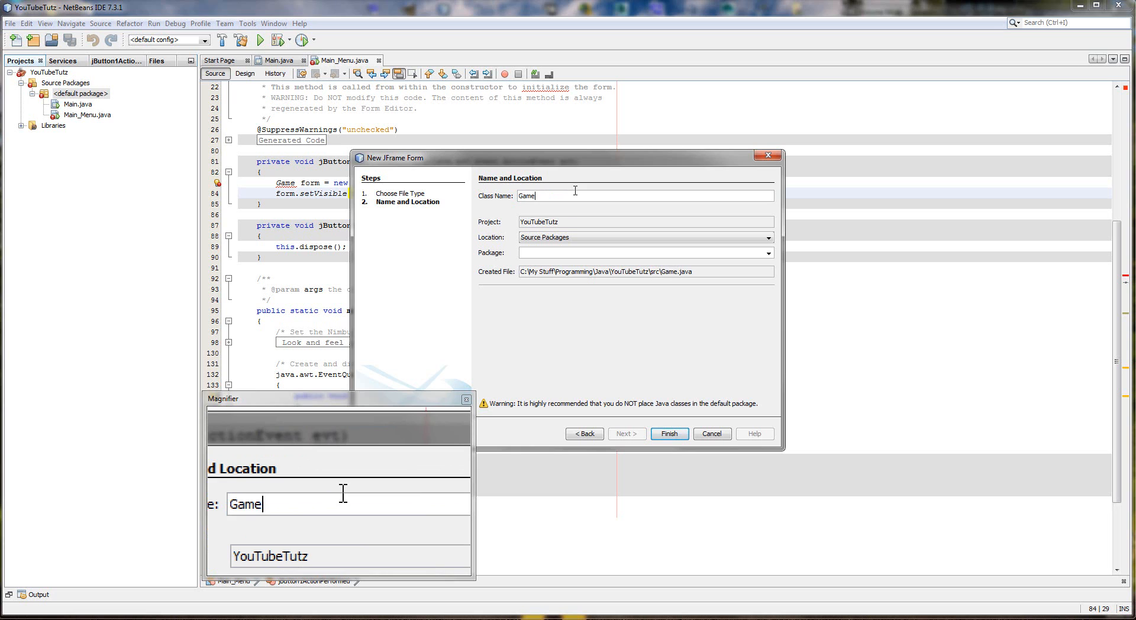
{"action": "left_click", "coordinate": [670, 434]}
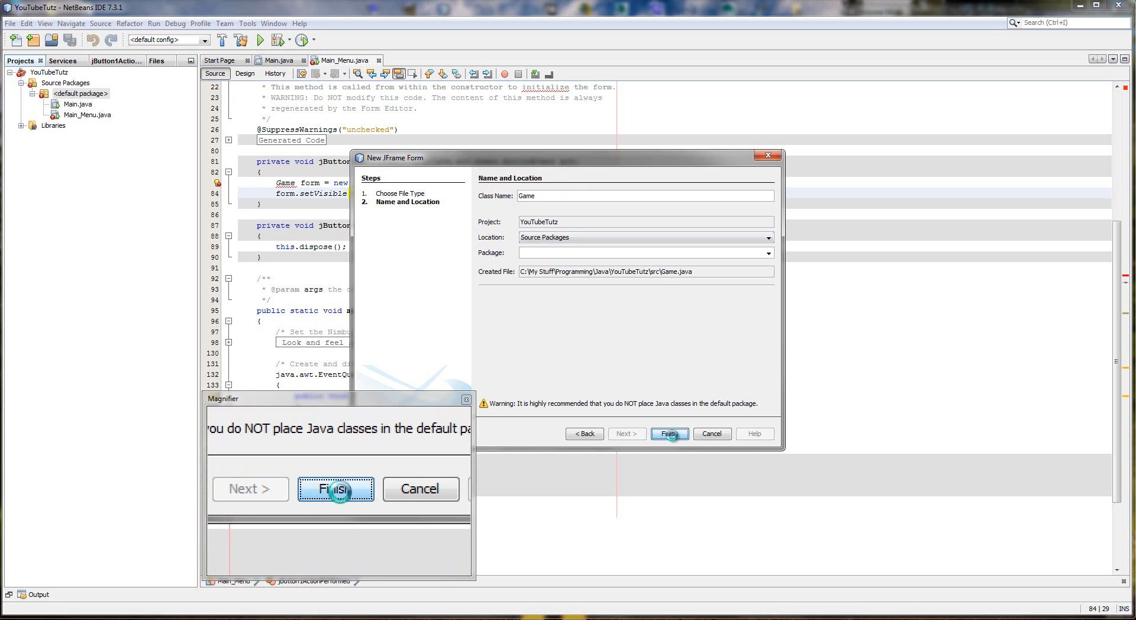
{"action": "left_click", "coordinate": [671, 434]}
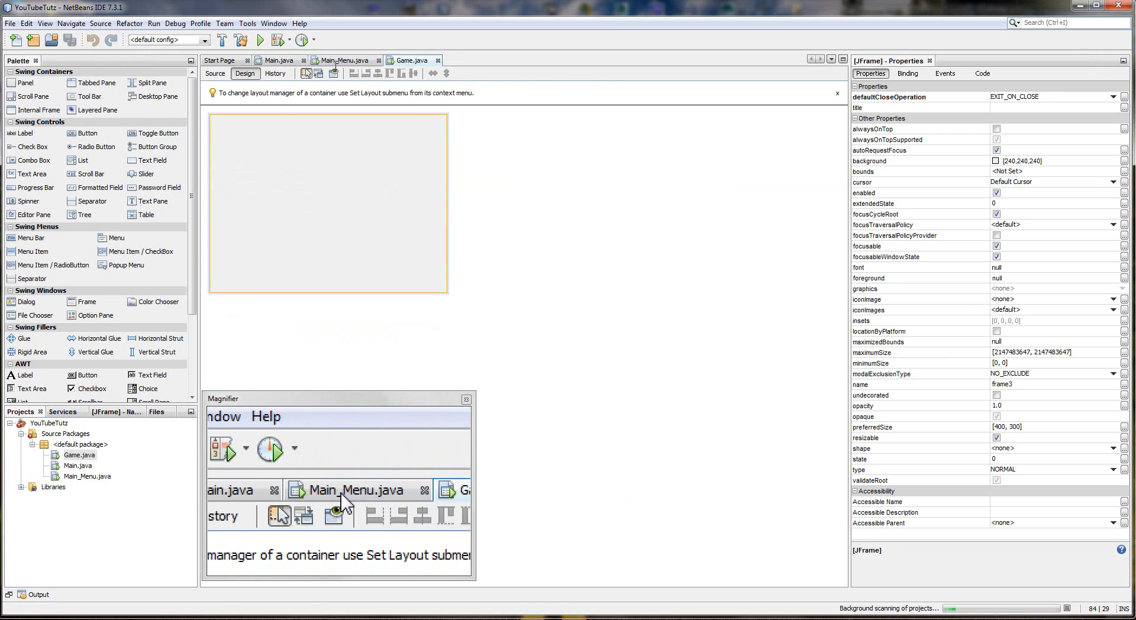
{"action": "left_click", "coordinate": [215, 73]}
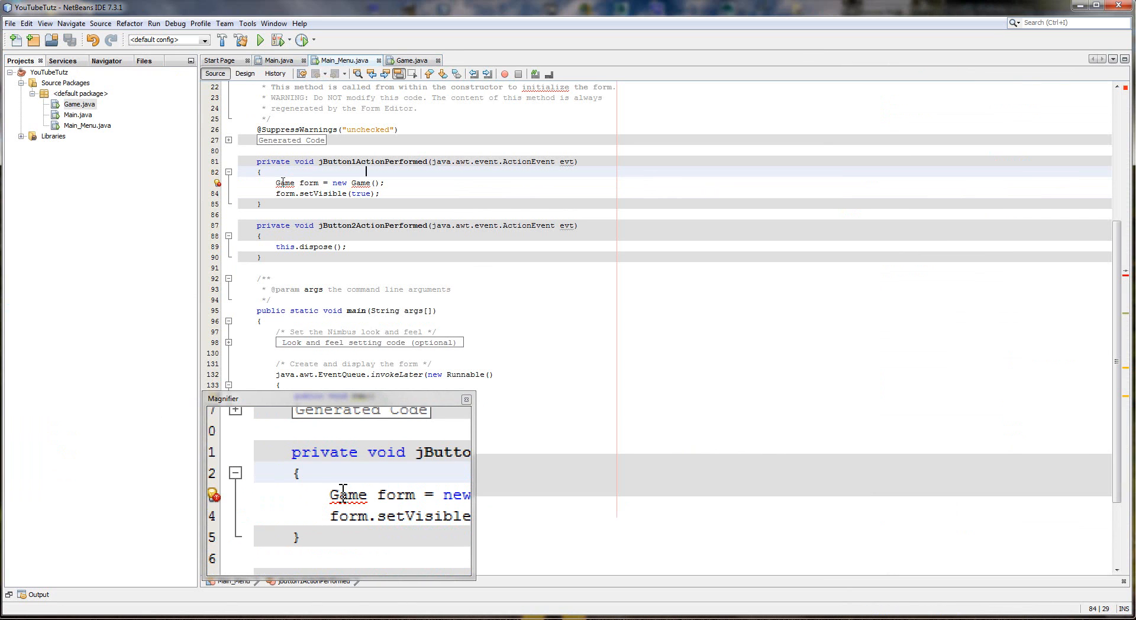
{"action": "mouse_move", "coordinate": [286, 189]}
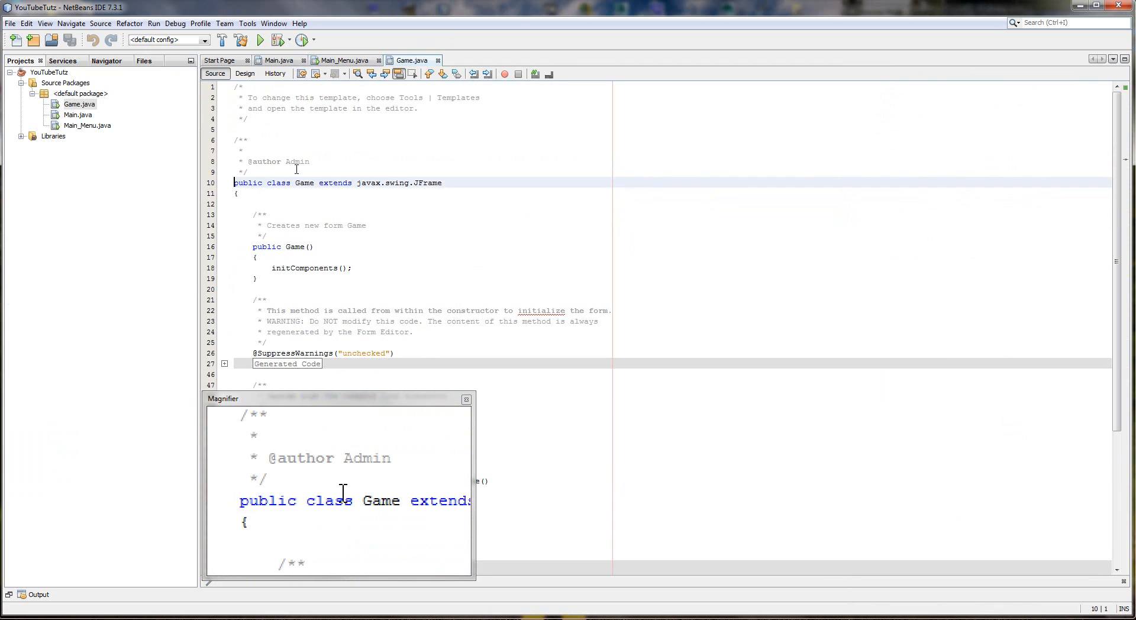
{"action": "left_click", "coordinate": [245, 74]}
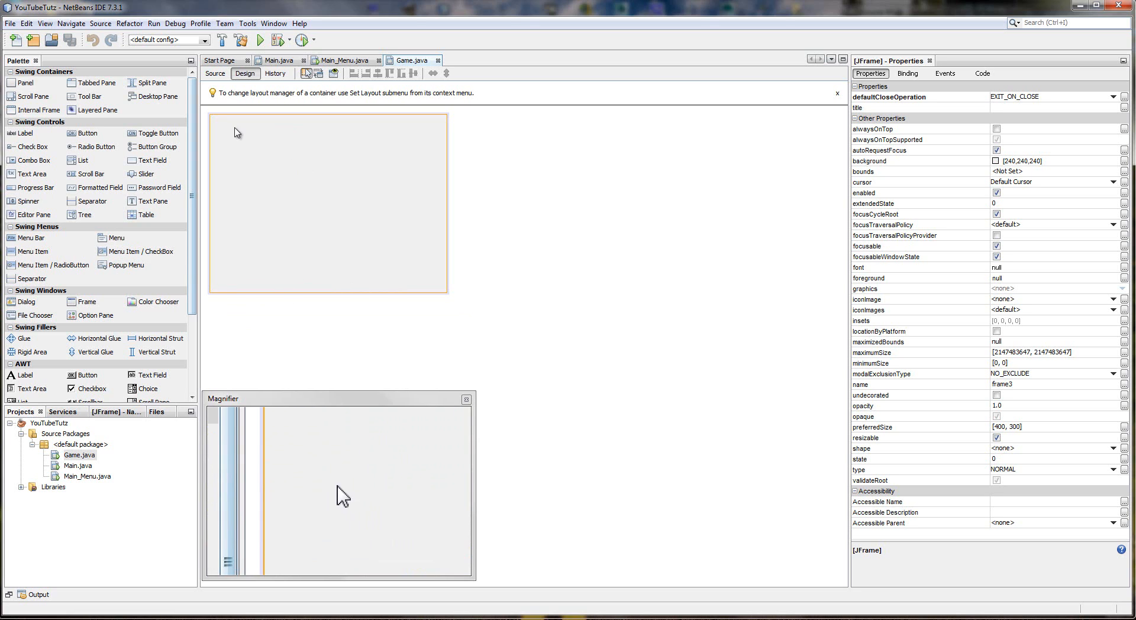
{"action": "mouse_move", "coordinate": [87, 152]}
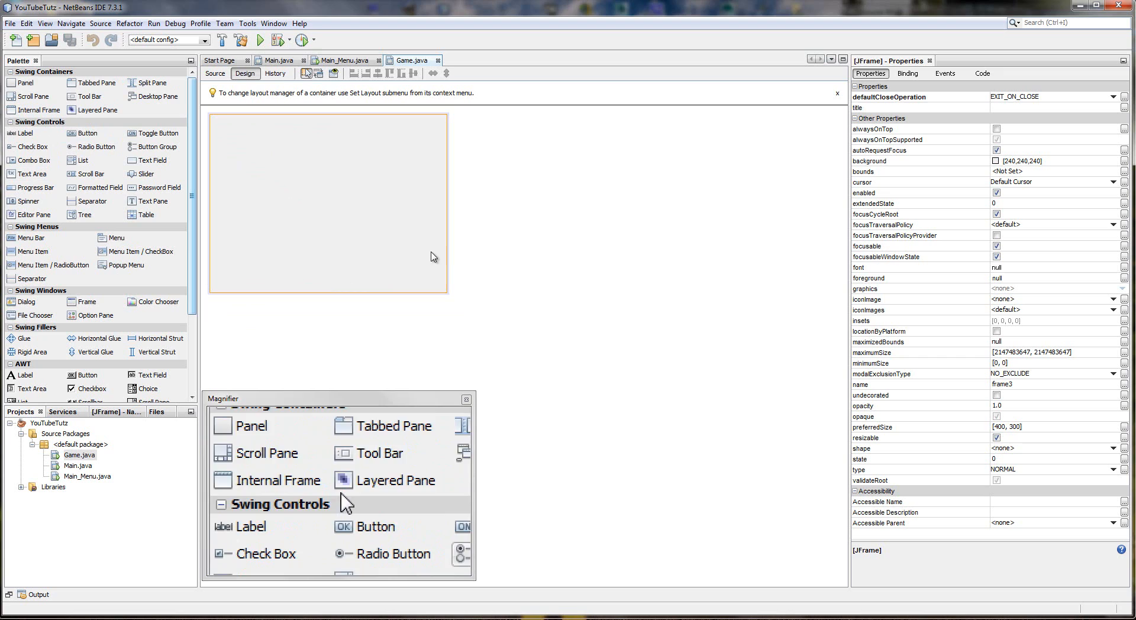
- Enlarge the Game form and add a top-left label reading Bladder
{"action": "left_click_drag", "start_coordinate": [446, 298], "coordinate": [558, 397]}
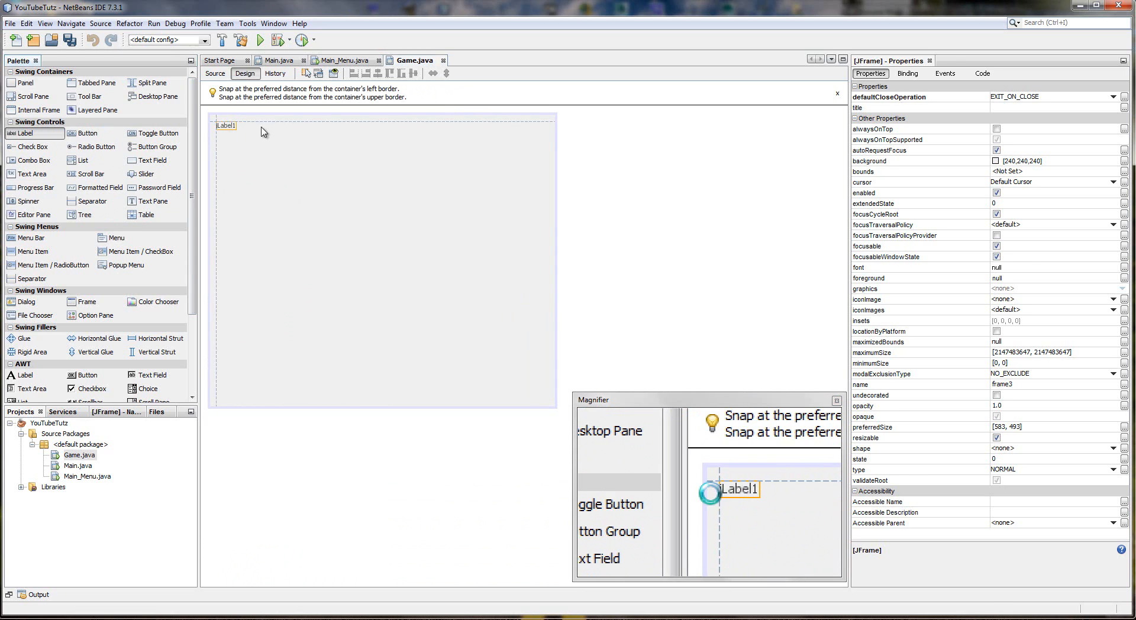
{"action": "left_click", "coordinate": [226, 125]}
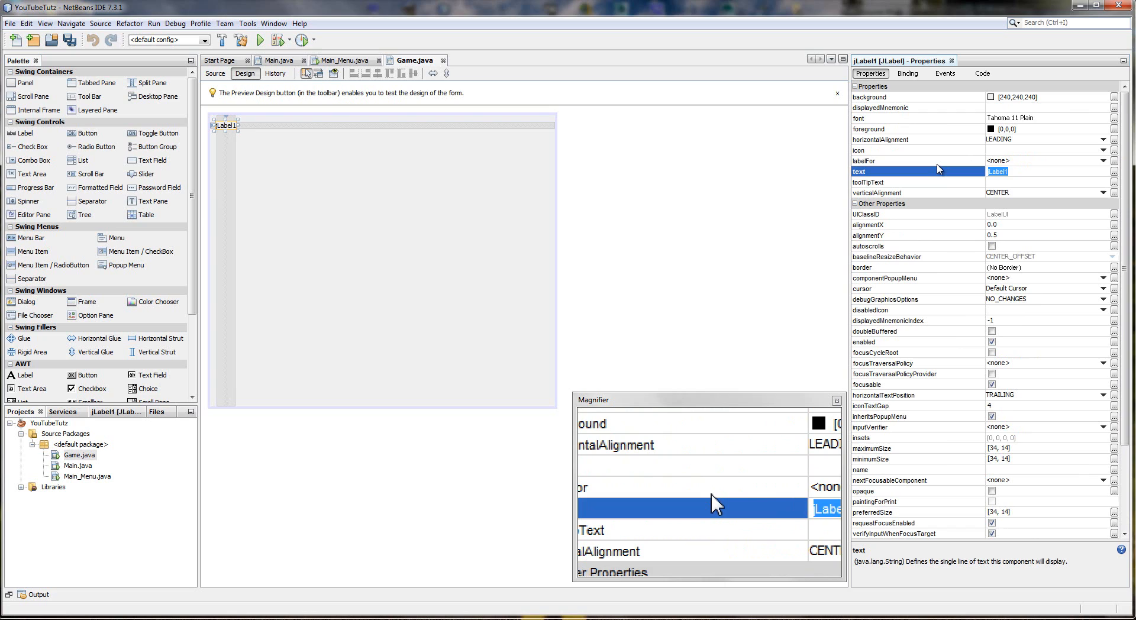
{"action": "type", "text": "Health"}
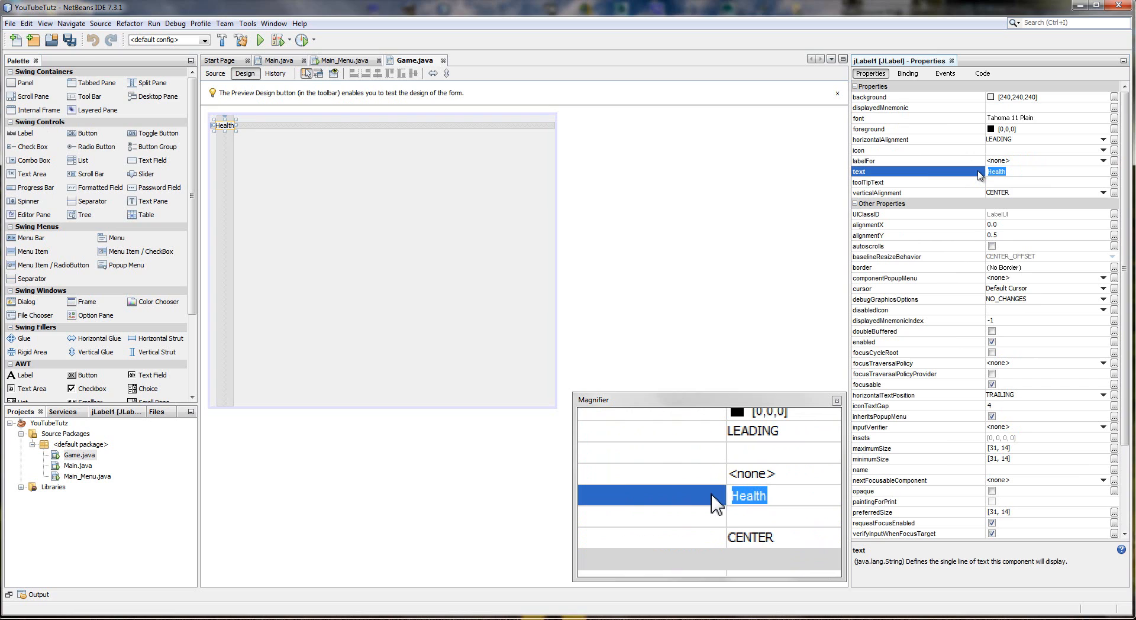
{"action": "type", "text": "Bladder"}
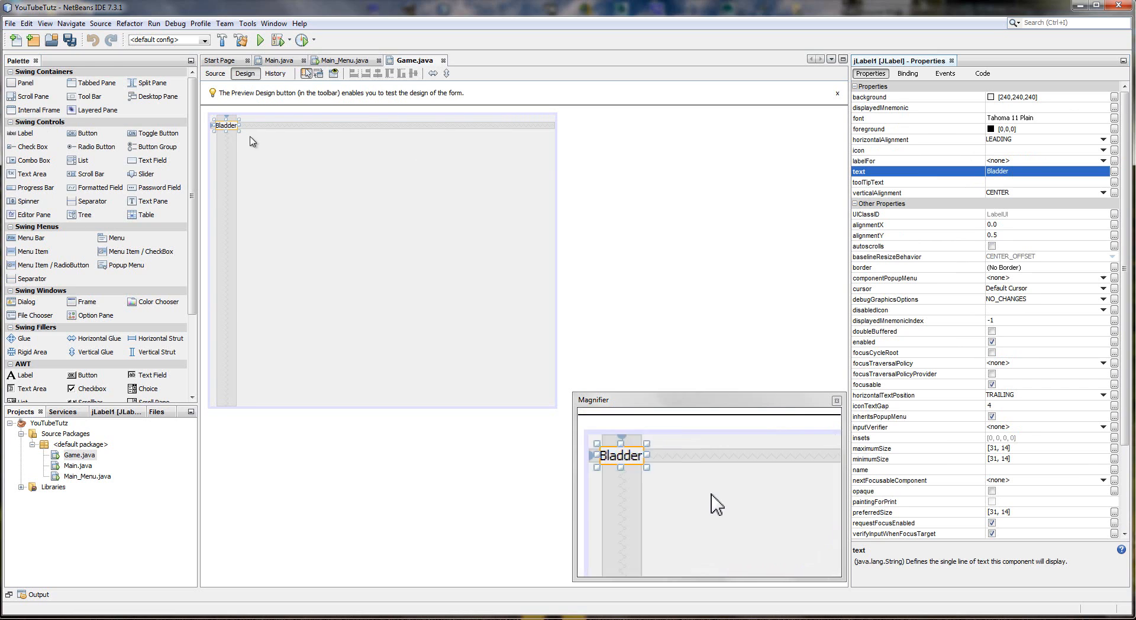
- Set the next two labels' text to Hunger and Tierdness:
{"action": "double_click", "coordinate": [1033, 171]}
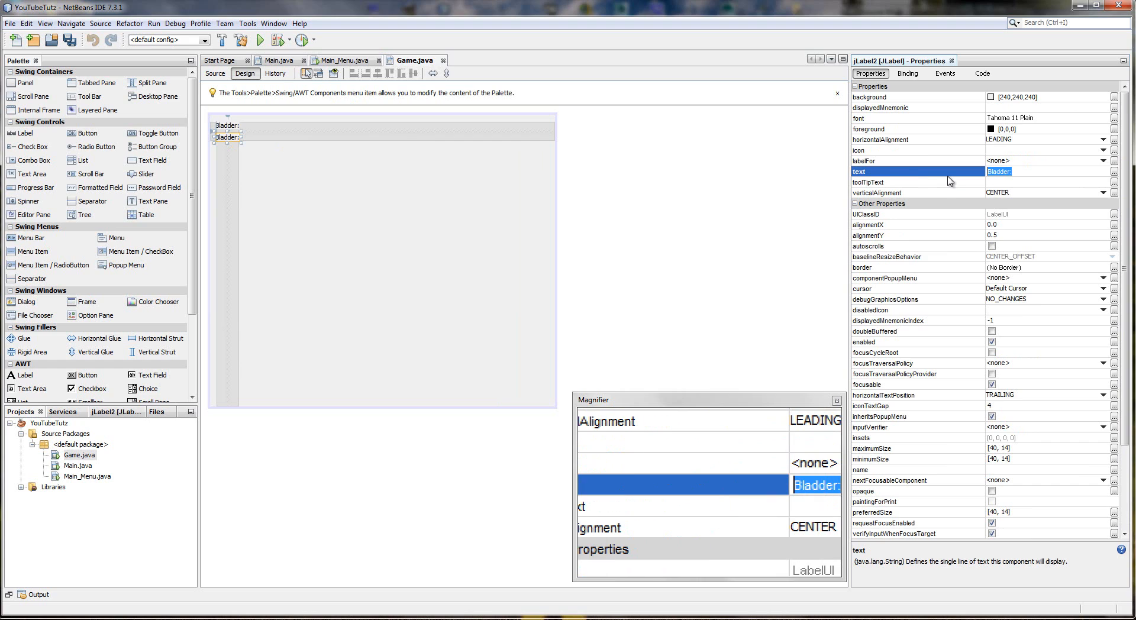
{"action": "mouse_move", "coordinate": [949, 180]}
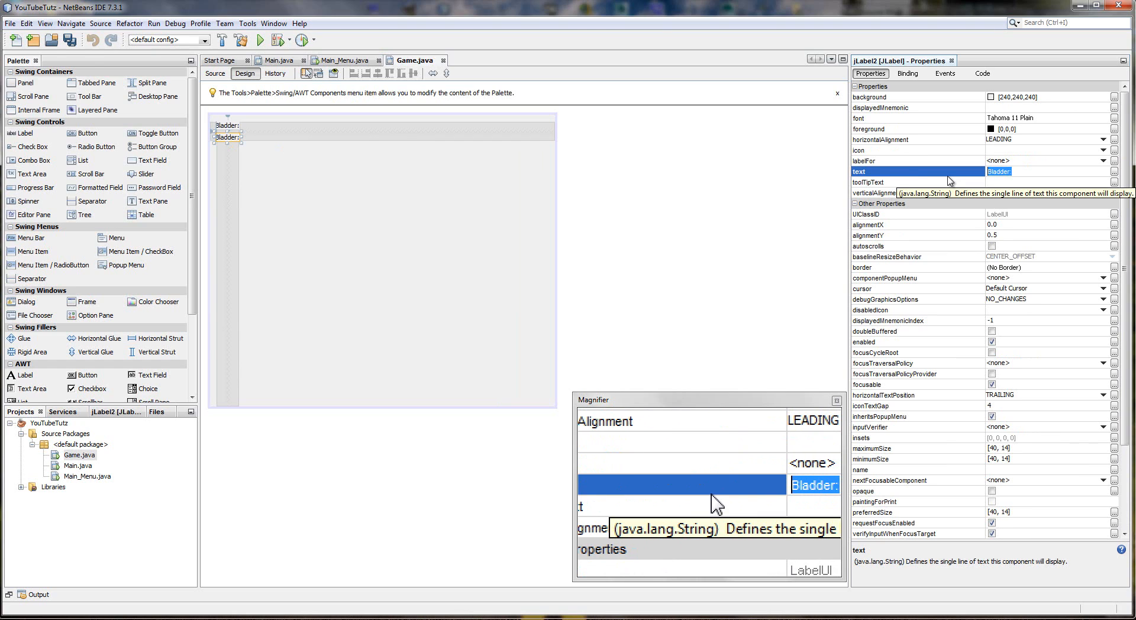
{"action": "type", "text": "Hunge"}
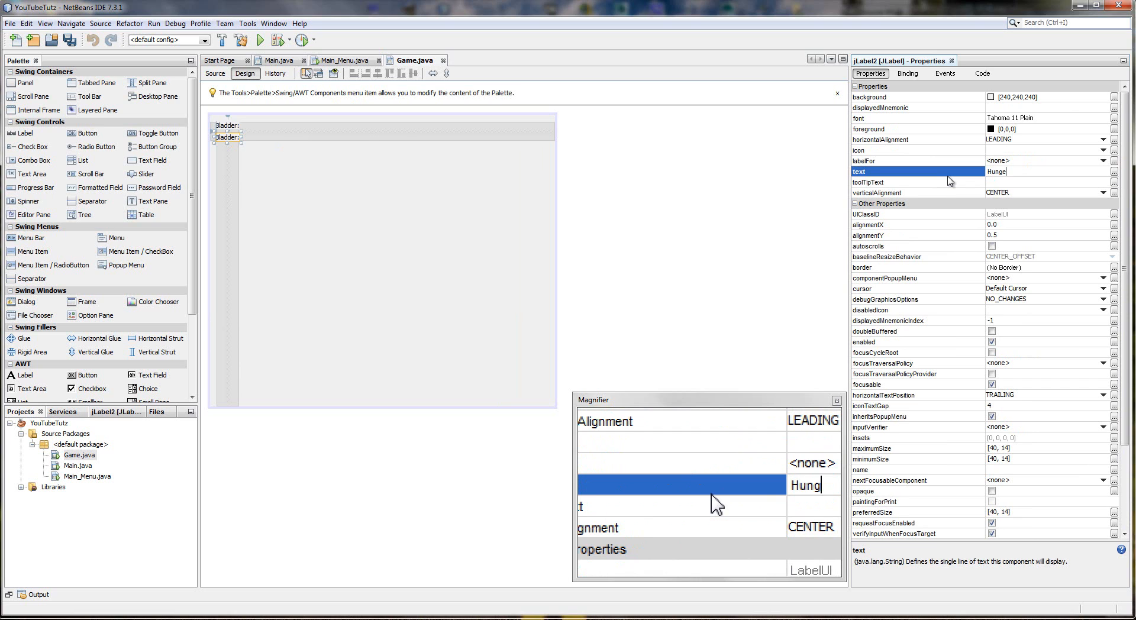
{"action": "key", "text": "Enter"}
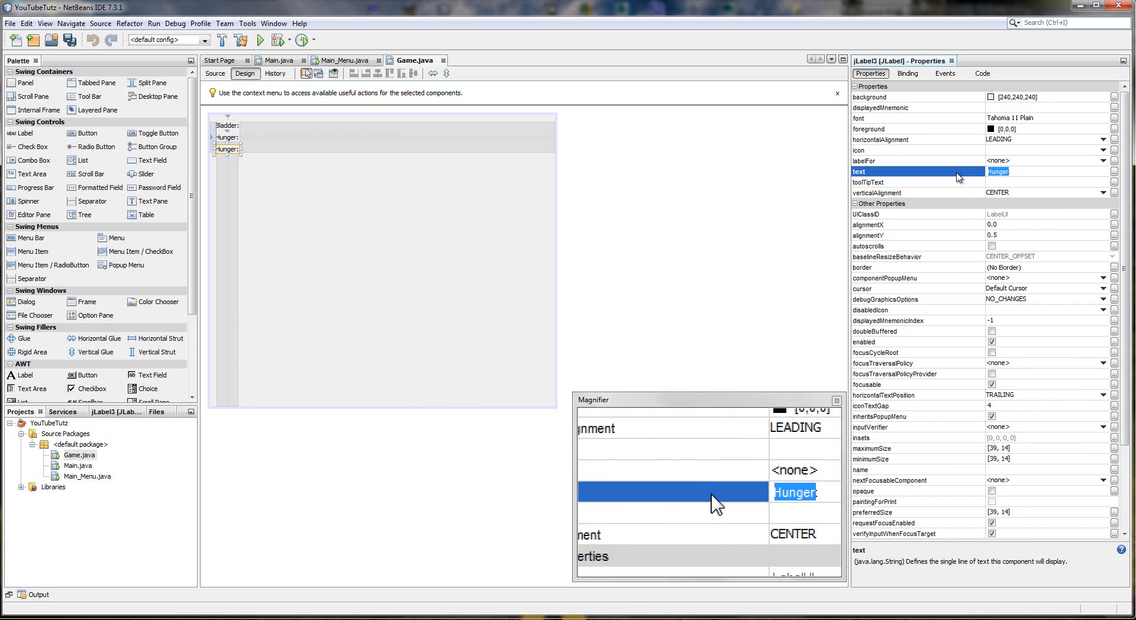
{"action": "type", "text": "Tierdness"}
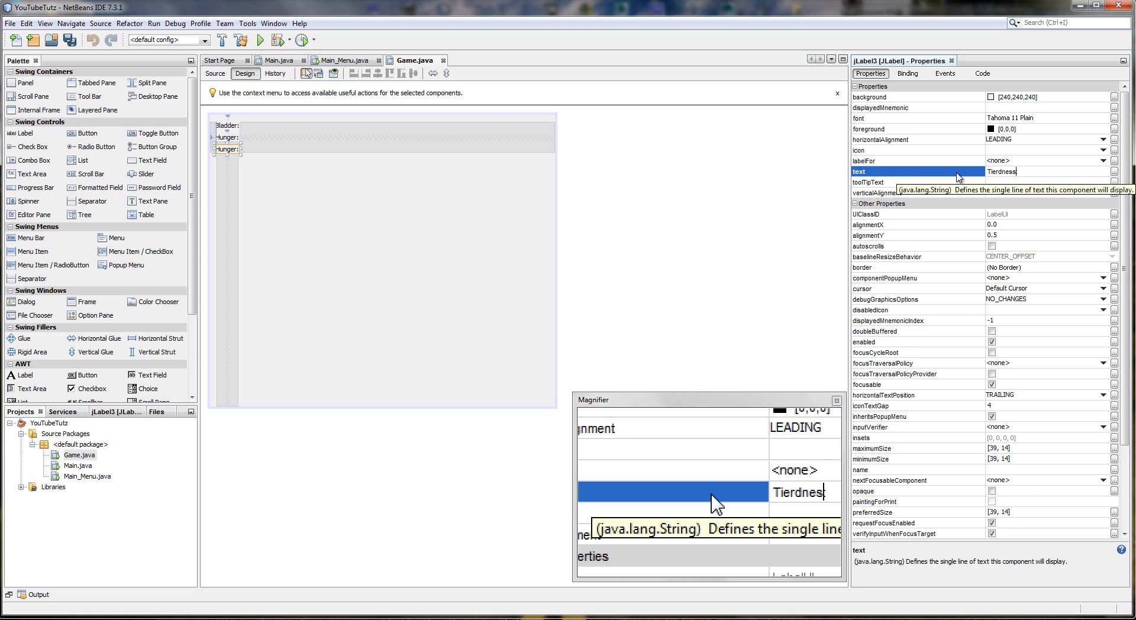
{"action": "type", "text": ":"}
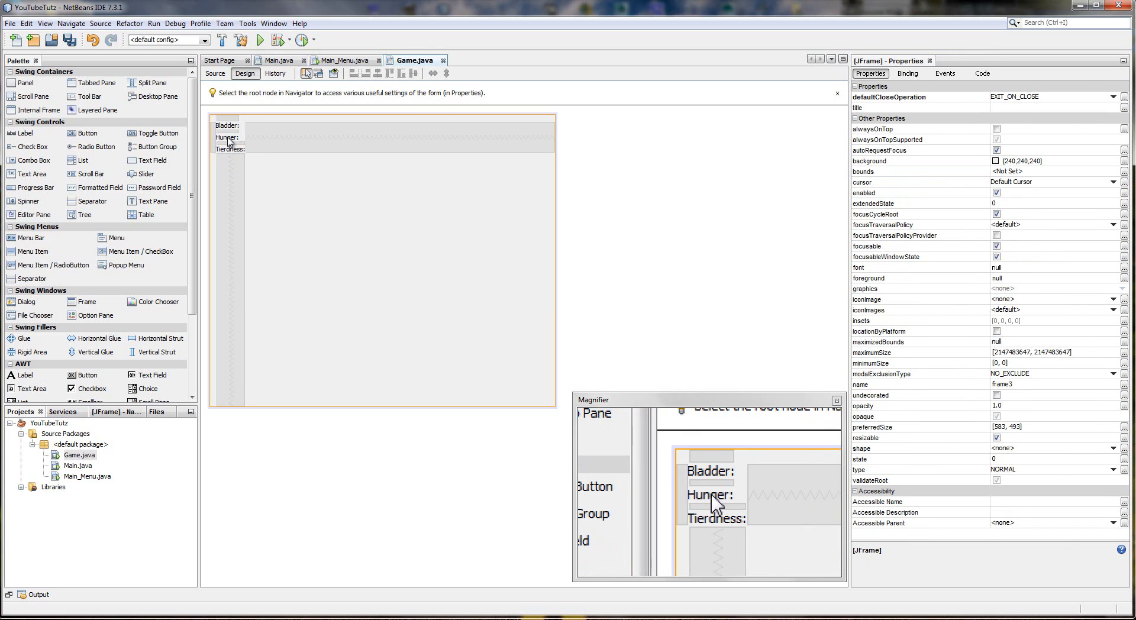
- Select the Hunger: and Bladder: labels to align them
{"action": "left_click", "coordinate": [232, 138]}
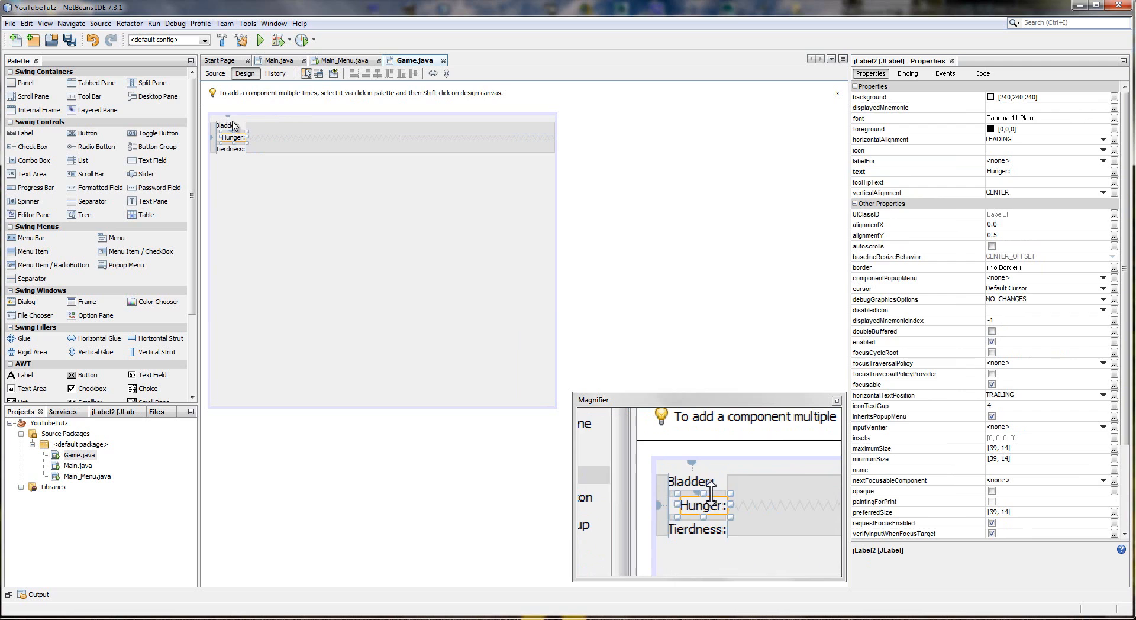
{"action": "left_click", "coordinate": [224, 125]}
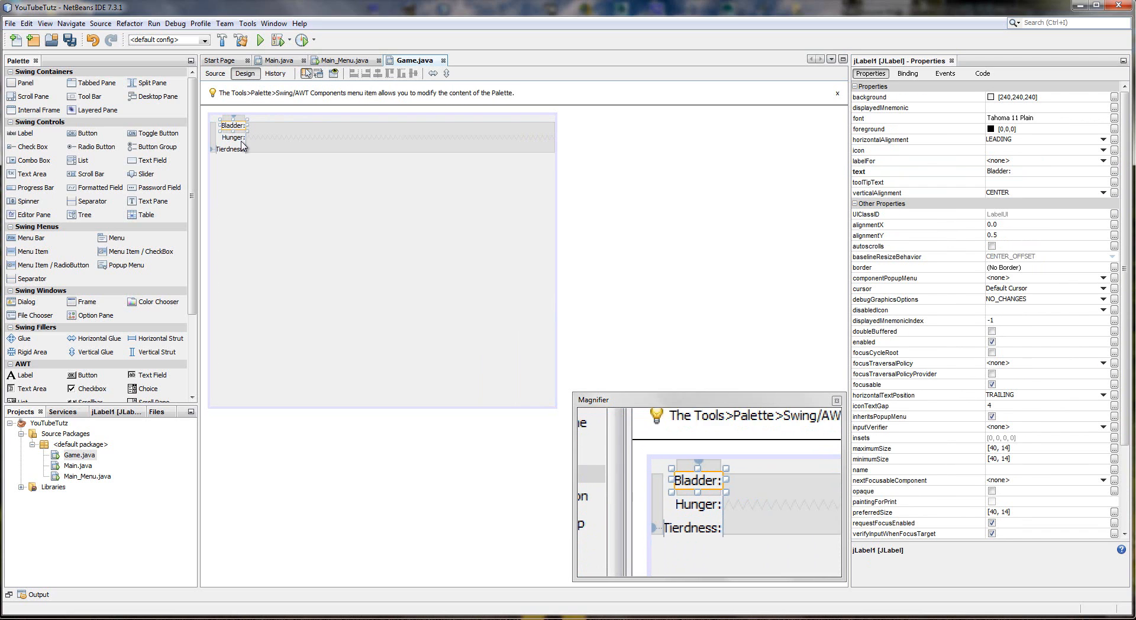
{"action": "mouse_move", "coordinate": [249, 156]}
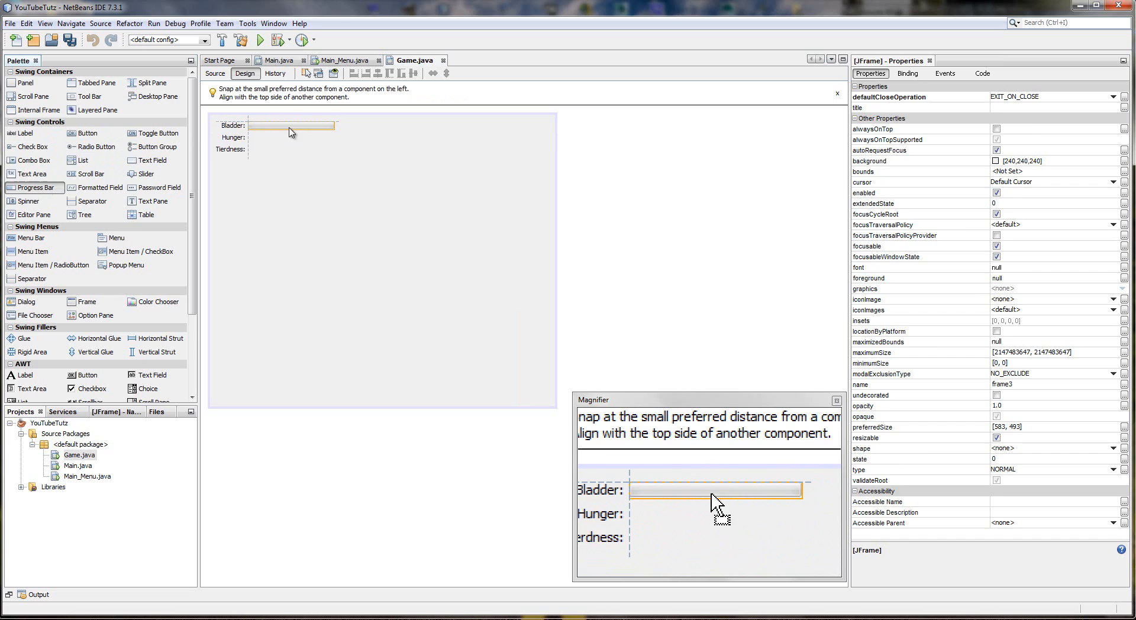
- Place progress bars beside the labels and shorten the Bladder and Tierdness bars
{"action": "left_click", "coordinate": [290, 126]}
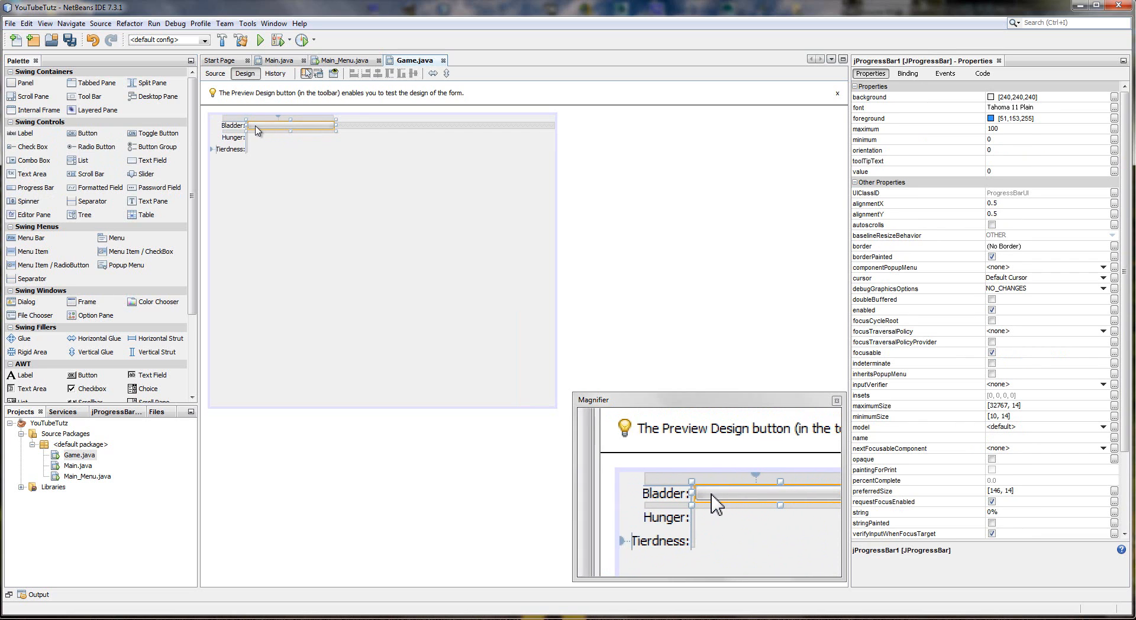
{"action": "left_click", "coordinate": [285, 192]}
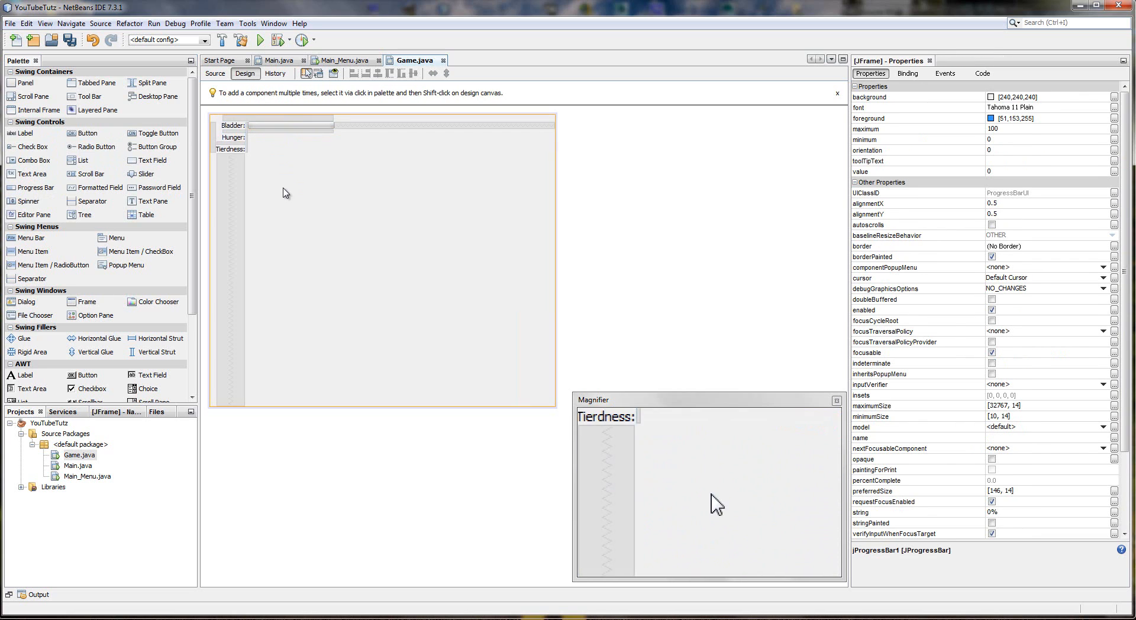
{"action": "left_click", "coordinate": [297, 138]}
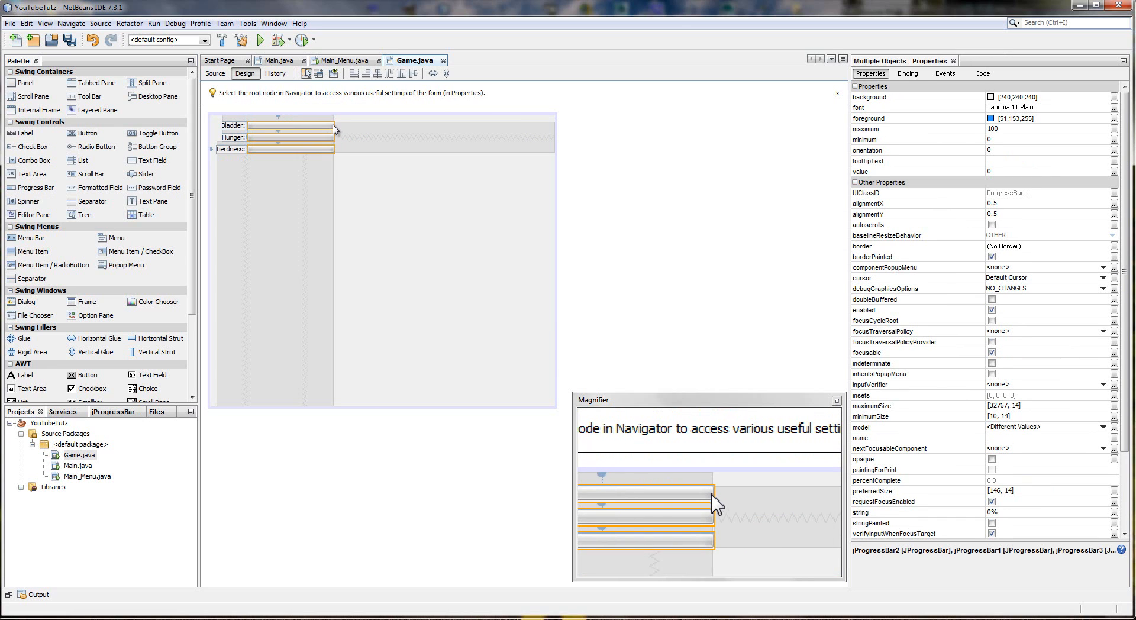
{"action": "left_click", "coordinate": [289, 126]}
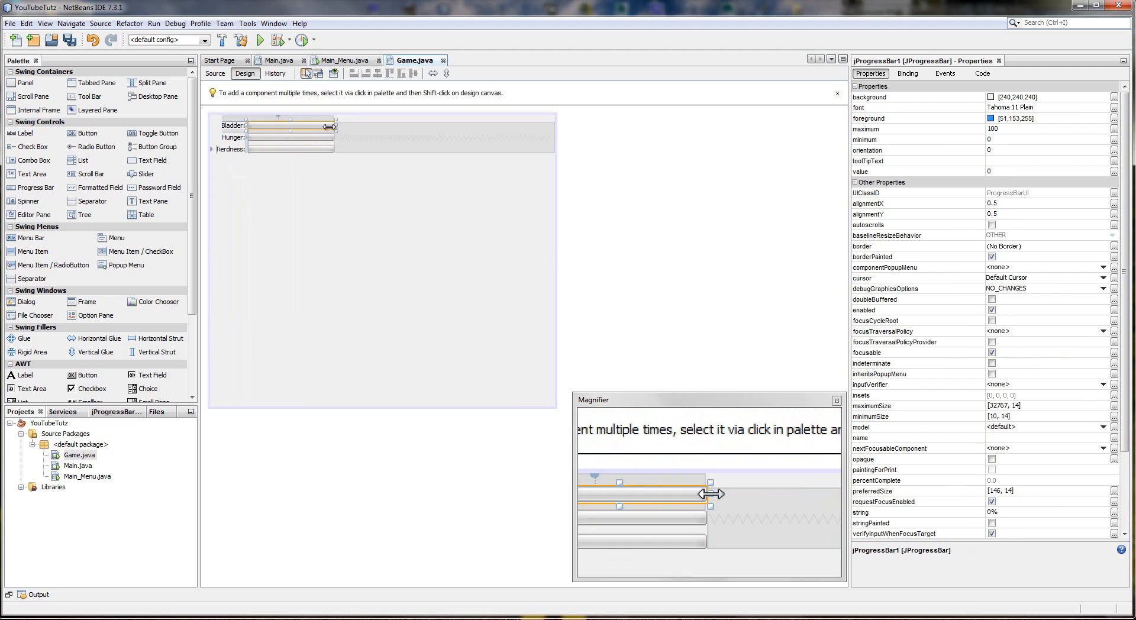
{"action": "left_click_drag", "start_coordinate": [328, 125], "coordinate": [293, 125]}
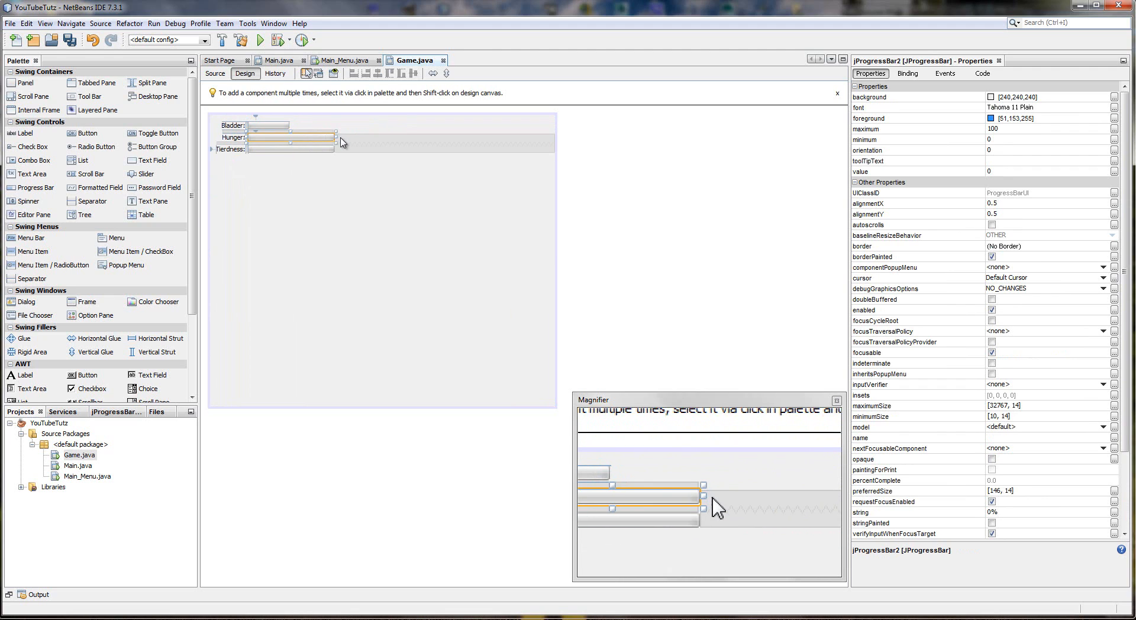
{"action": "left_click", "coordinate": [284, 149]}
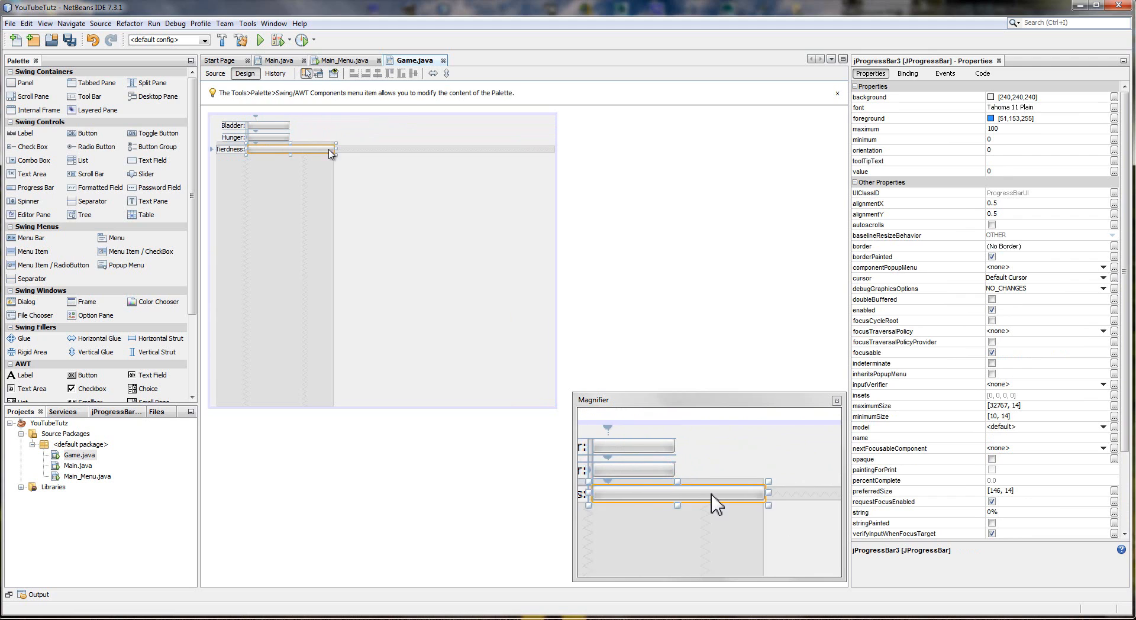
{"action": "left_click_drag", "start_coordinate": [333, 149], "coordinate": [300, 149]}
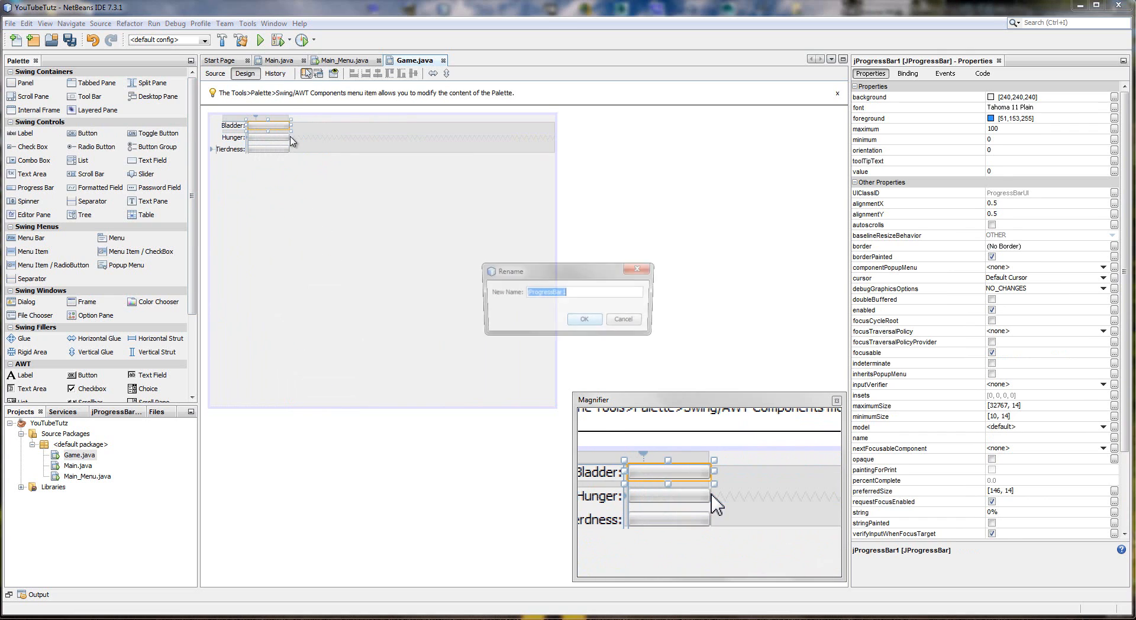
- Rename the progress bar variables to Bladder_Amount, a Hunger name, and SleepAmount
{"action": "type", "text": "Blad"}
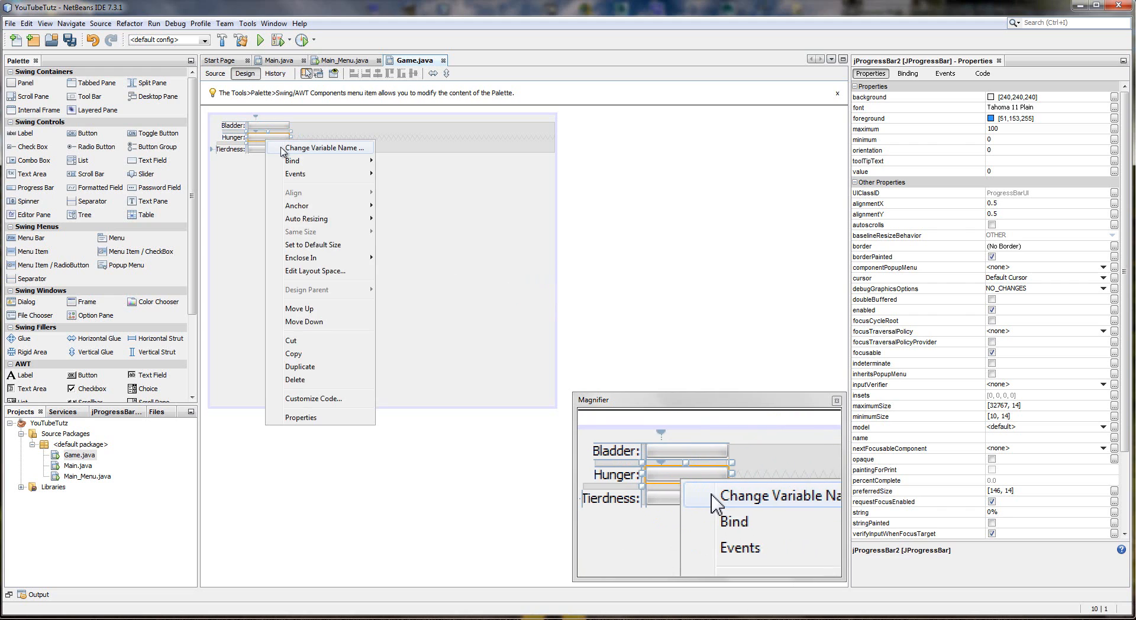
{"action": "left_click", "coordinate": [327, 148]}
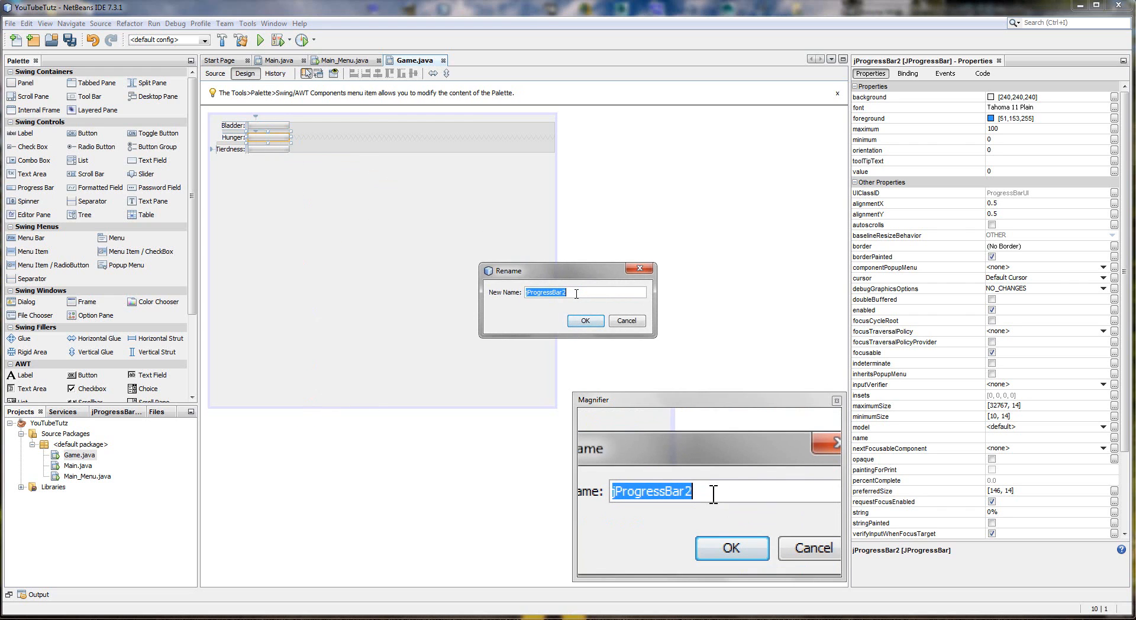
{"action": "type", "text": "HungerA"}
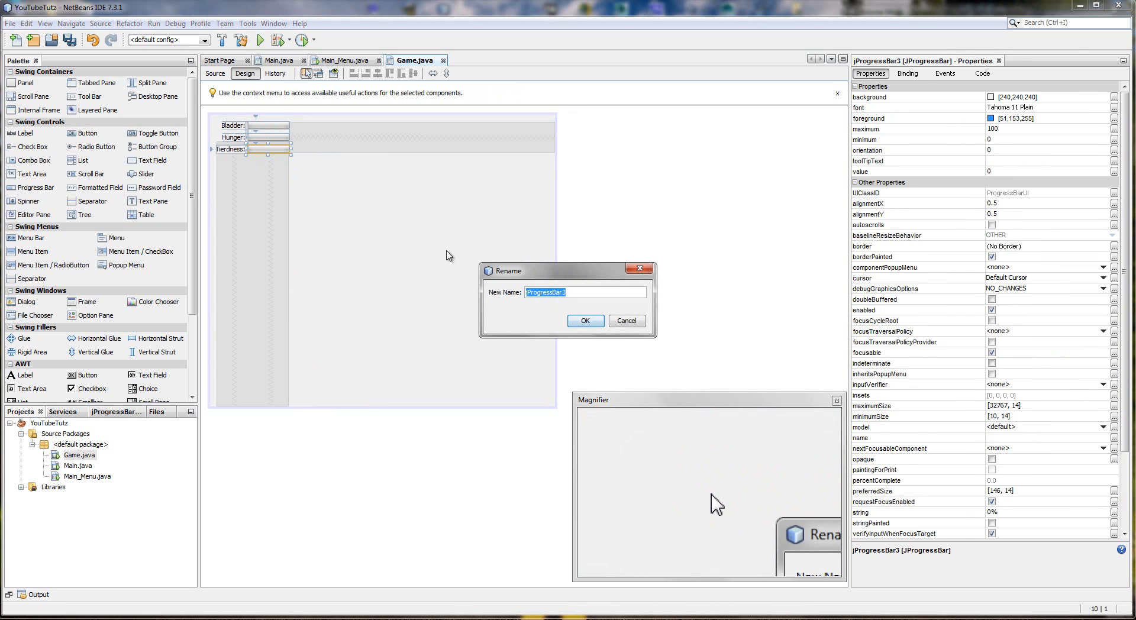
{"action": "type", "text": "SleepAmount"}
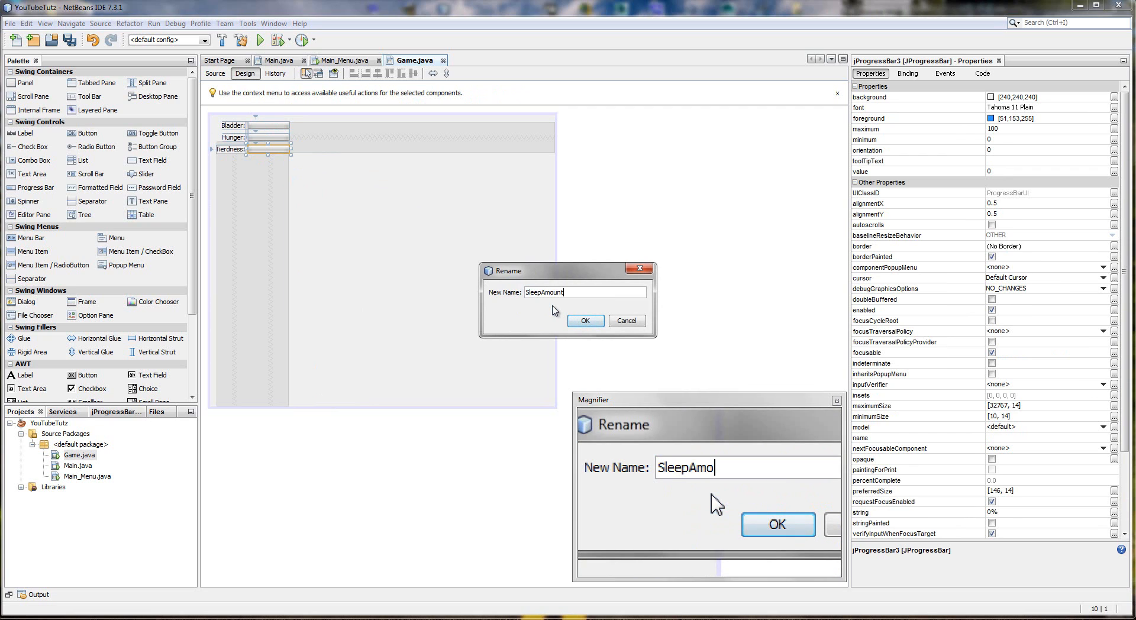
{"action": "left_click", "coordinate": [585, 320]}
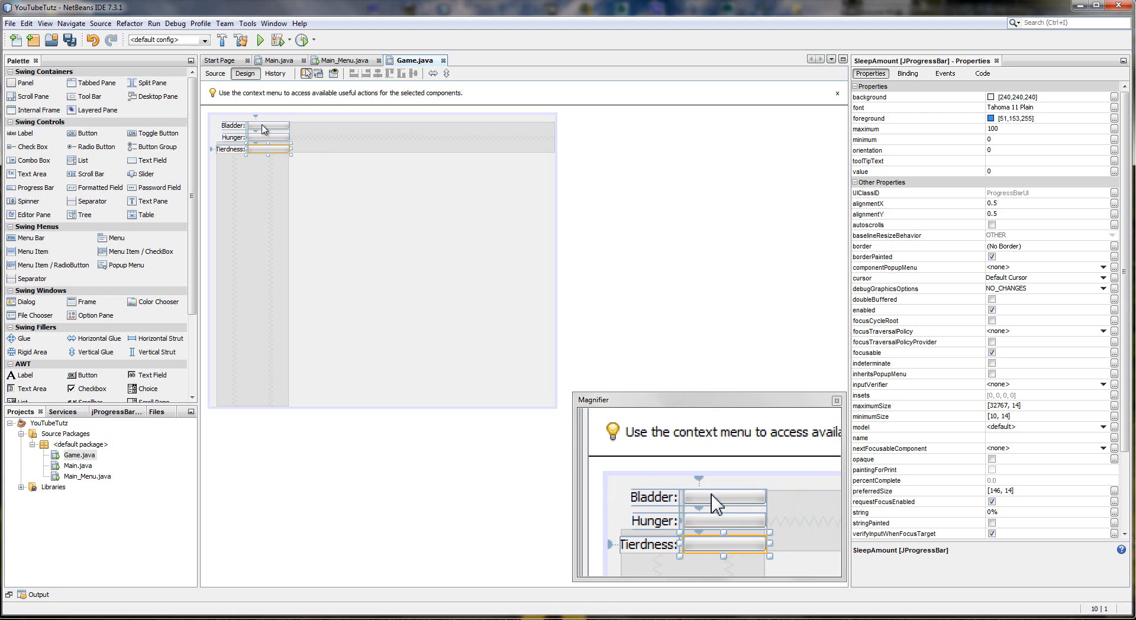
{"action": "left_click", "coordinate": [267, 126]}
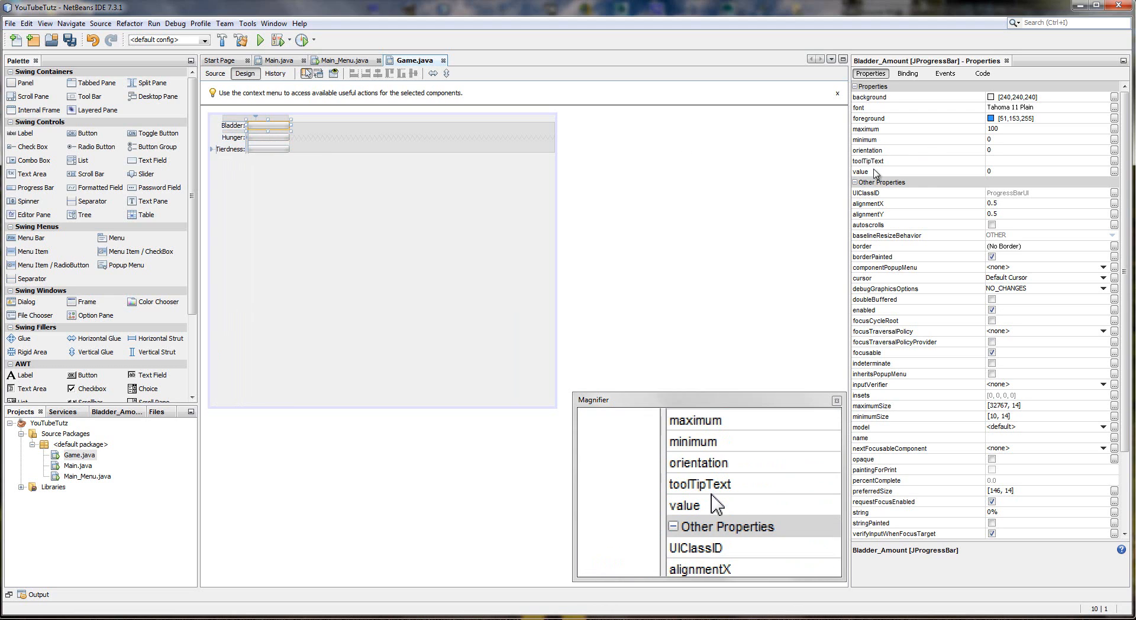
- Set the Hunger and Tierdness progress bar values to 100, leaving Bladder at 0
{"action": "left_click", "coordinate": [884, 171]}
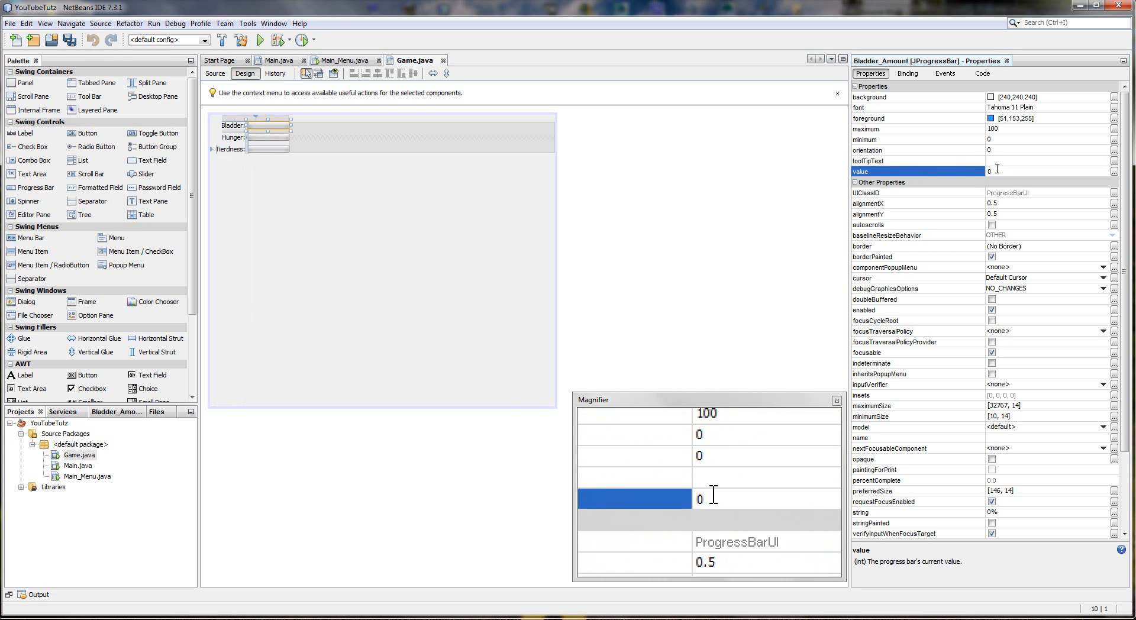
{"action": "type", "text": "100"}
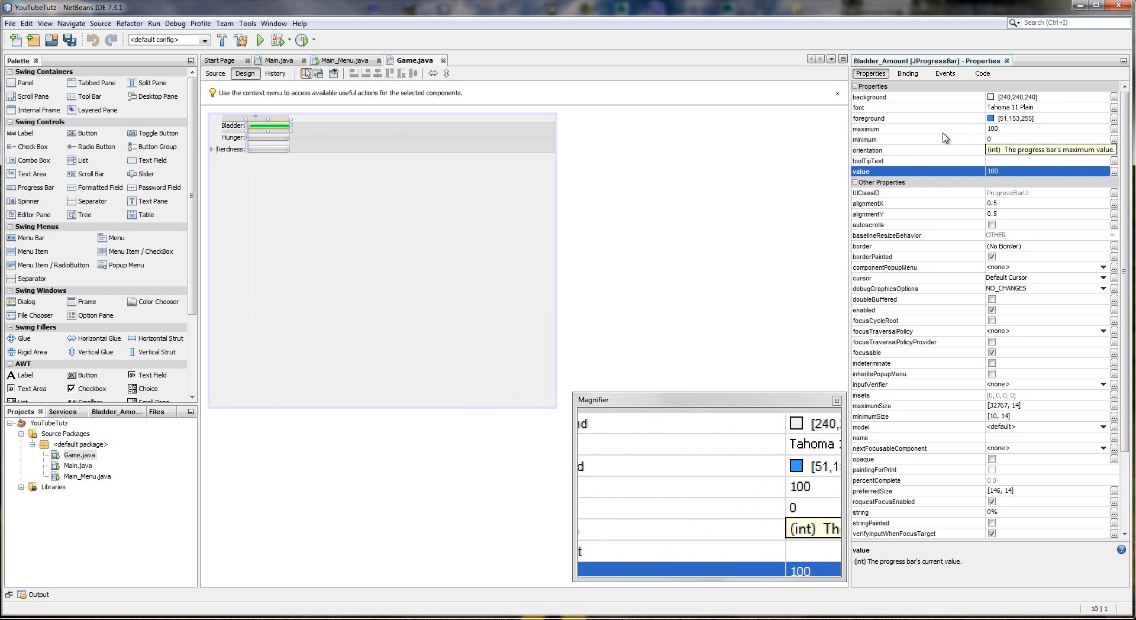
{"action": "left_click", "coordinate": [885, 129]}
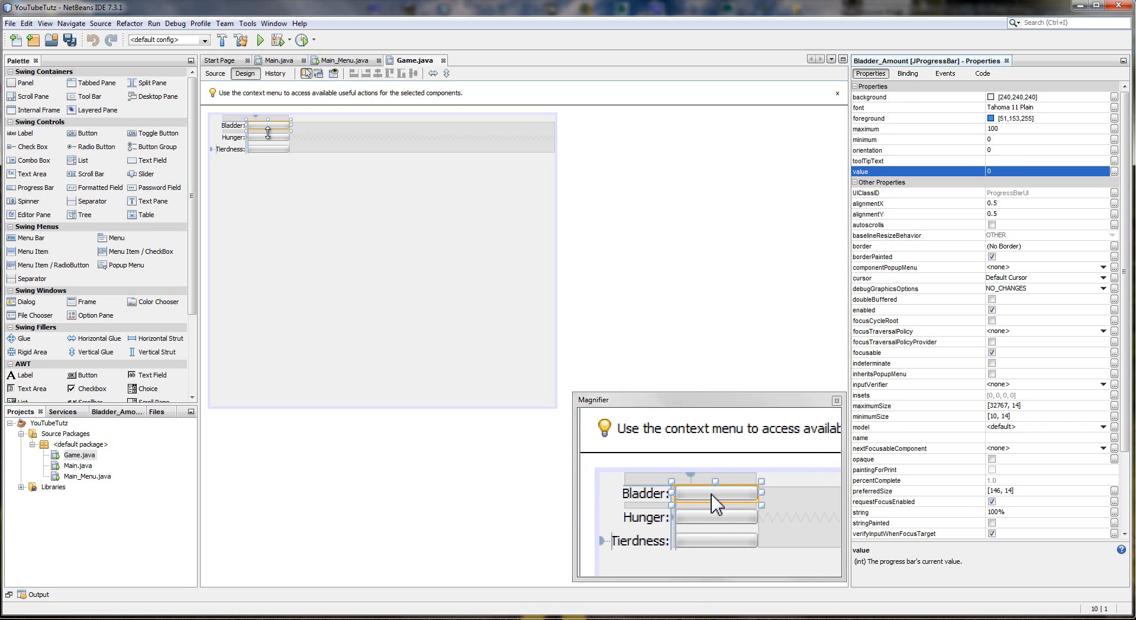
{"action": "left_click", "coordinate": [270, 137]}
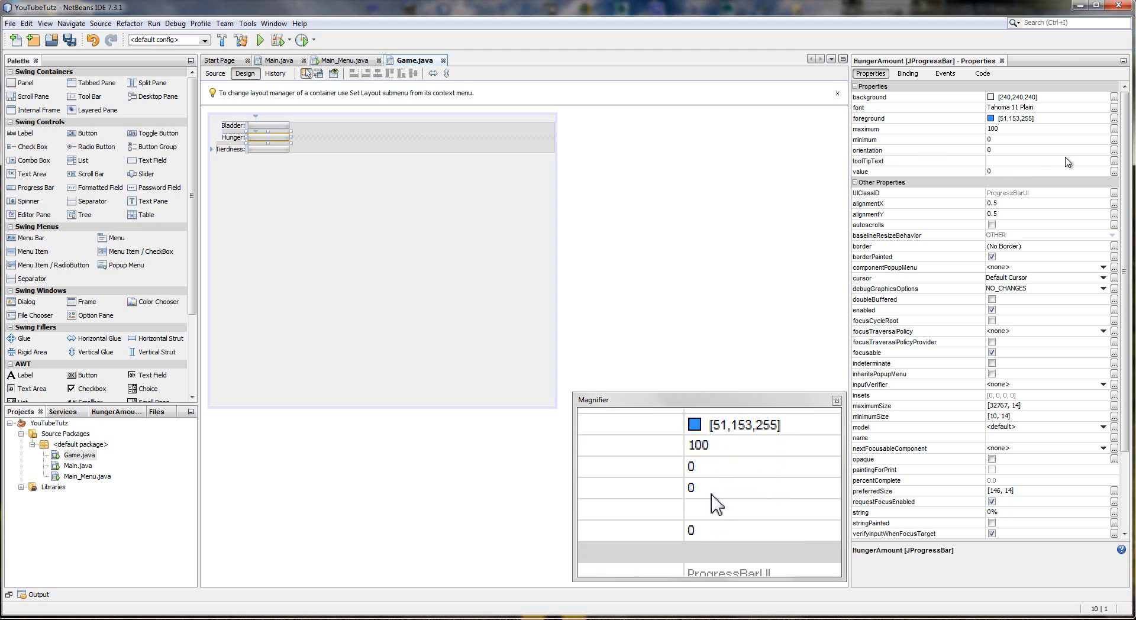
{"action": "left_click", "coordinate": [1038, 171]}
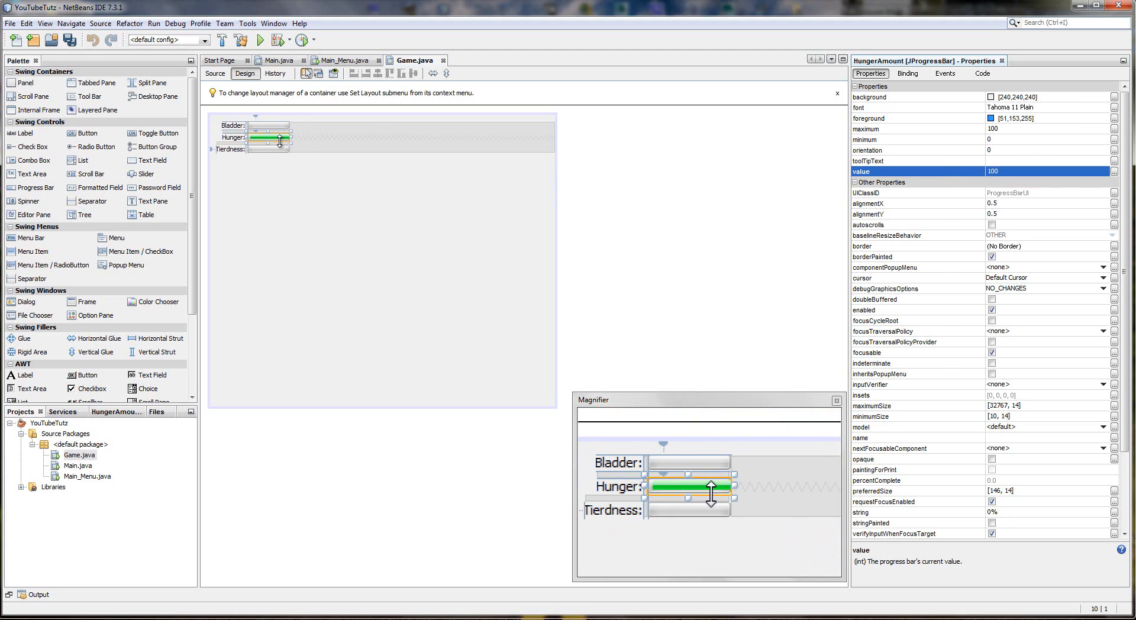
{"action": "left_click", "coordinate": [270, 148]}
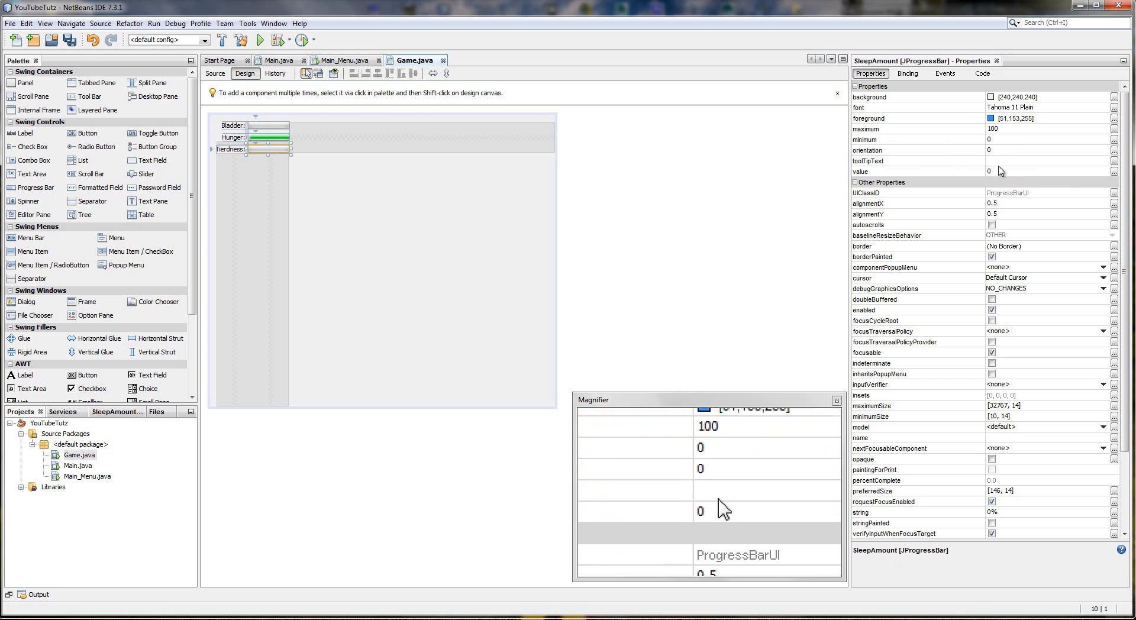
{"action": "type", "text": "1000"}
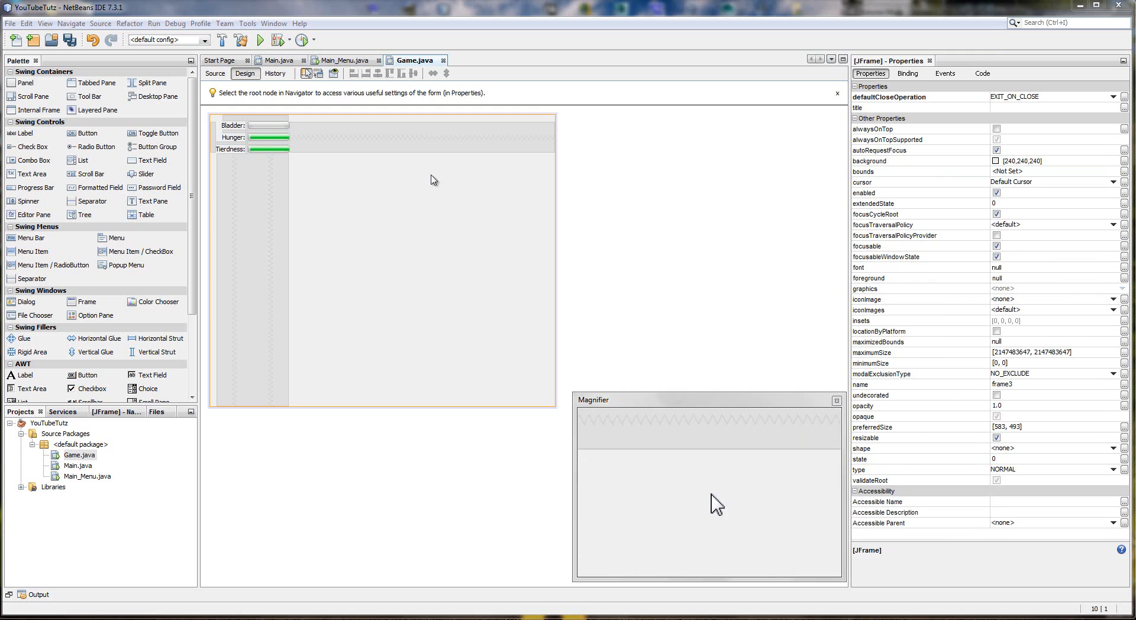
{"action": "mouse_move", "coordinate": [413, 190]}
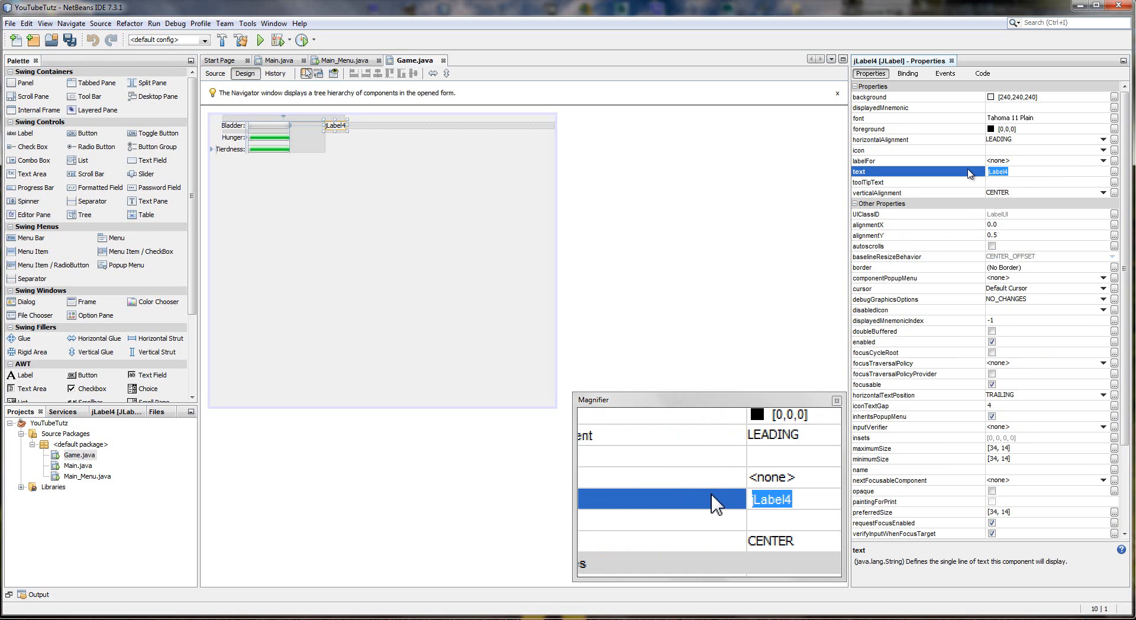
- Set the fourth label's text to "Your character needs to go to the toilet!"
{"action": "type", "text": "Your char"}
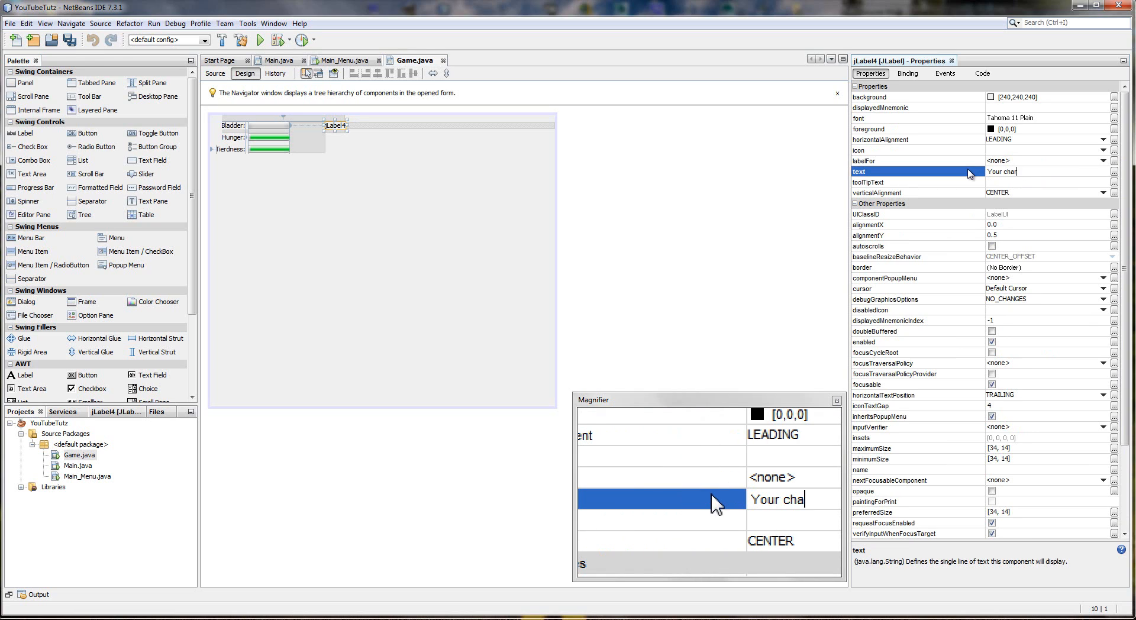
{"action": "type", "text": "racter nae"}
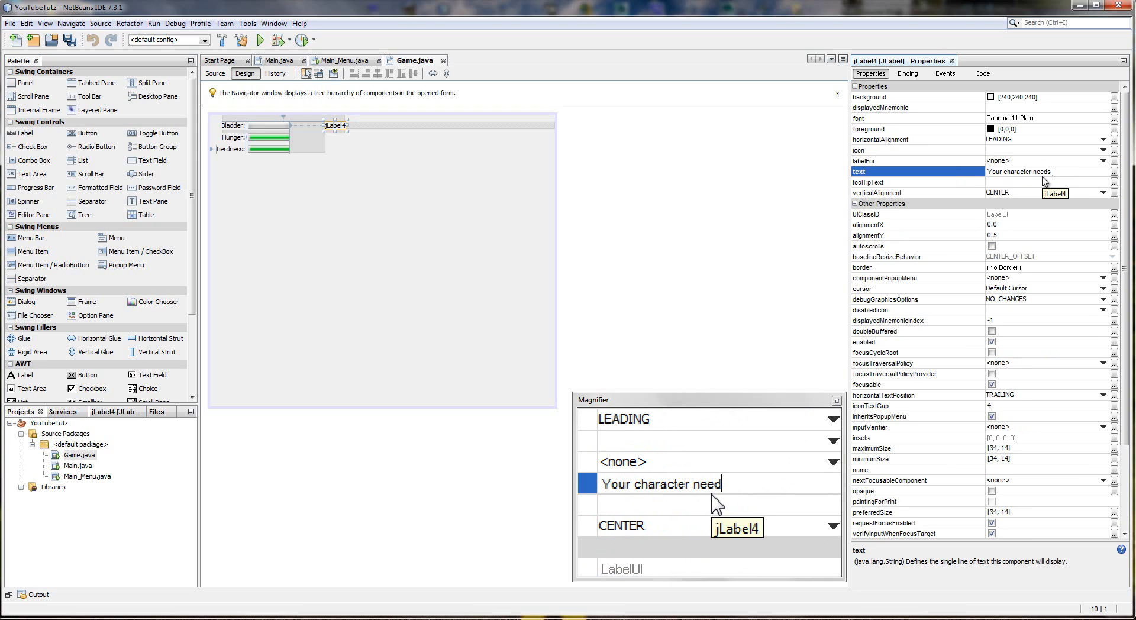
{"action": "type", "text": "s"}
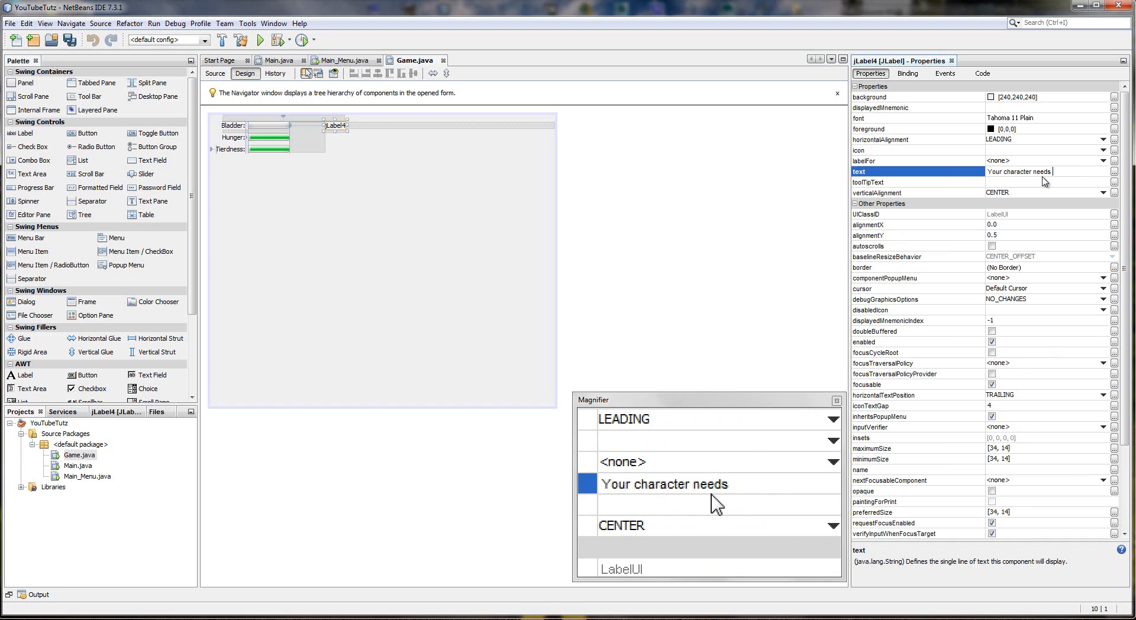
{"action": "type", "text": "to go to the"}
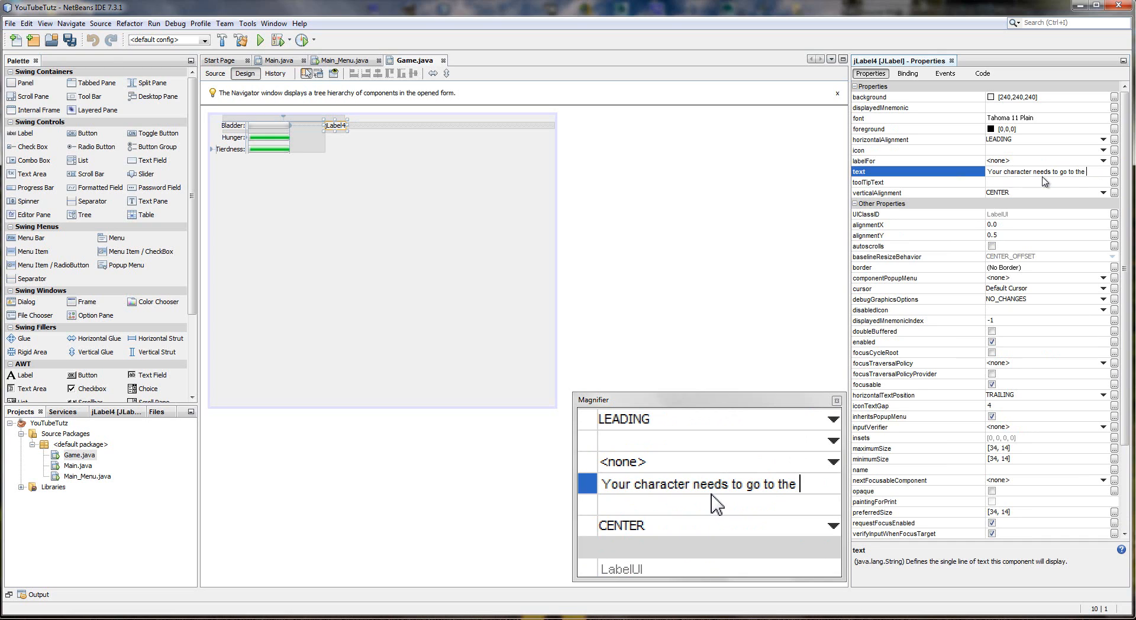
{"action": "type", "text": "toilet!"}
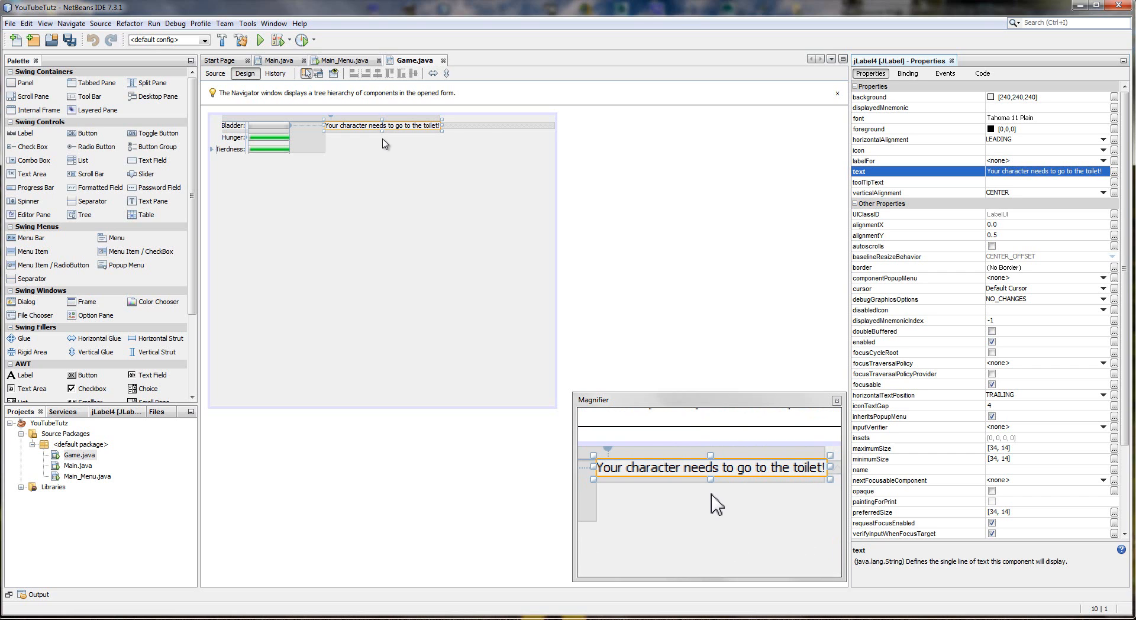
{"action": "right_click", "coordinate": [383, 126]}
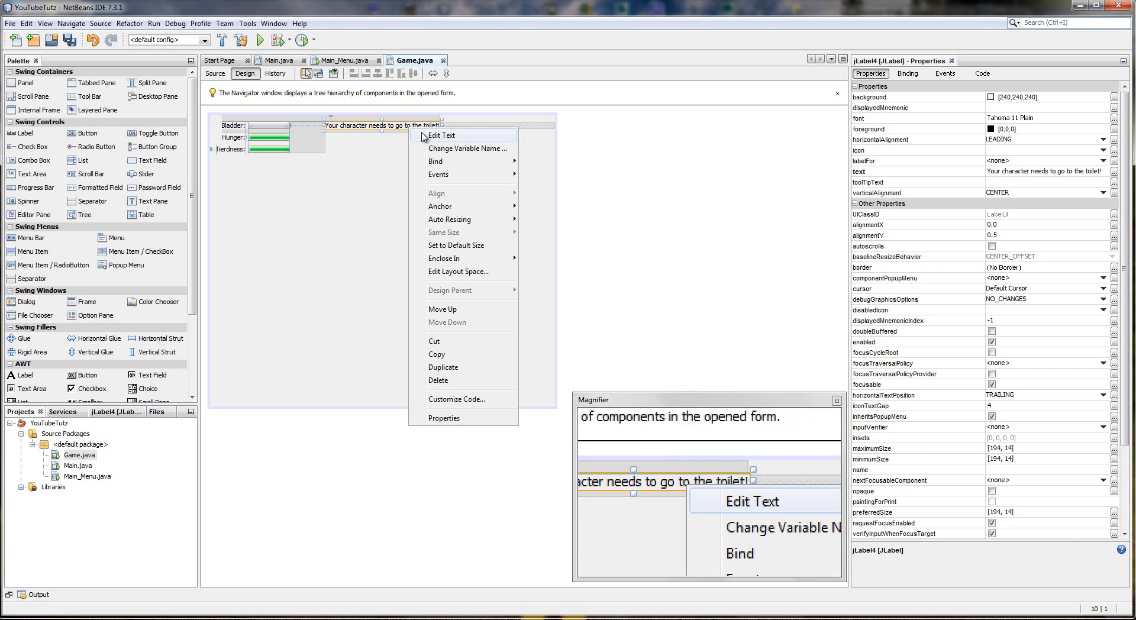
- Start renaming the warning label's variable via Change Variable Name
{"action": "left_click", "coordinate": [467, 148]}
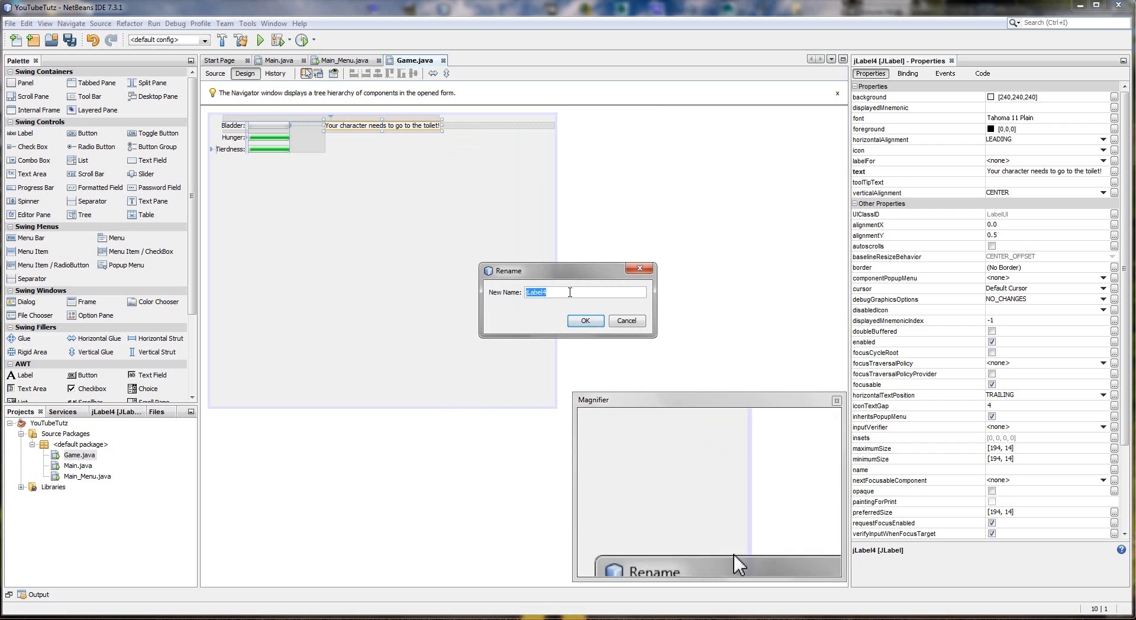
{"action": "type", "text": "Us"}
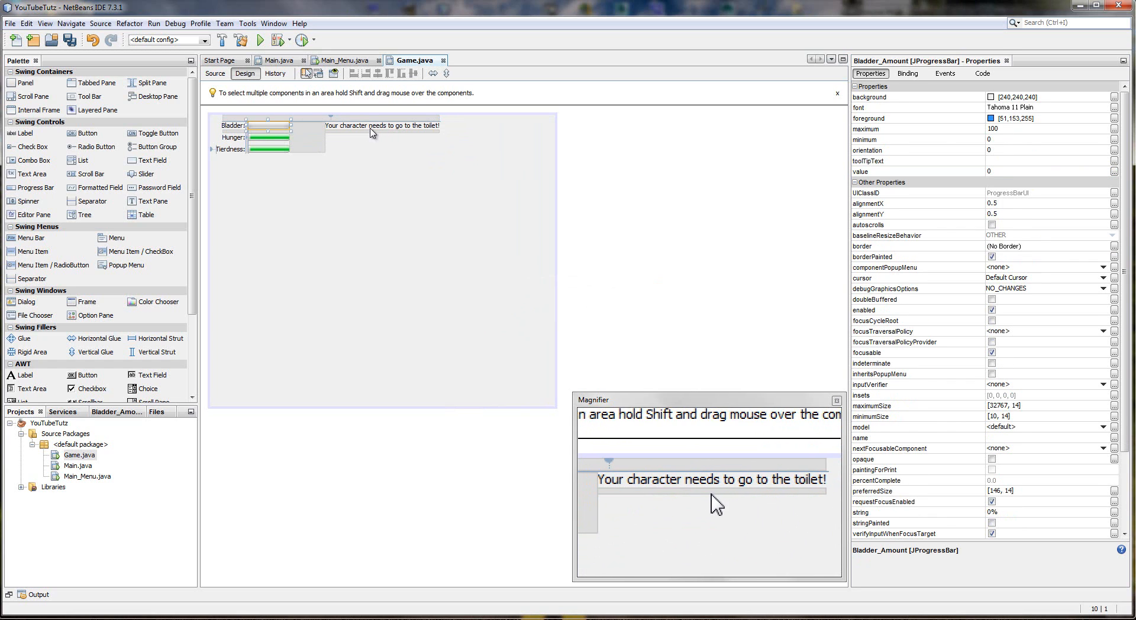
- Add an empty public static void CheckStats() method above main in Game.java
{"action": "left_click", "coordinate": [215, 74]}
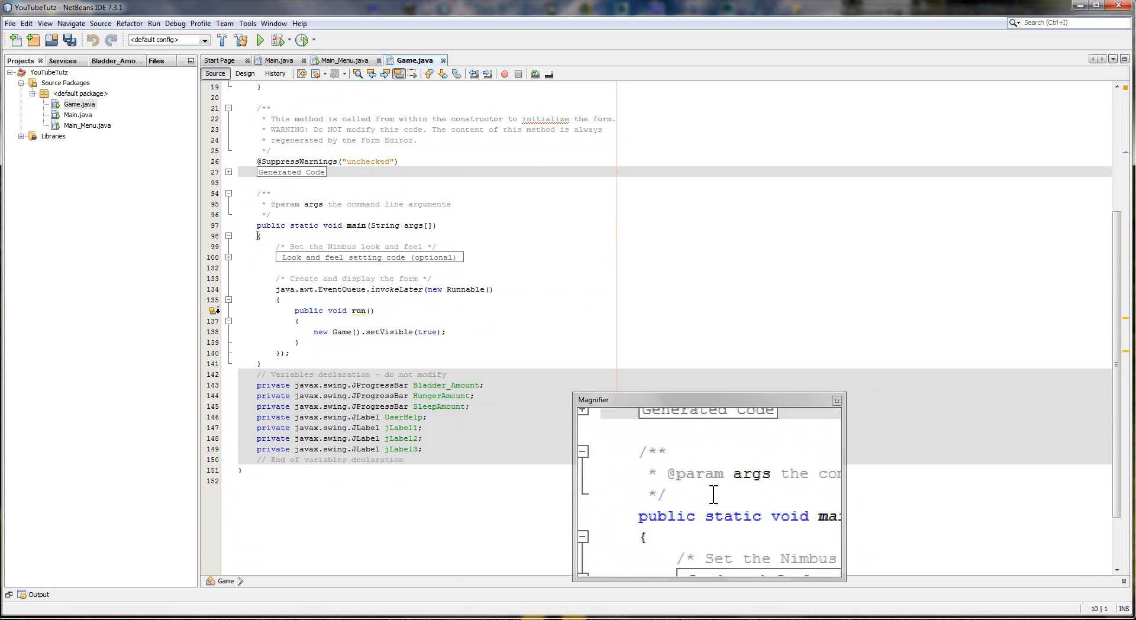
{"action": "left_click_drag", "start_coordinate": [259, 226], "coordinate": [290, 353]}
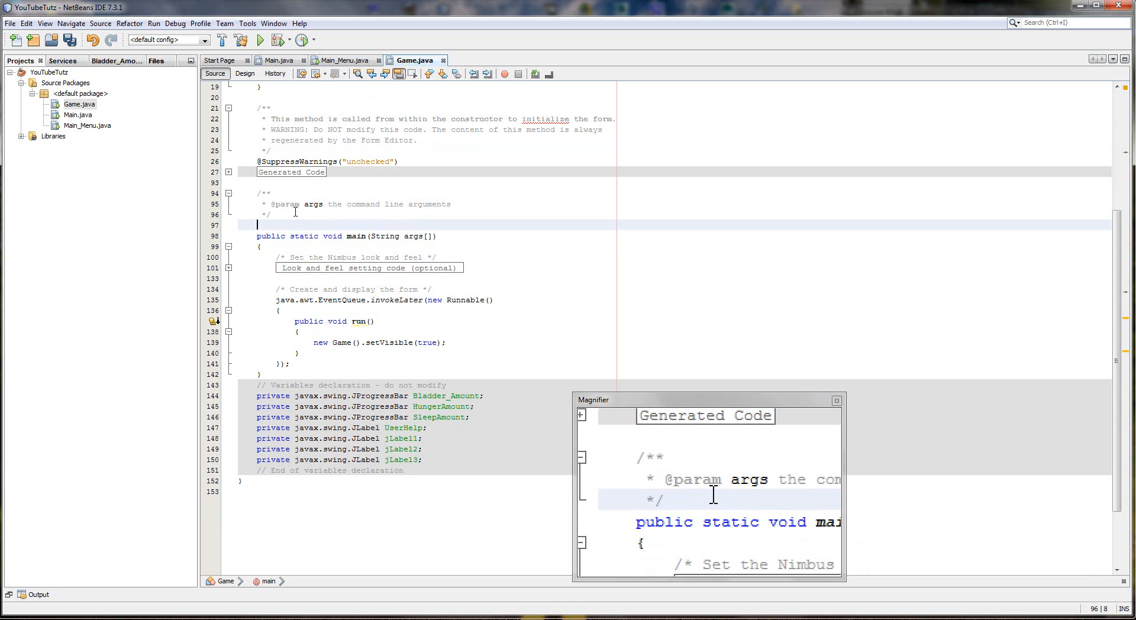
{"action": "key", "text": "Enter"}
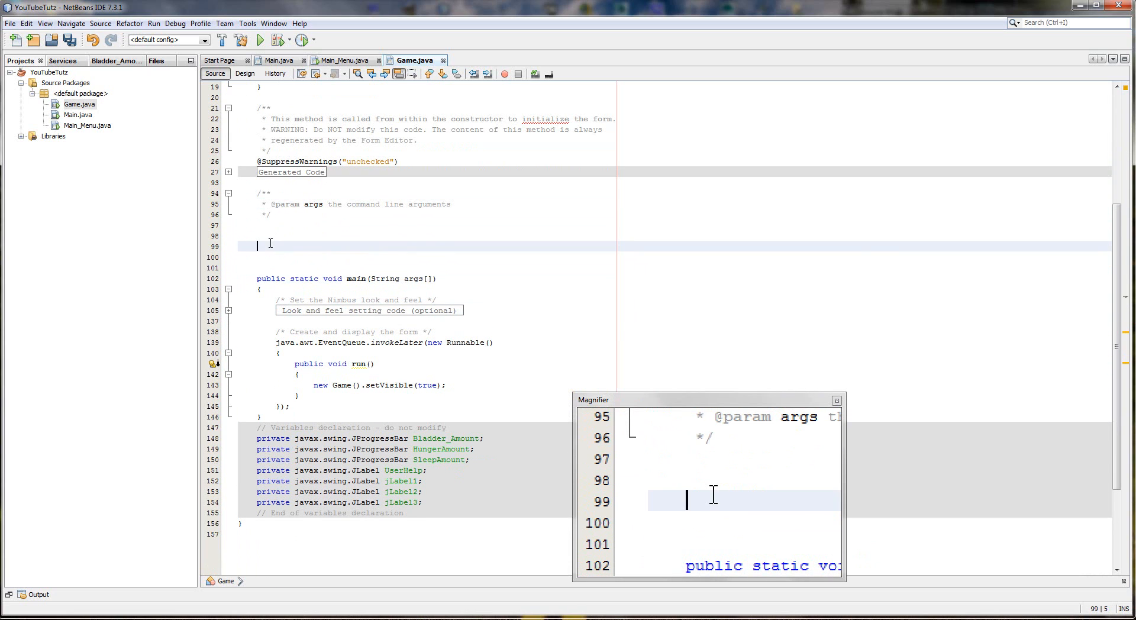
{"action": "type", "text": "public"}
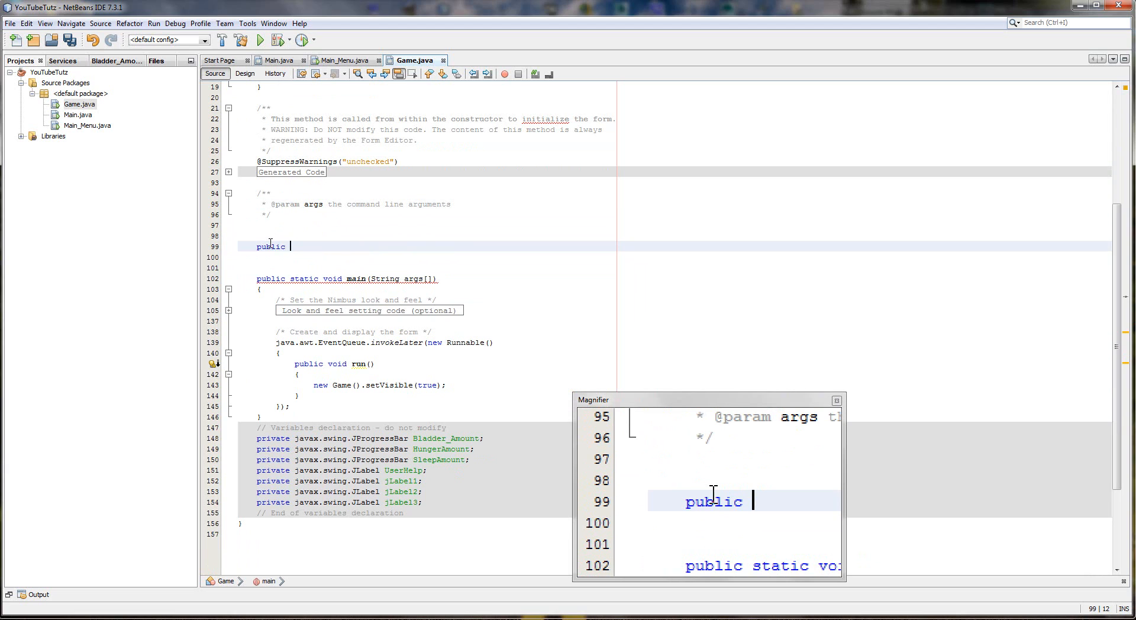
{"action": "type", "text": "st"}
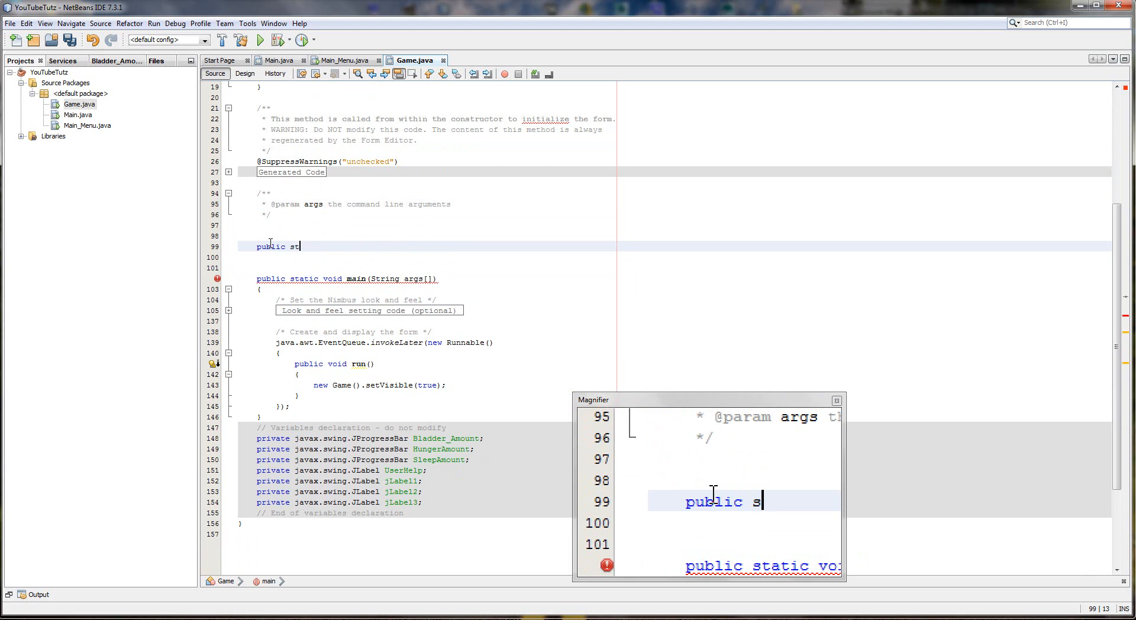
{"action": "type", "text": "atic void C"}
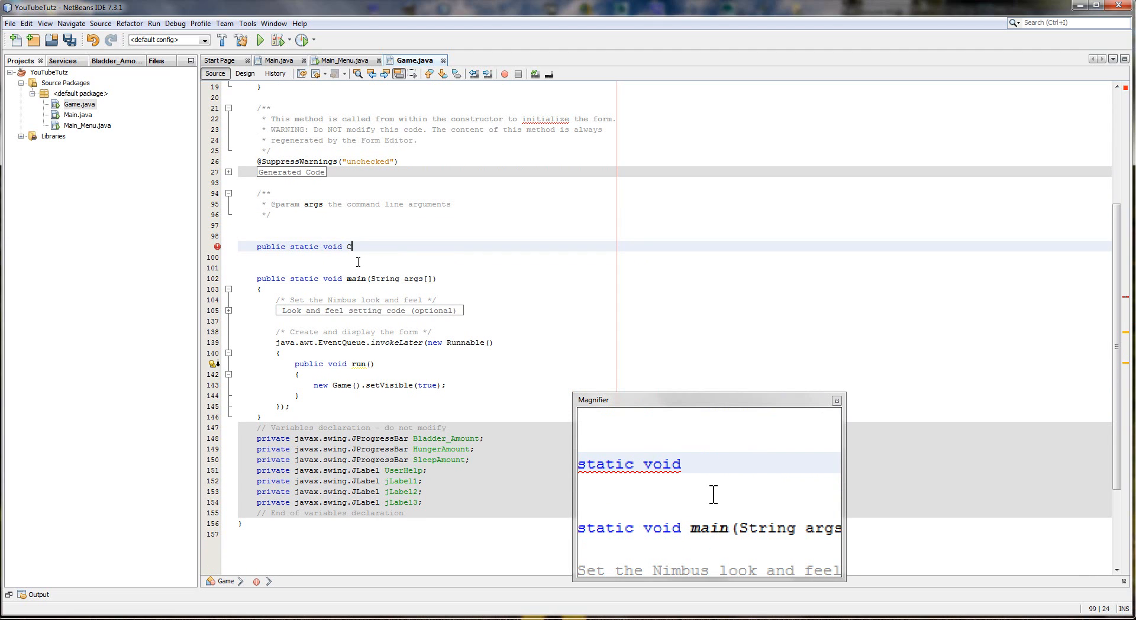
{"action": "type", "text": "heckStats()"}
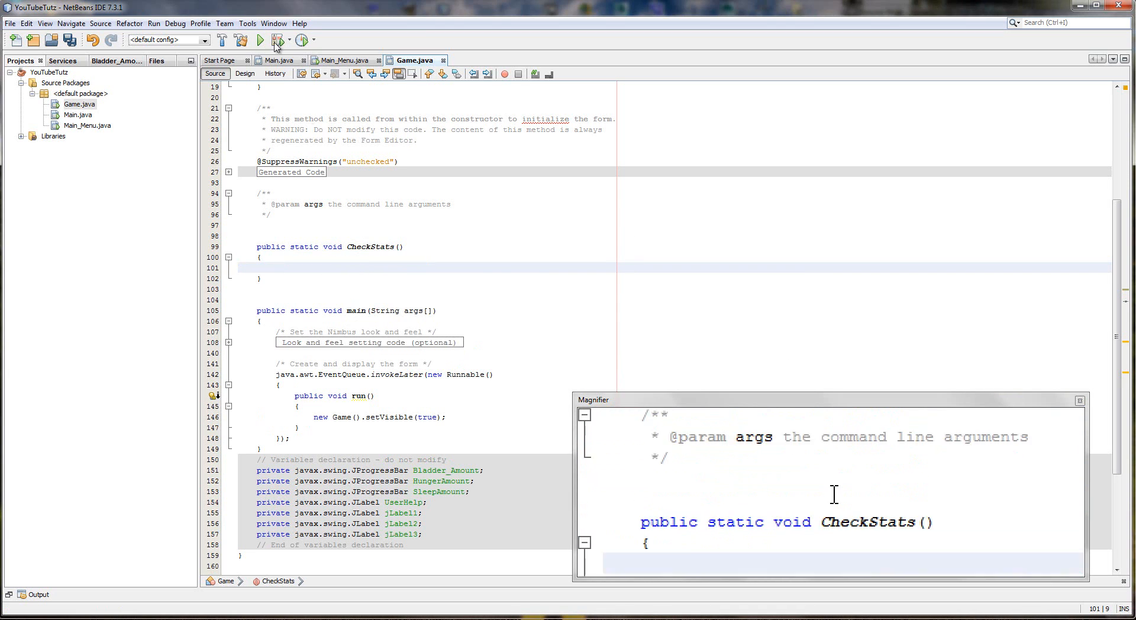
{"action": "left_click", "coordinate": [245, 73]}
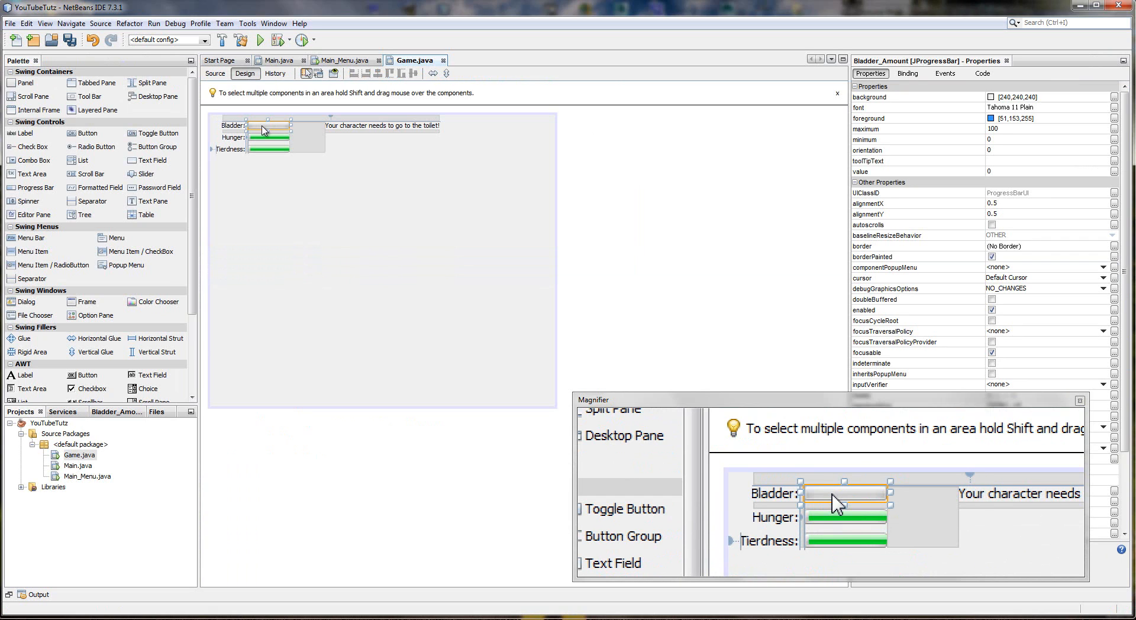
- Check the warning label's name, then go to the constructor below initComponents() in Source
{"action": "left_click", "coordinate": [382, 126]}
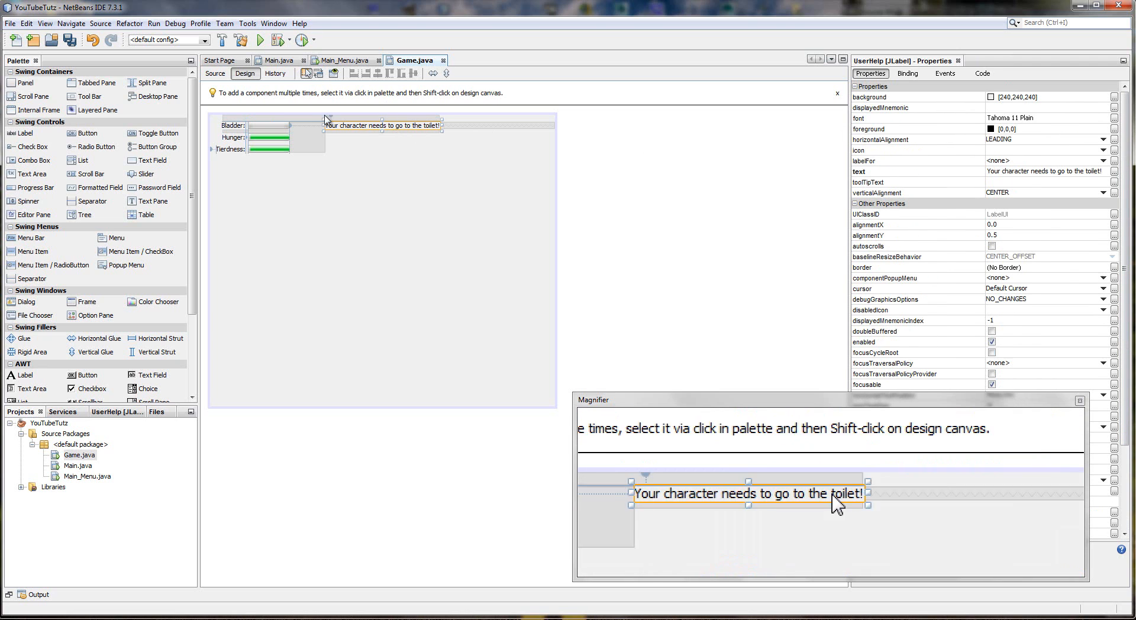
{"action": "left_click", "coordinate": [215, 73]}
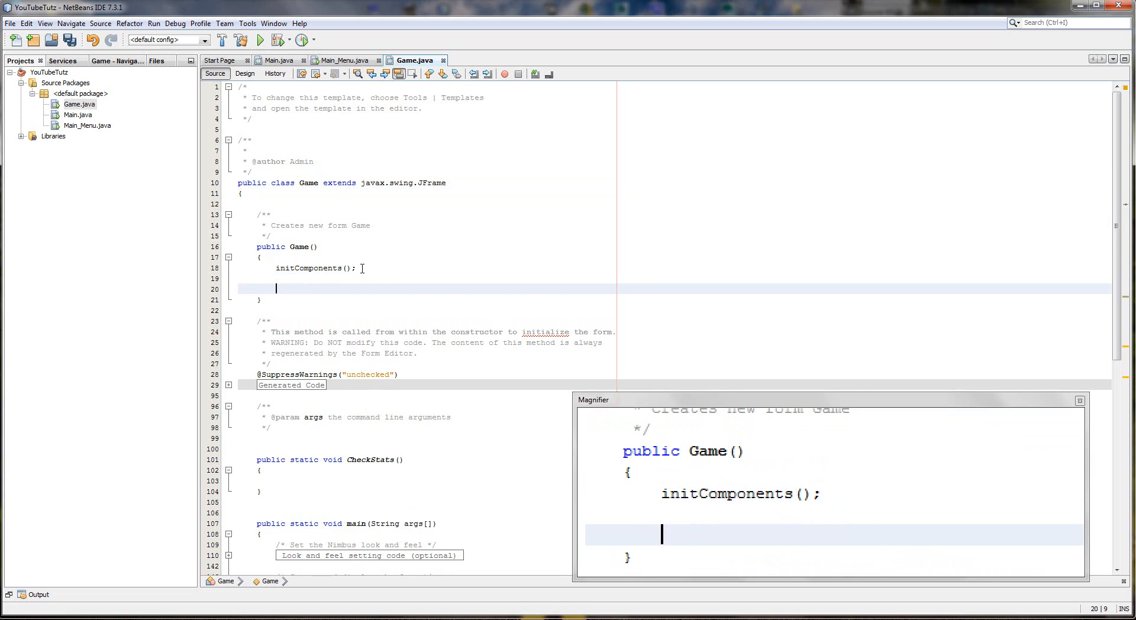
- Add UserHelp.setVisible(false); to the Game constructor after initComponents()
{"action": "type", "text": "user"}
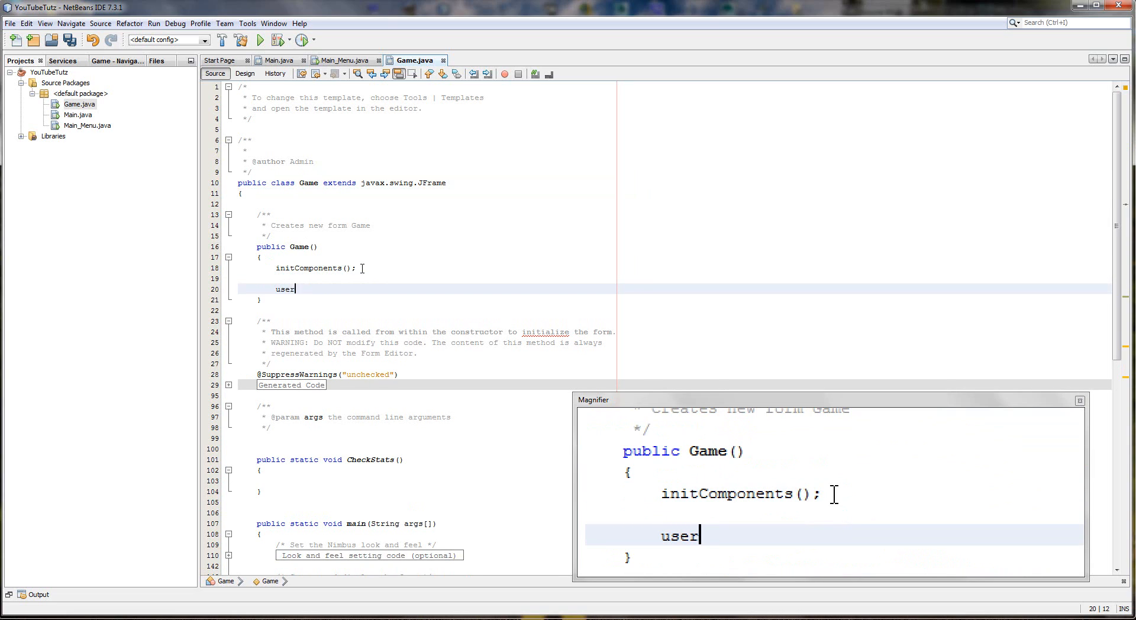
{"action": "type", "text": "SerHelp"}
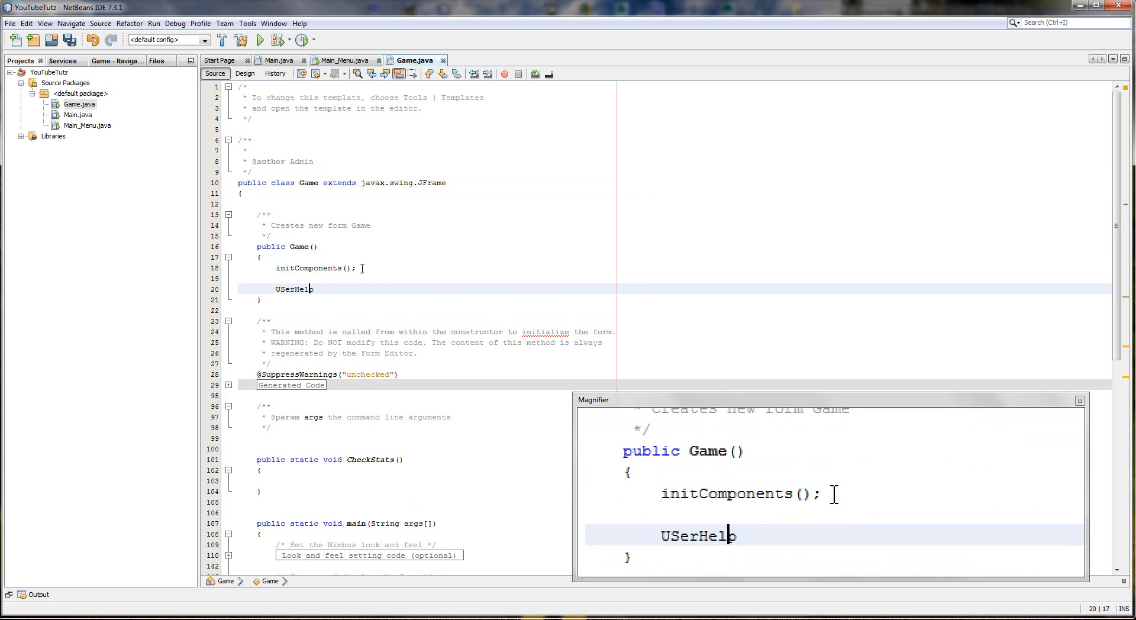
{"action": "type", "text": "/s"}
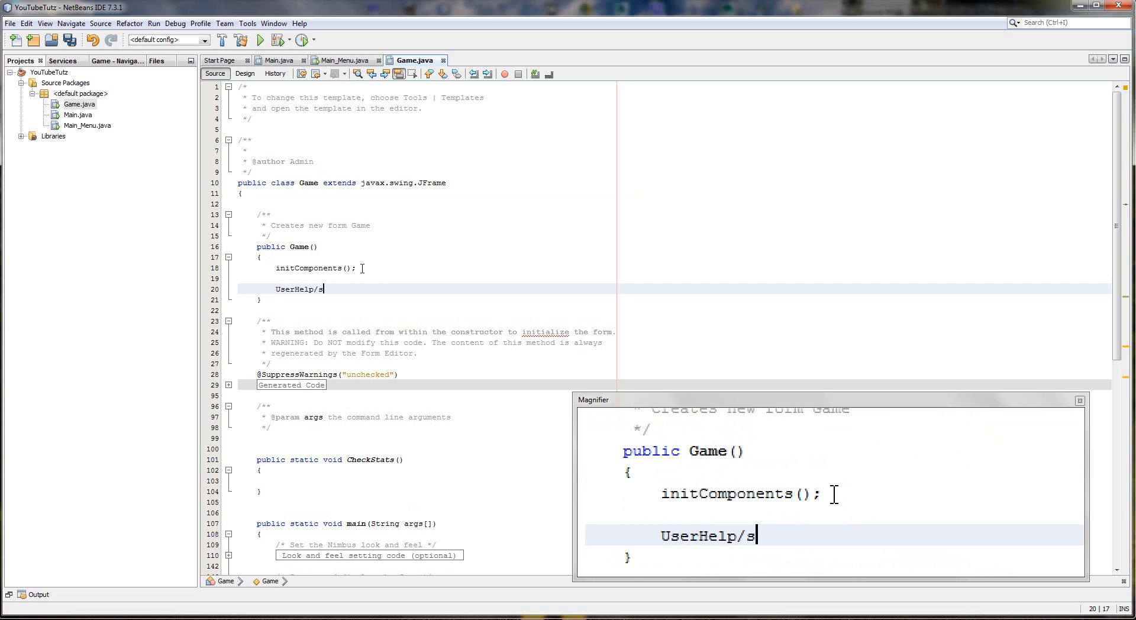
{"action": "type", "text": ".setVisible"}
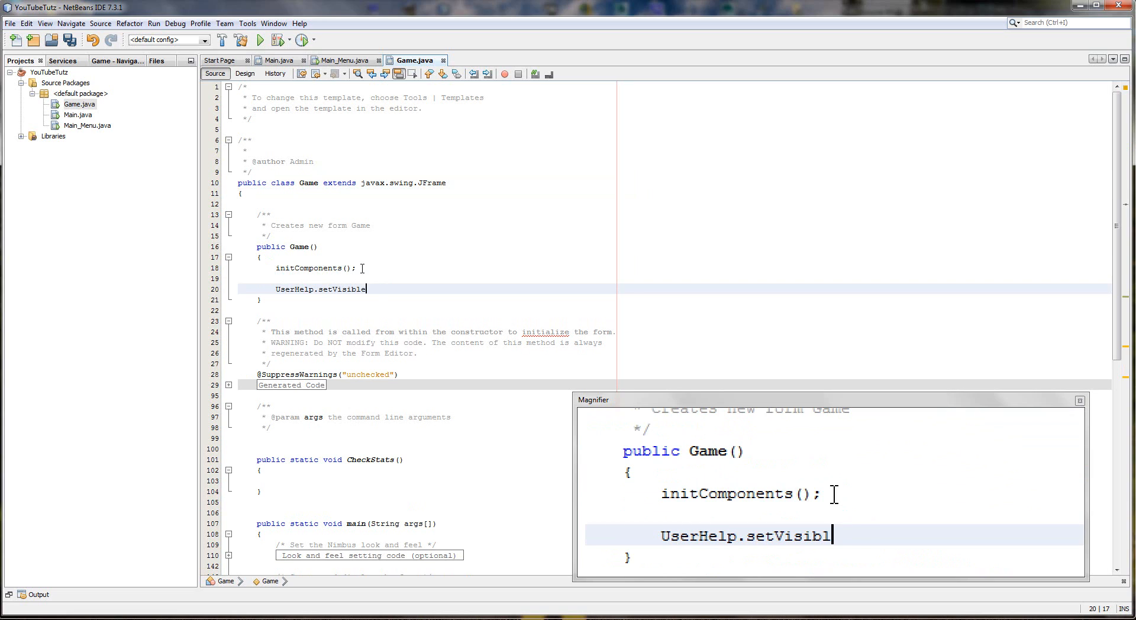
{"action": "type", "text": "(flase)"}
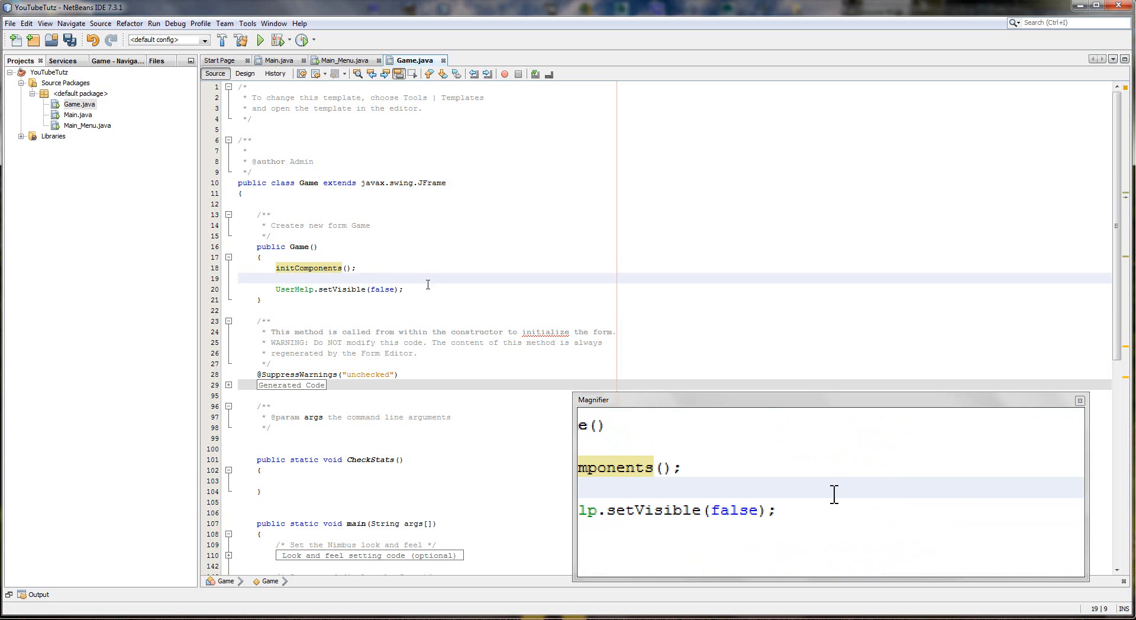
- Make CheckStats non-static with an empty if (Bladder_Amount.getValue() > 70) block
{"action": "scroll", "scroll_direction": "down", "scroll_amount": 3}
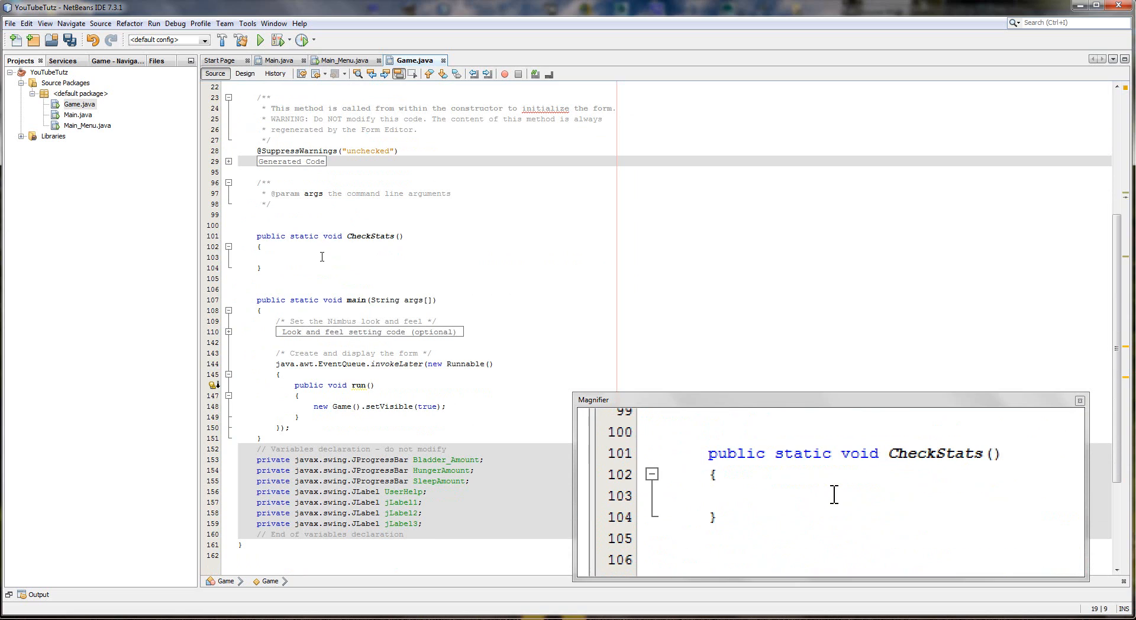
{"action": "type", "text": "Us"}
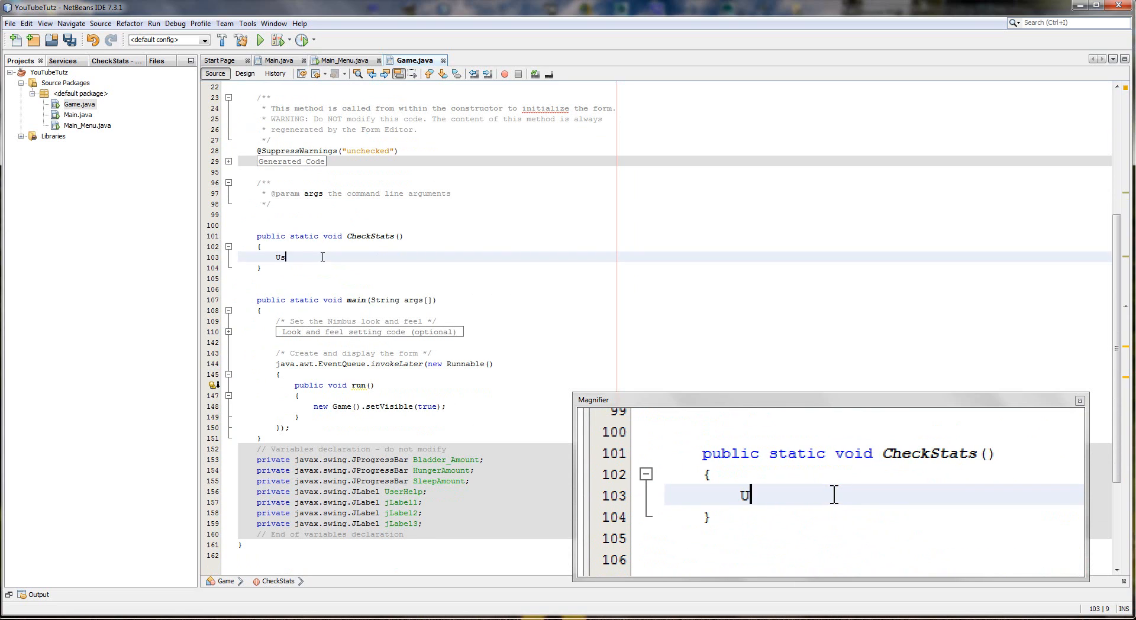
{"action": "type", "text": "er"}
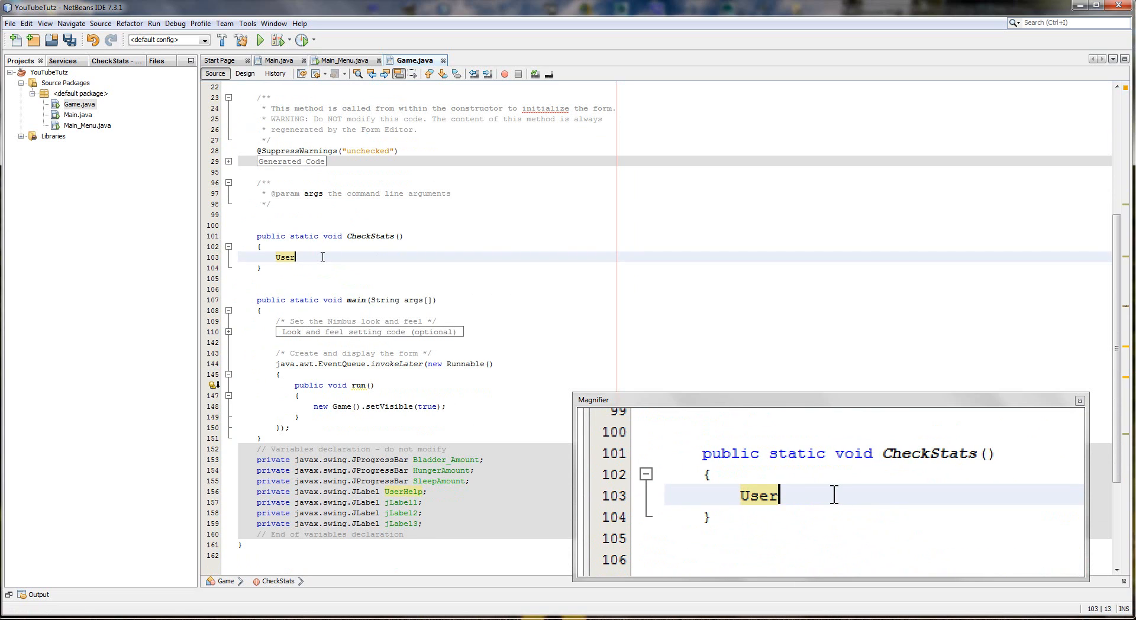
{"action": "type", "text": "if ("}
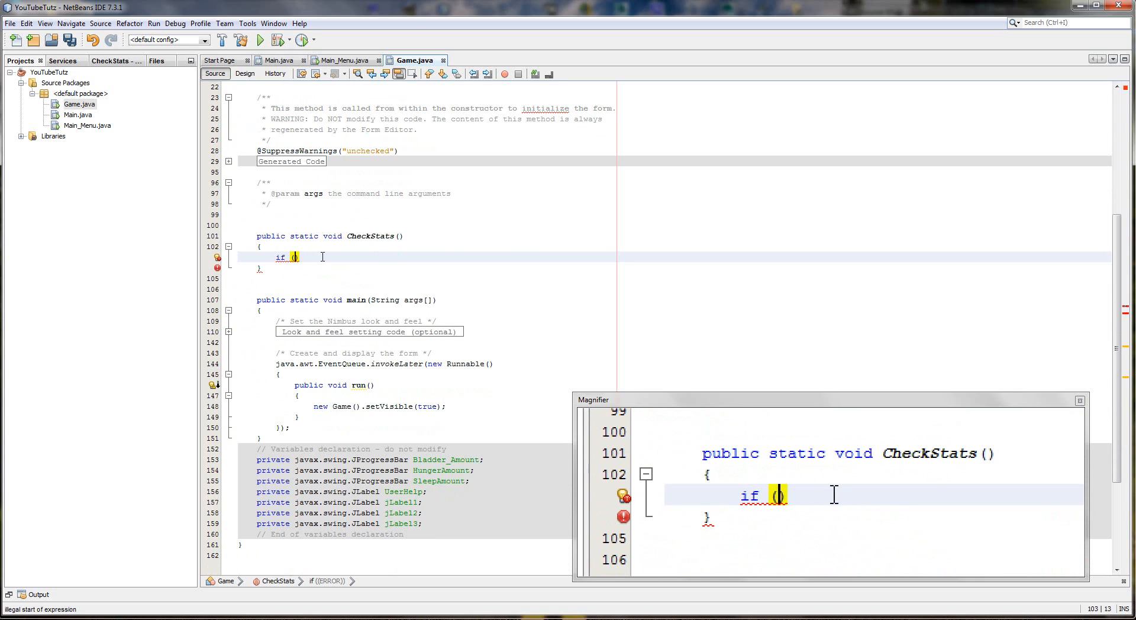
{"action": "type", "text": "BladderA"}
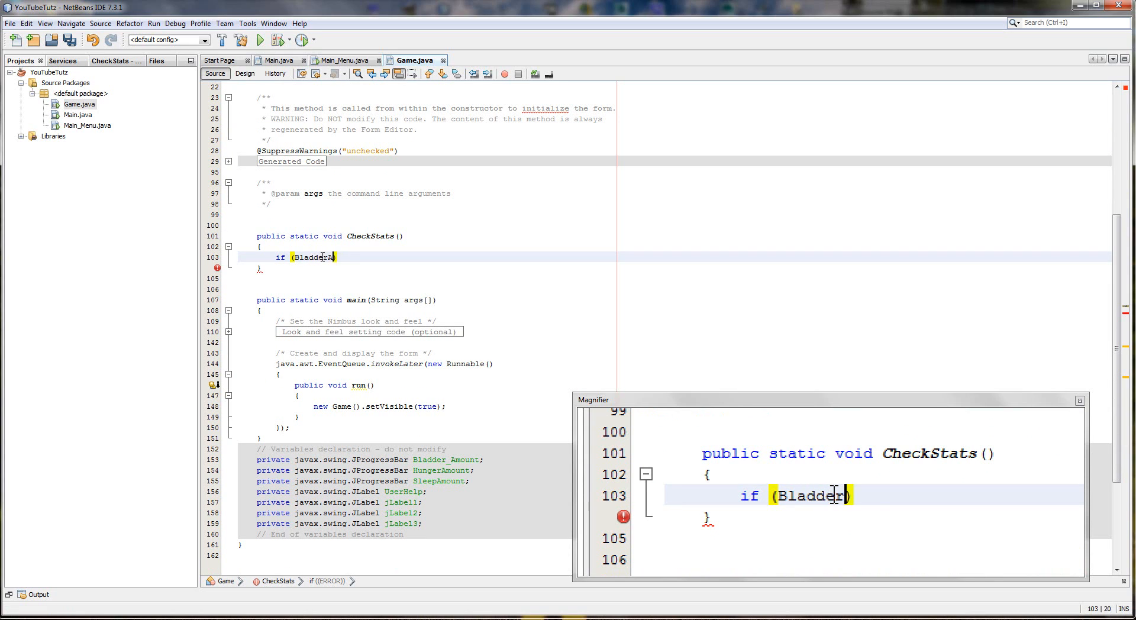
{"action": "type", "text": "Amount"}
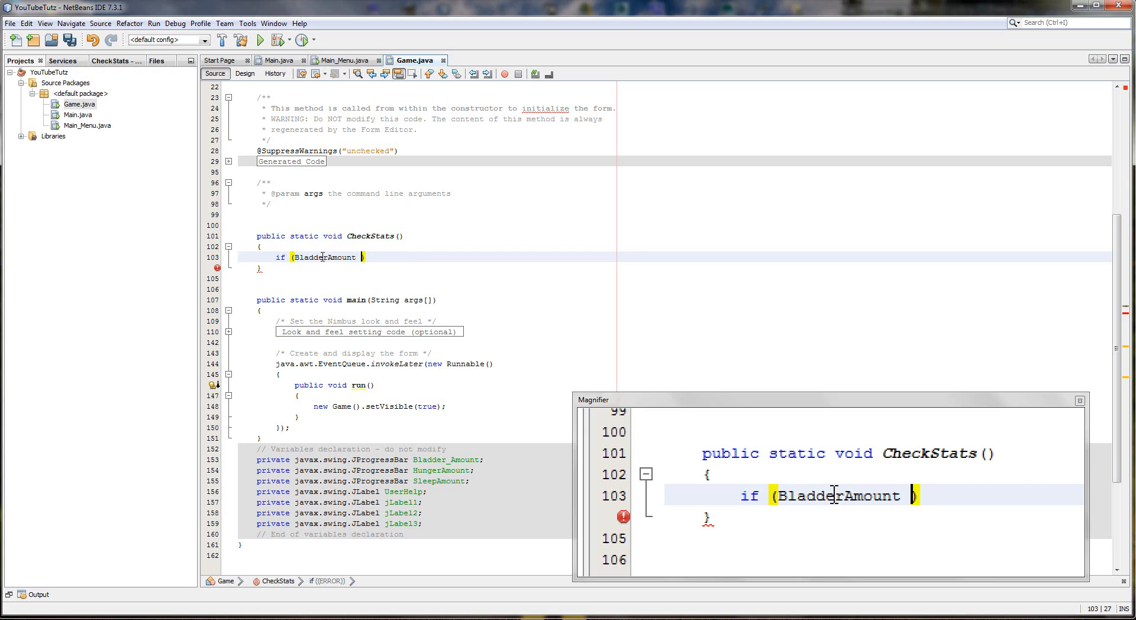
{"action": "type", "text": ">?"}
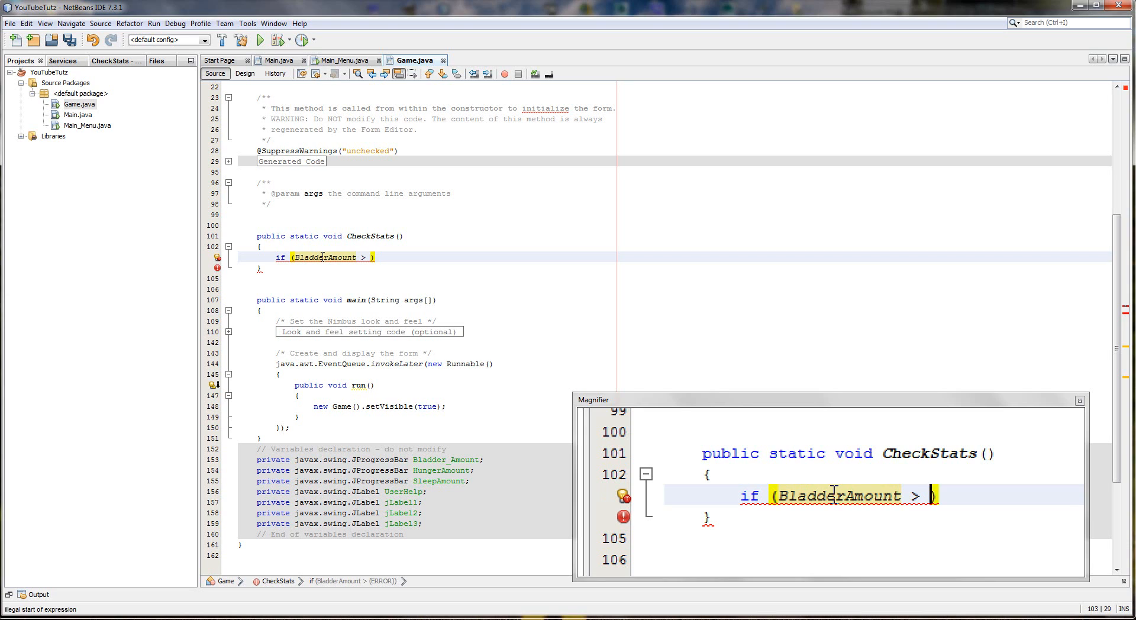
{"action": "type", "text": "70"}
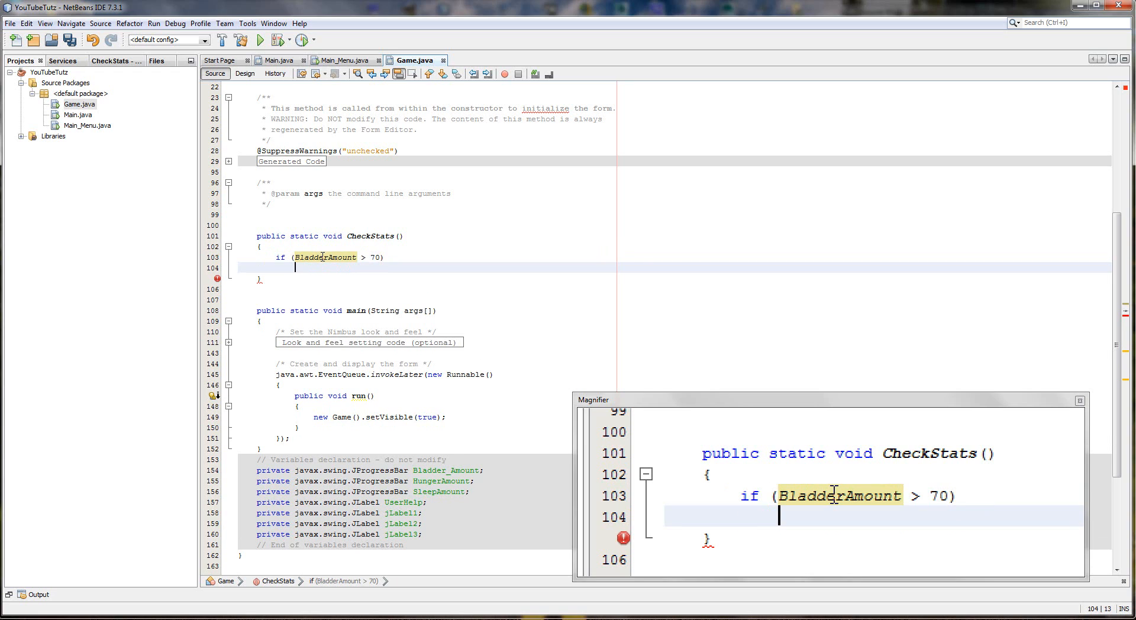
{"action": "type", "text": "{"}
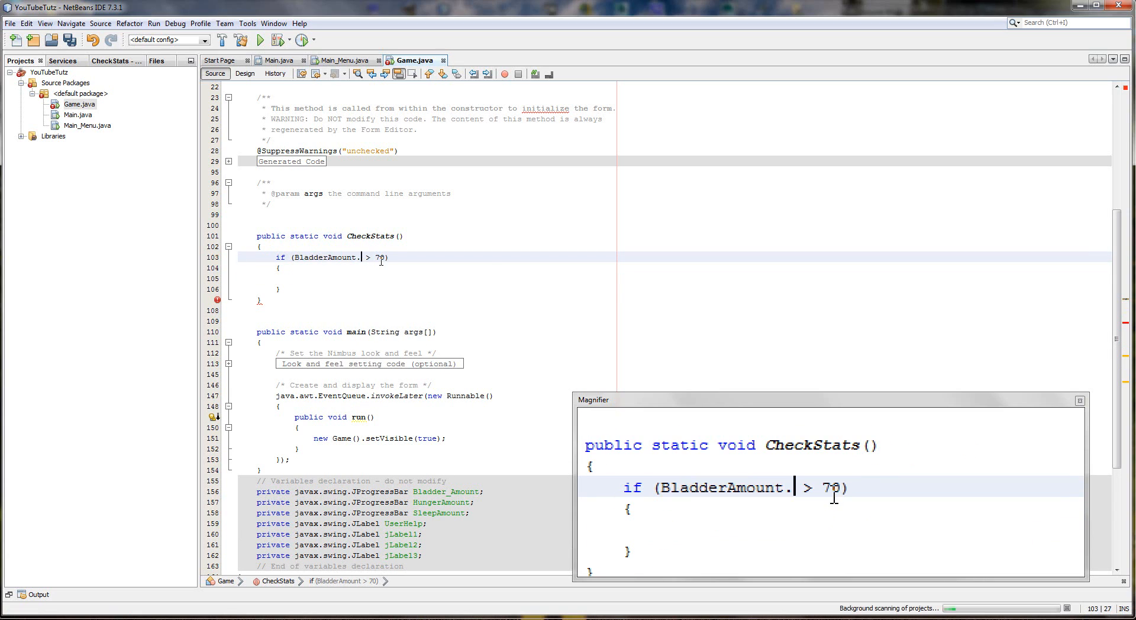
{"action": "type", "text": "get"}
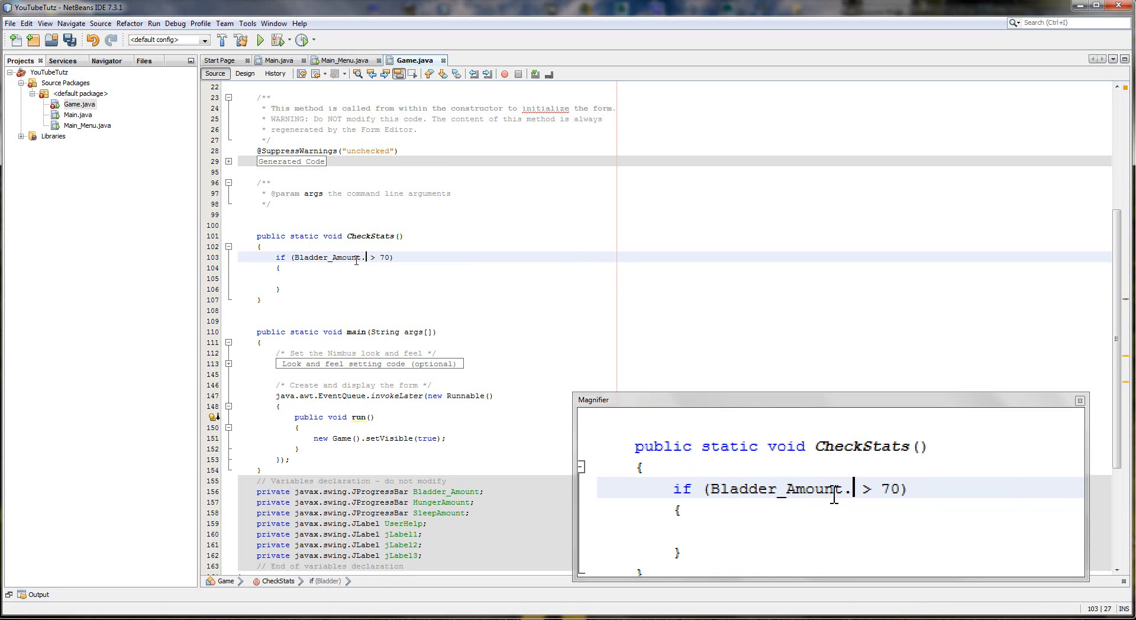
{"action": "type", "text": "getV"}
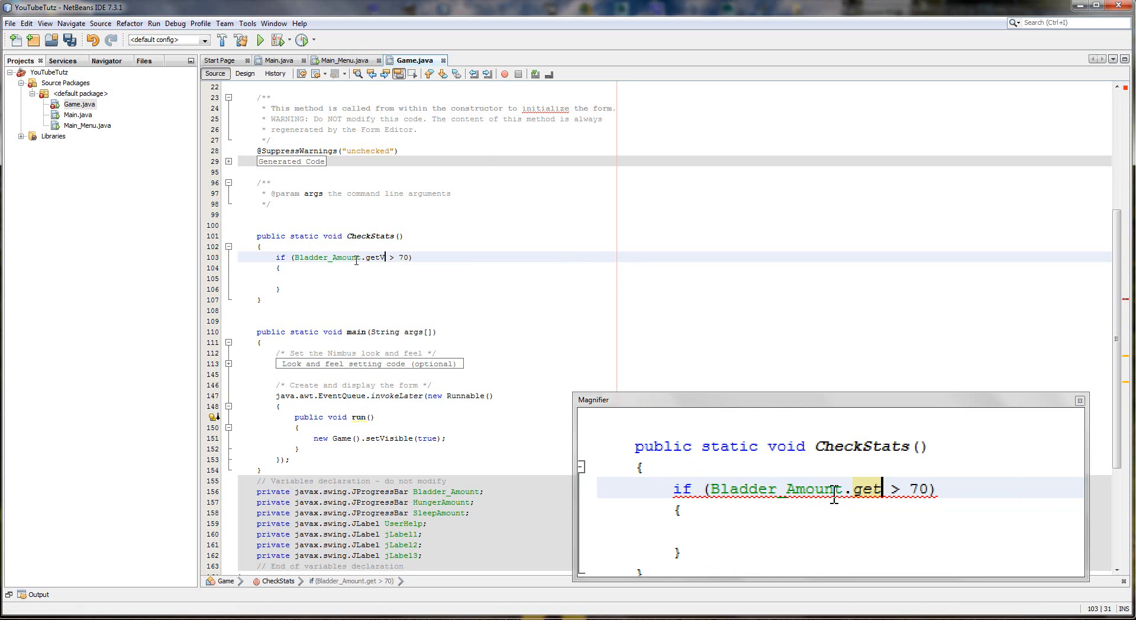
{"action": "type", "text": "Value()"}
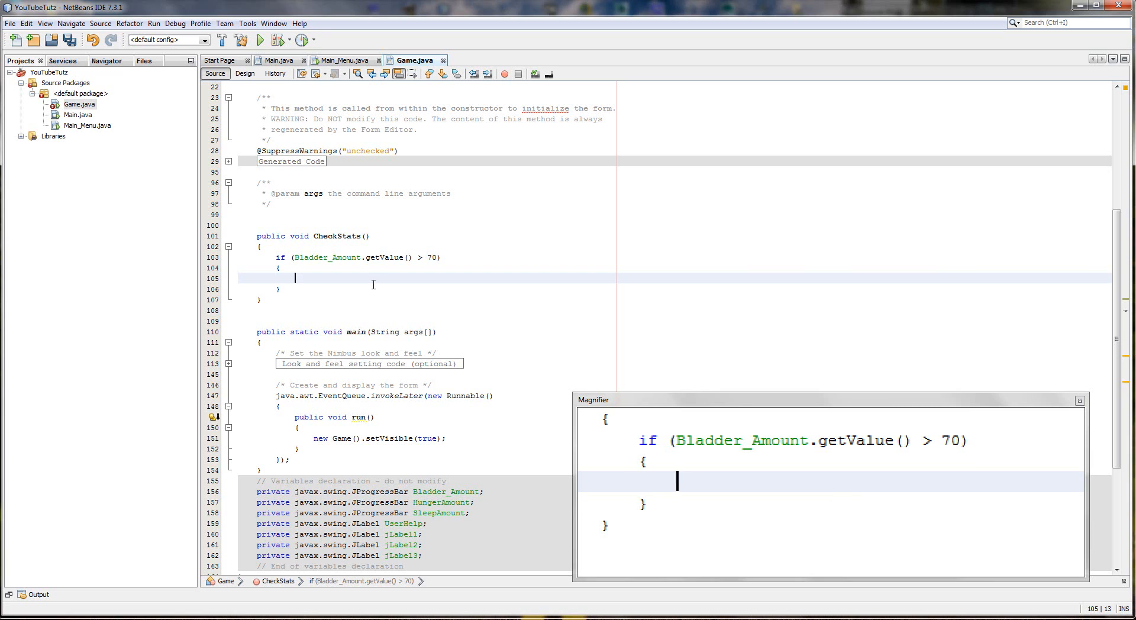
- Inside the if block, add UserHelp.setText() with the bathroom warning and begin UserHelp.setVisible()
{"action": "scroll", "scroll_direction": "up", "scroll_amount": 3}
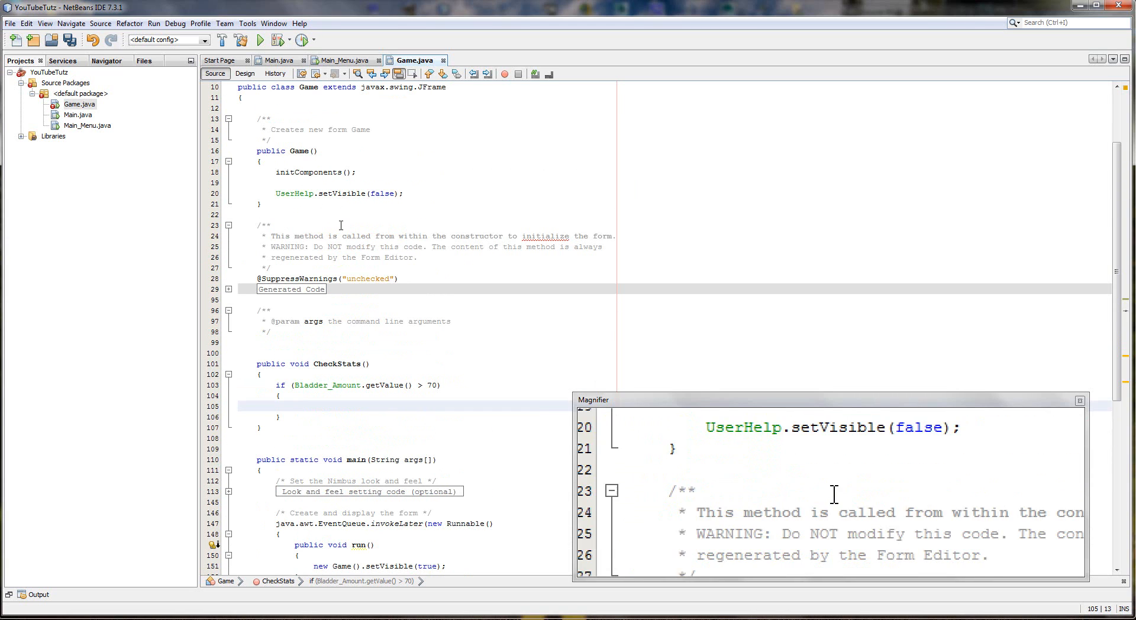
{"action": "double_click", "coordinate": [294, 194]}
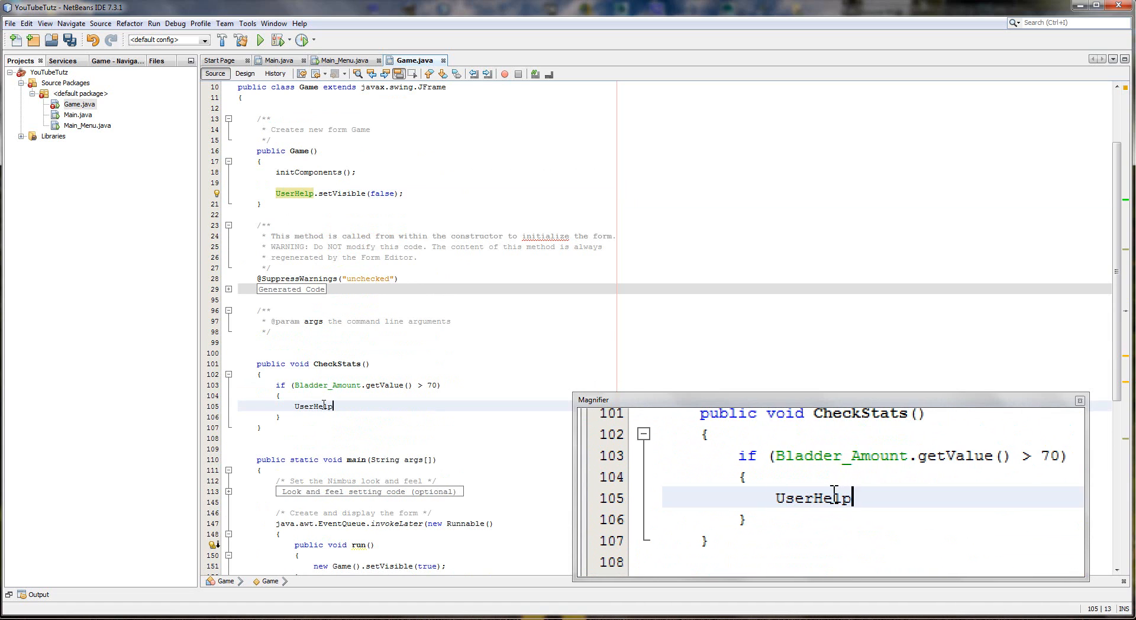
{"action": "type", "text": ".setTex"}
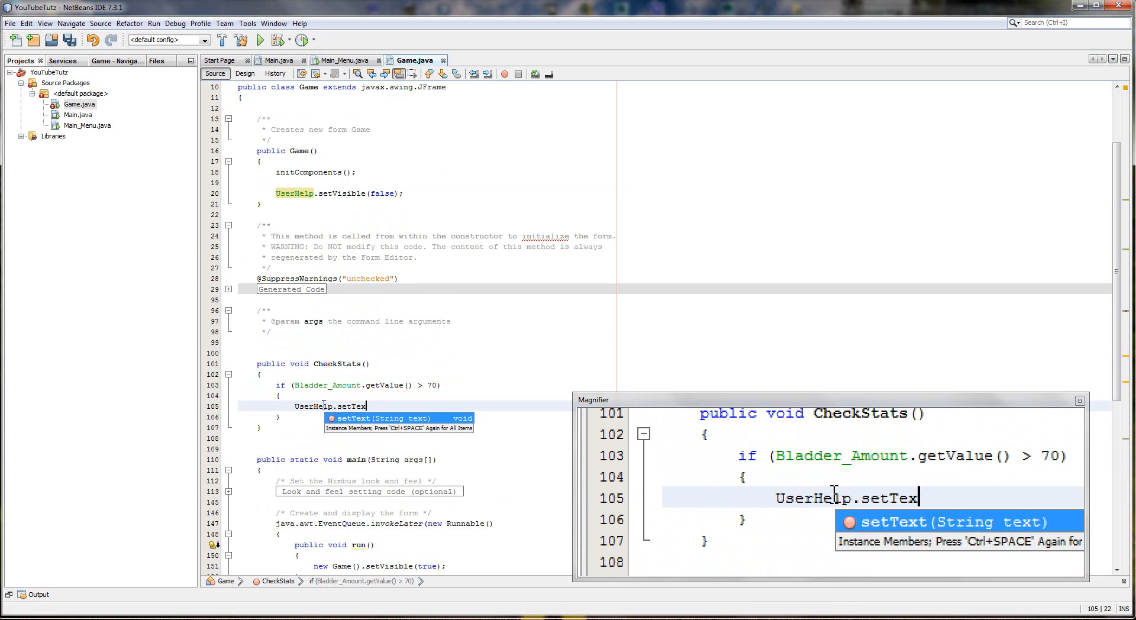
{"action": "type", "text": "t(null);"}
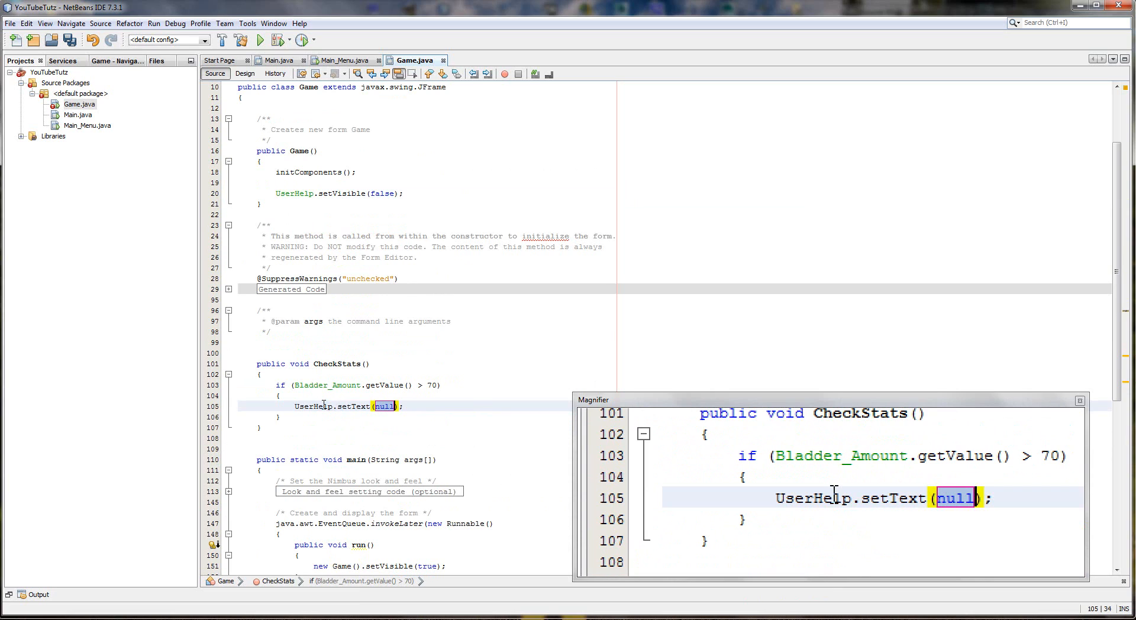
{"action": "type", "text": "\"Your\""}
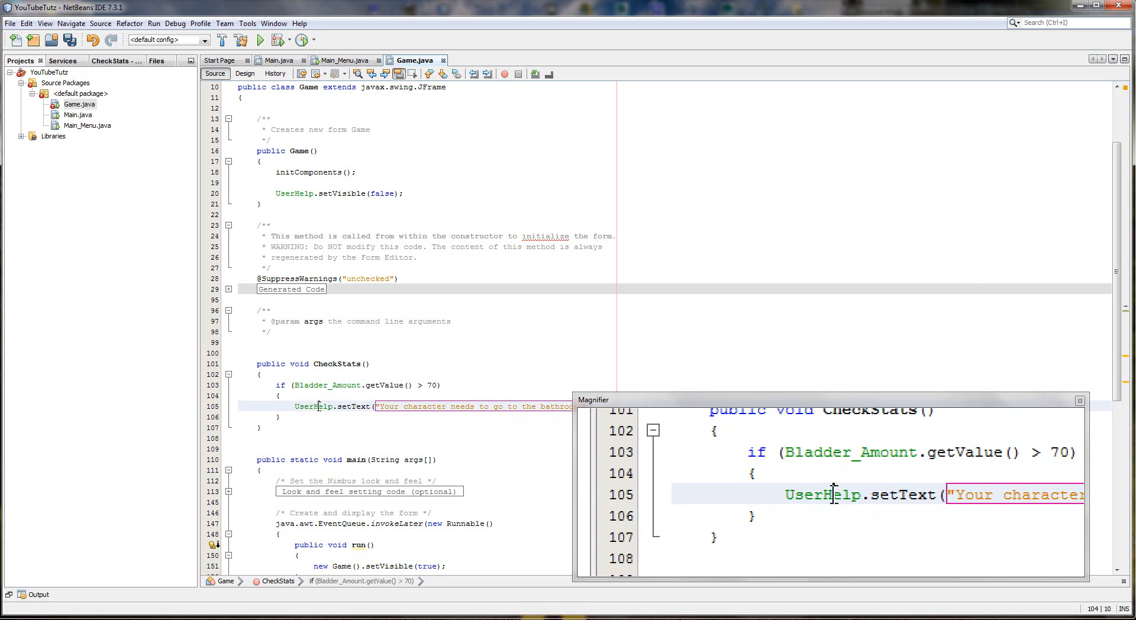
{"action": "type", "text": "UserHelp."}
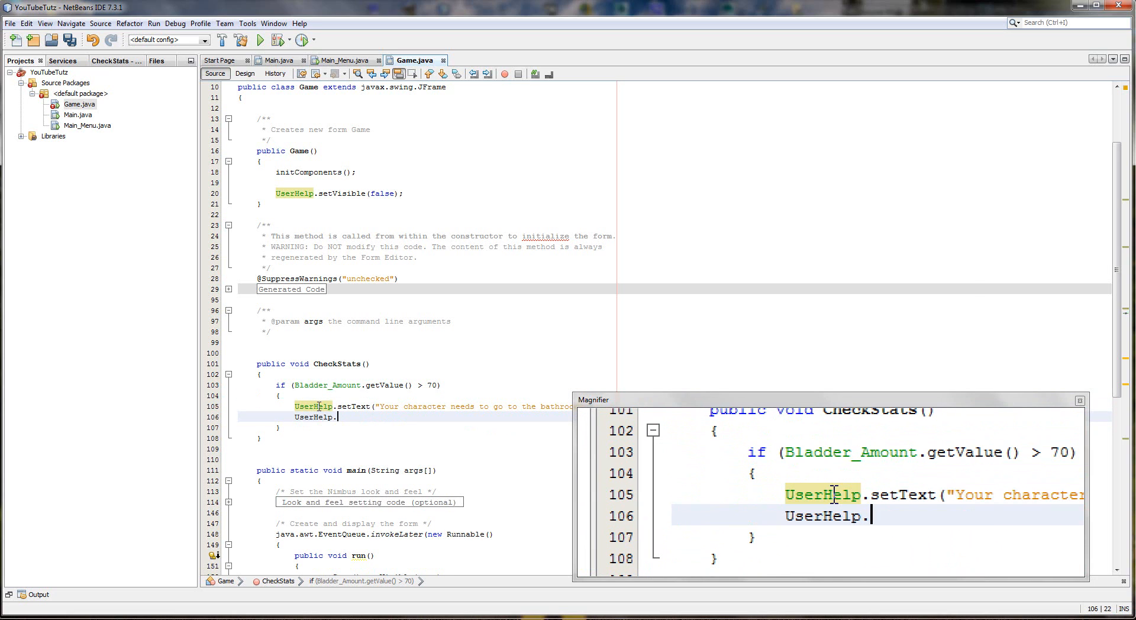
{"action": "type", "text": "setVisible(tr"}
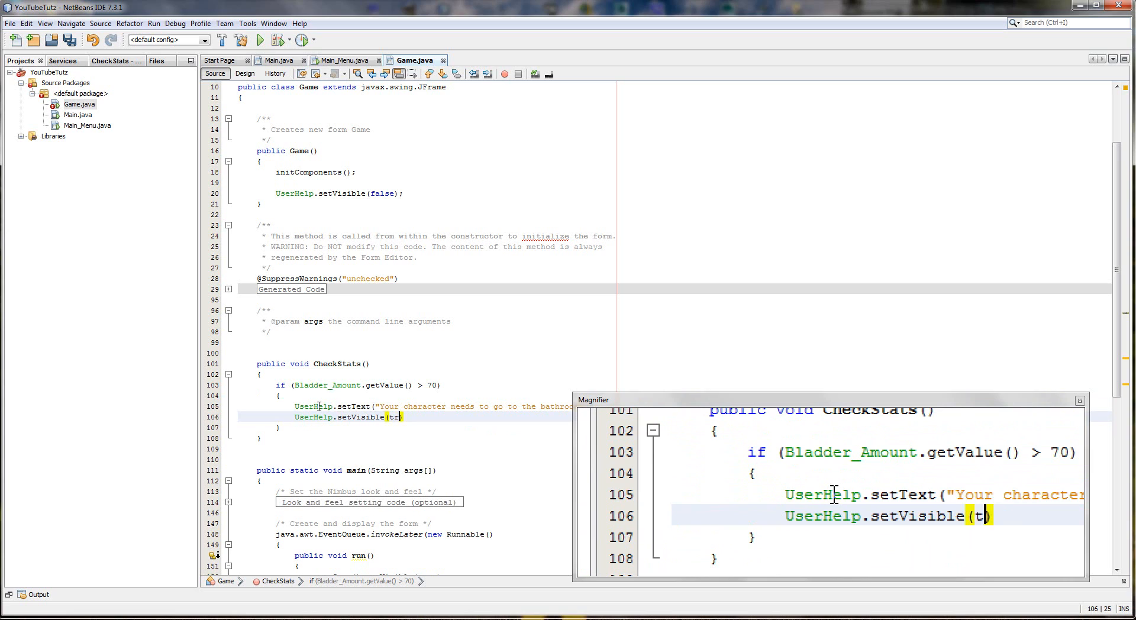
- Complete UserHelp.setVisible(true) and add an else block calling UserHelp.setVisible(false)
{"action": "type", "text": "rue)"}
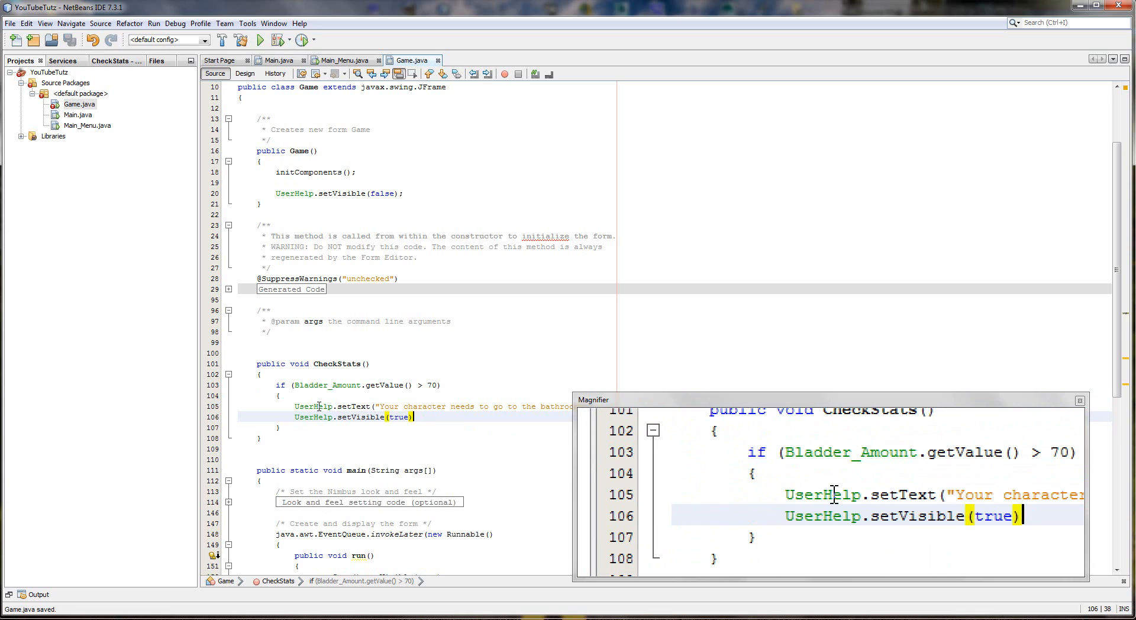
{"action": "type", "text": "else"}
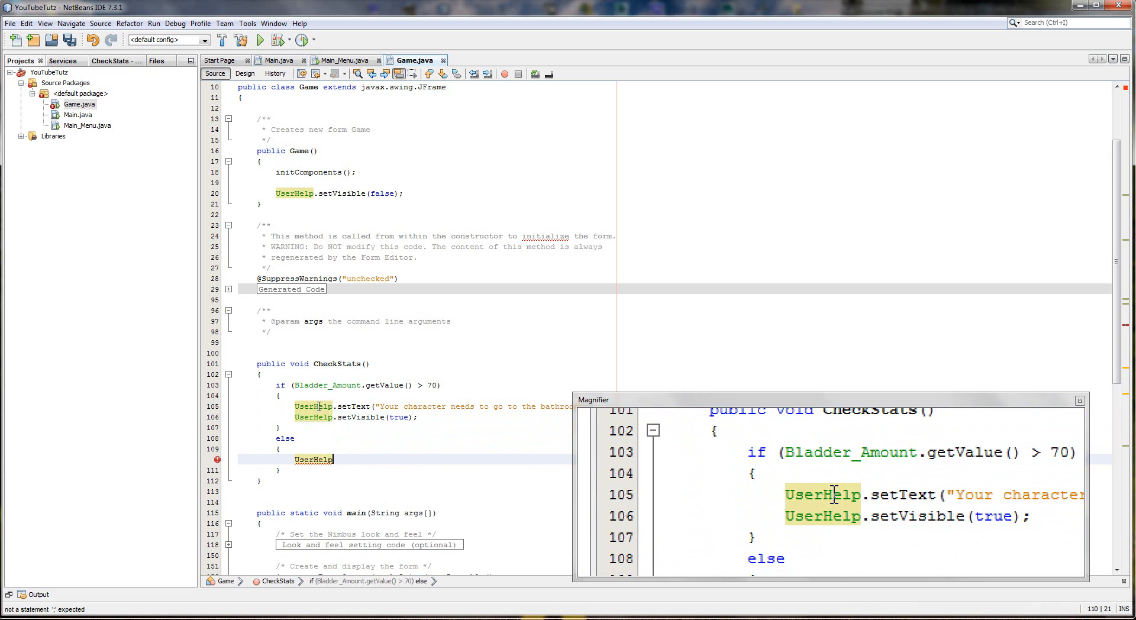
{"action": "type", "text": ".set"}
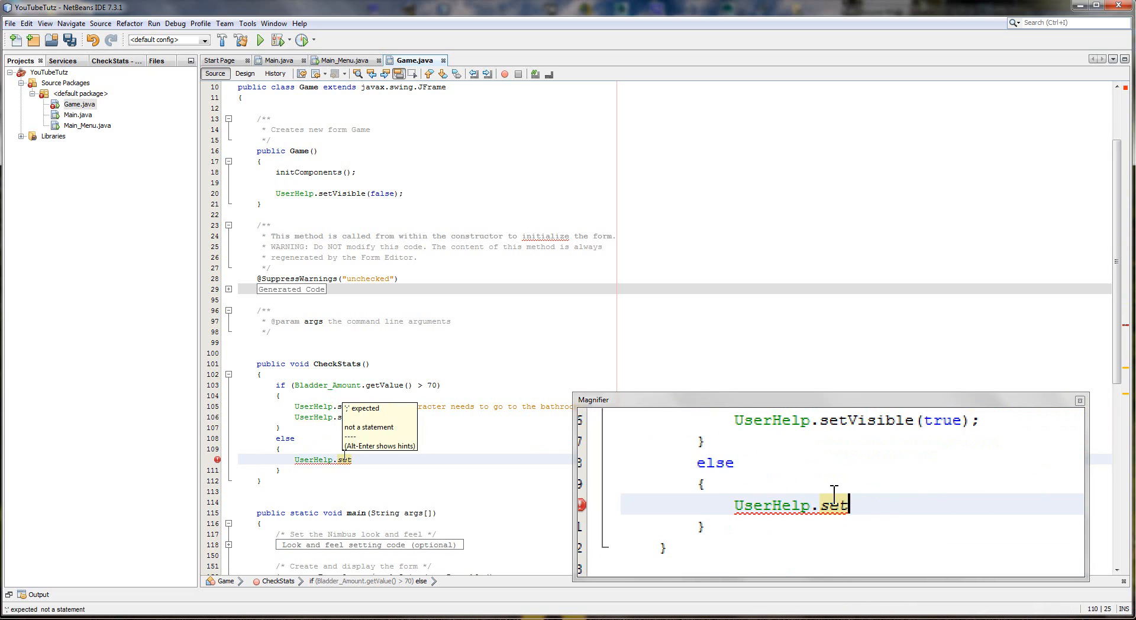
{"action": "type", "text": "Visible(false);"}
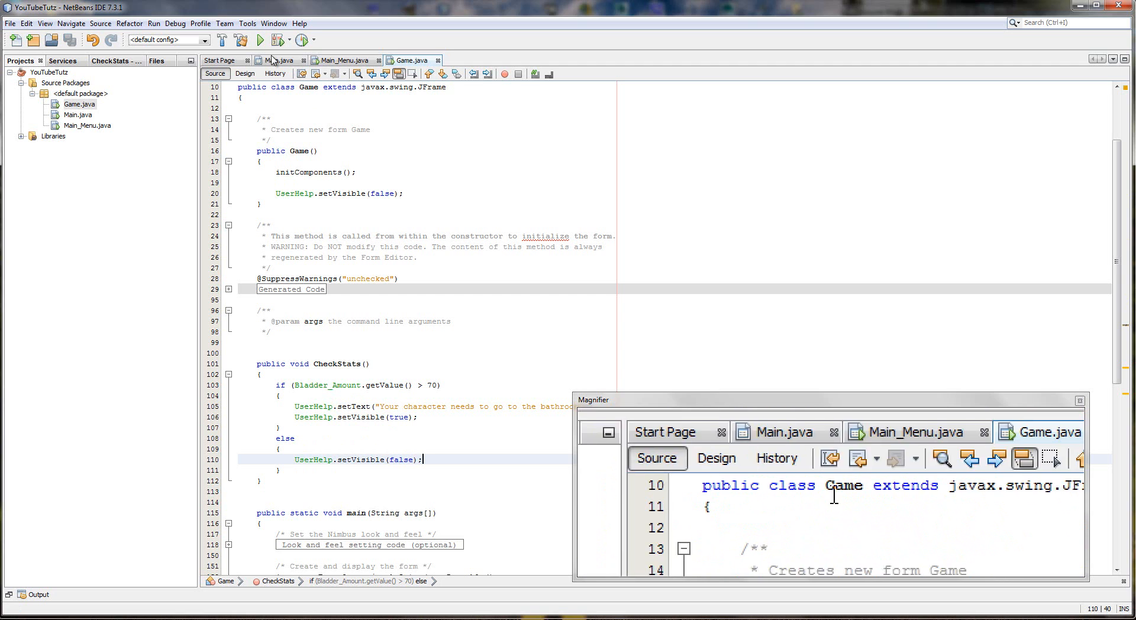
- Replace the Check button handler's TODO comment with CheckStats(); and save Game.java
{"action": "left_click", "coordinate": [245, 73]}
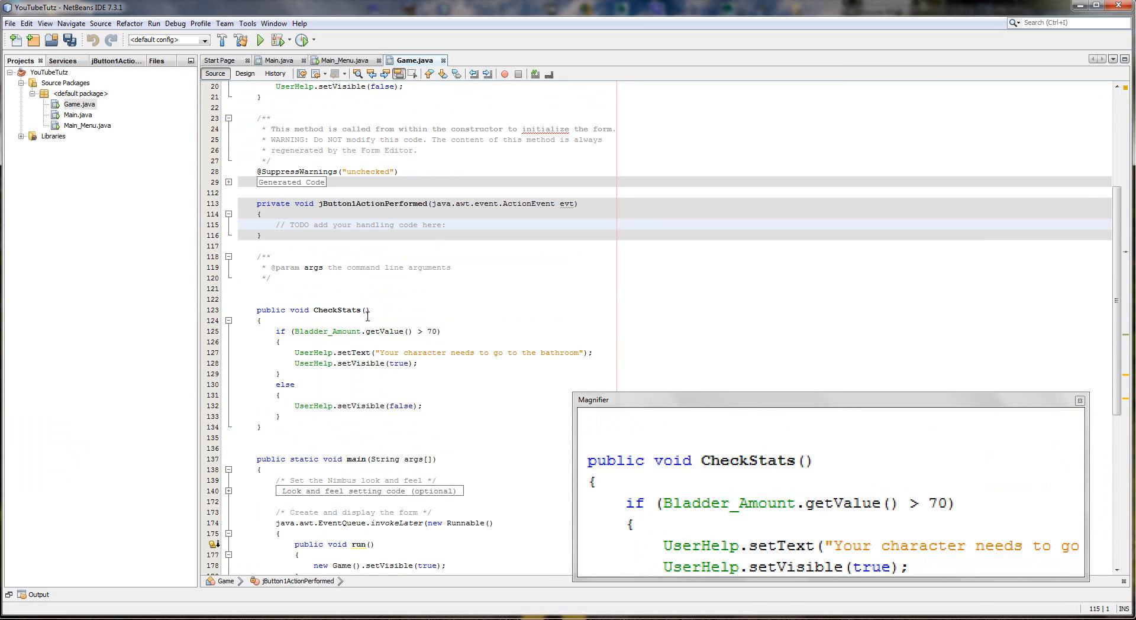
{"action": "double_click", "coordinate": [337, 310]}
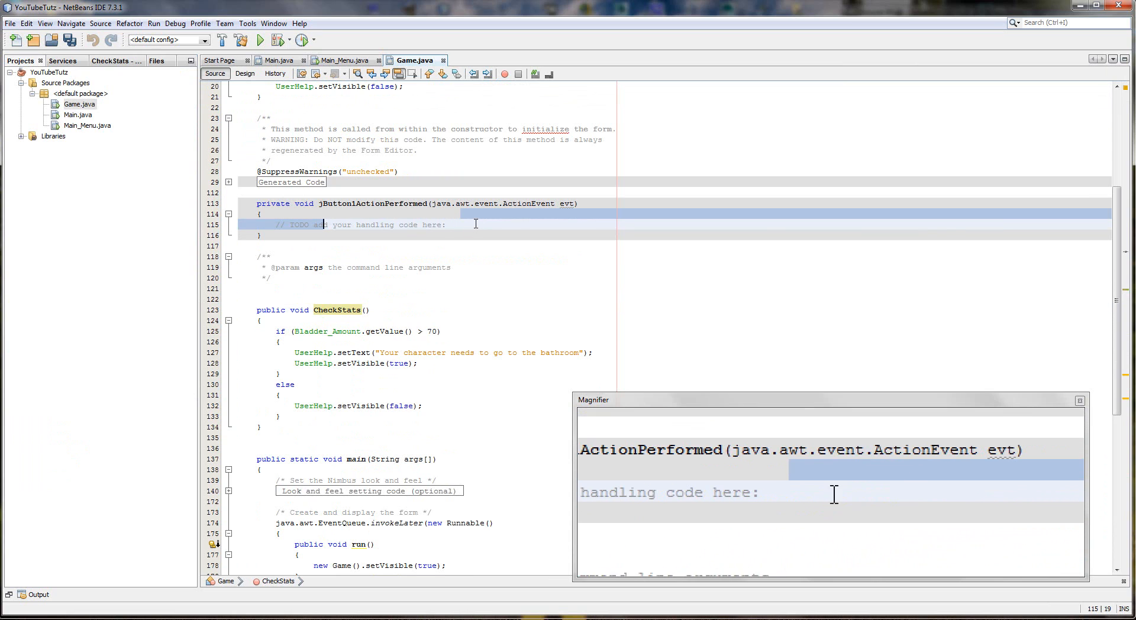
{"action": "type", "text": "CheckStats();"}
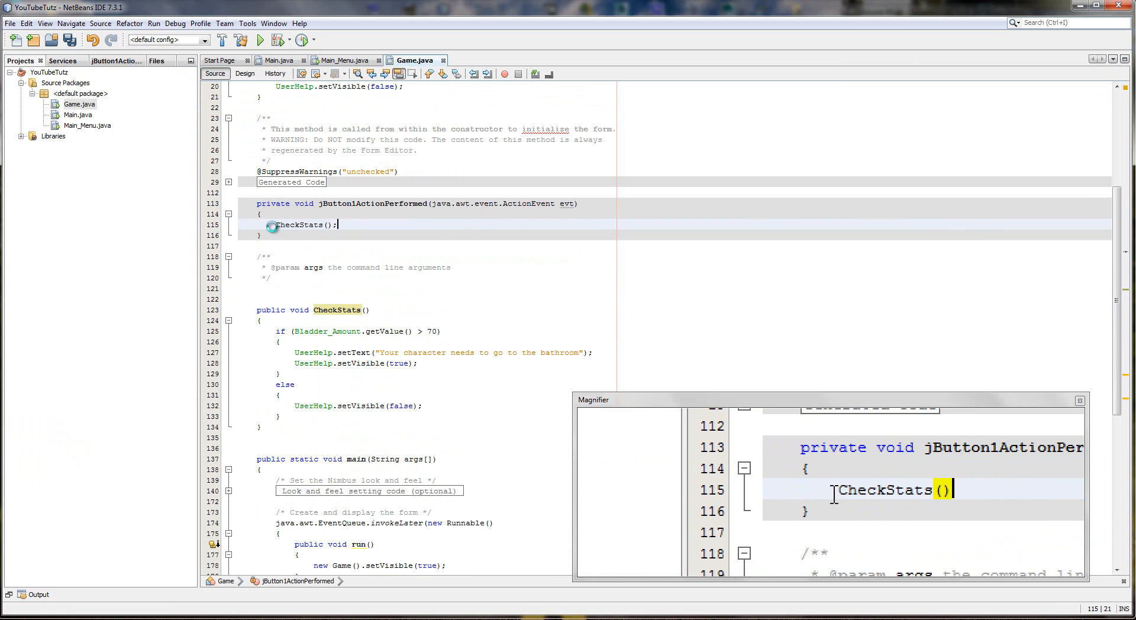
{"action": "key", "text": "ctrl+s"}
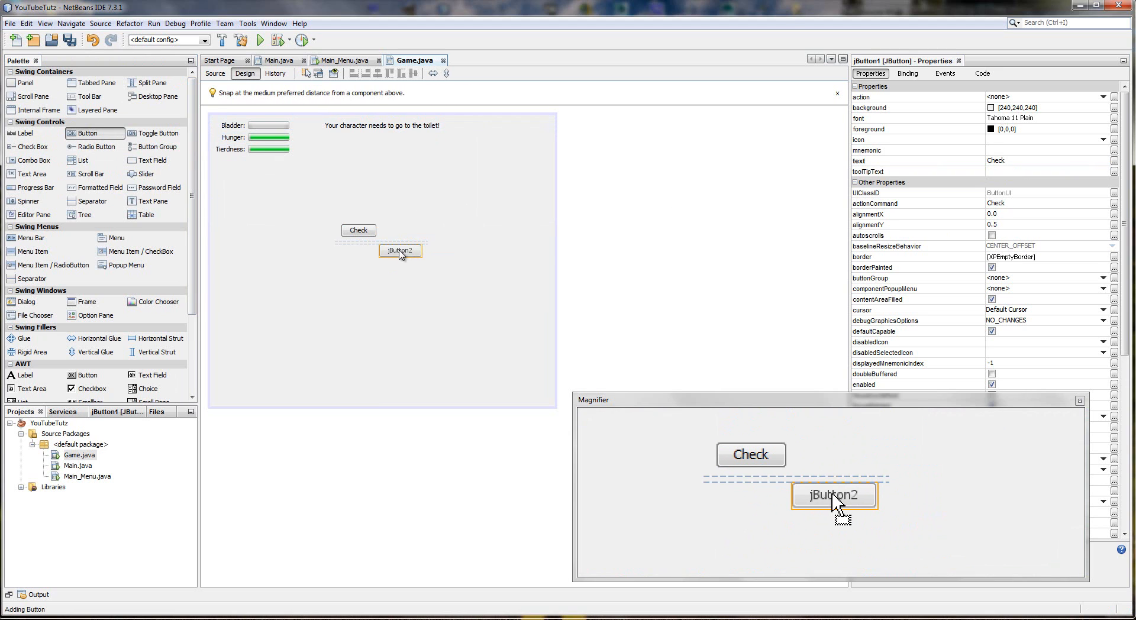
- Label jButton3 '-' and generate the + button's empty jButton2ActionPerformed handler
{"action": "left_click", "coordinate": [400, 251]}
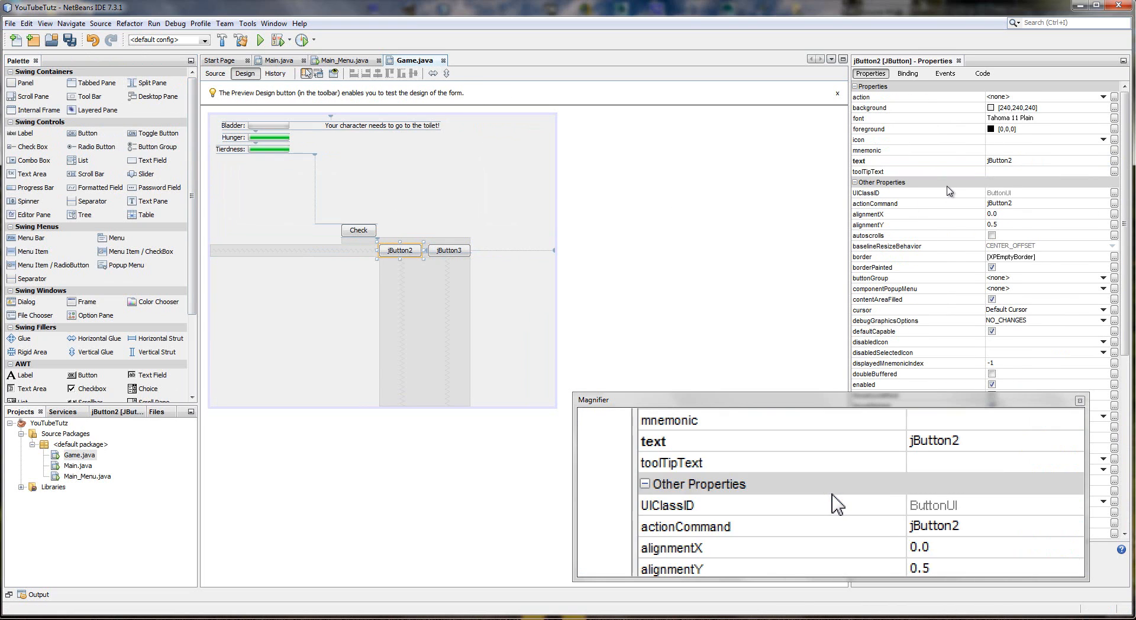
{"action": "left_click", "coordinate": [892, 160]}
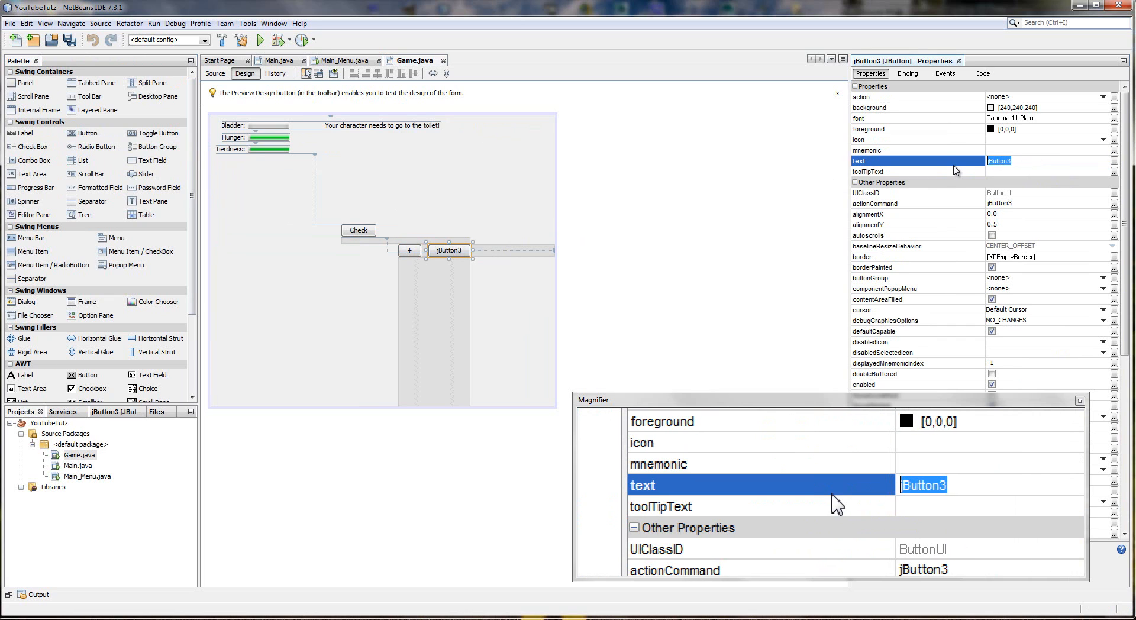
{"action": "type", "text": "-"}
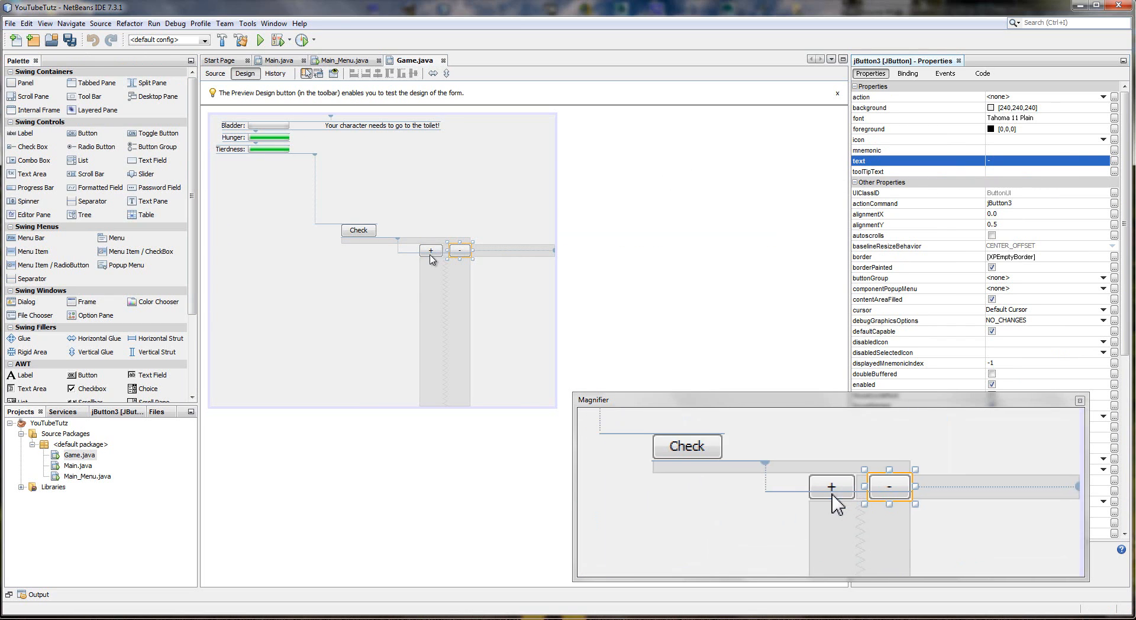
{"action": "left_click", "coordinate": [430, 250]}
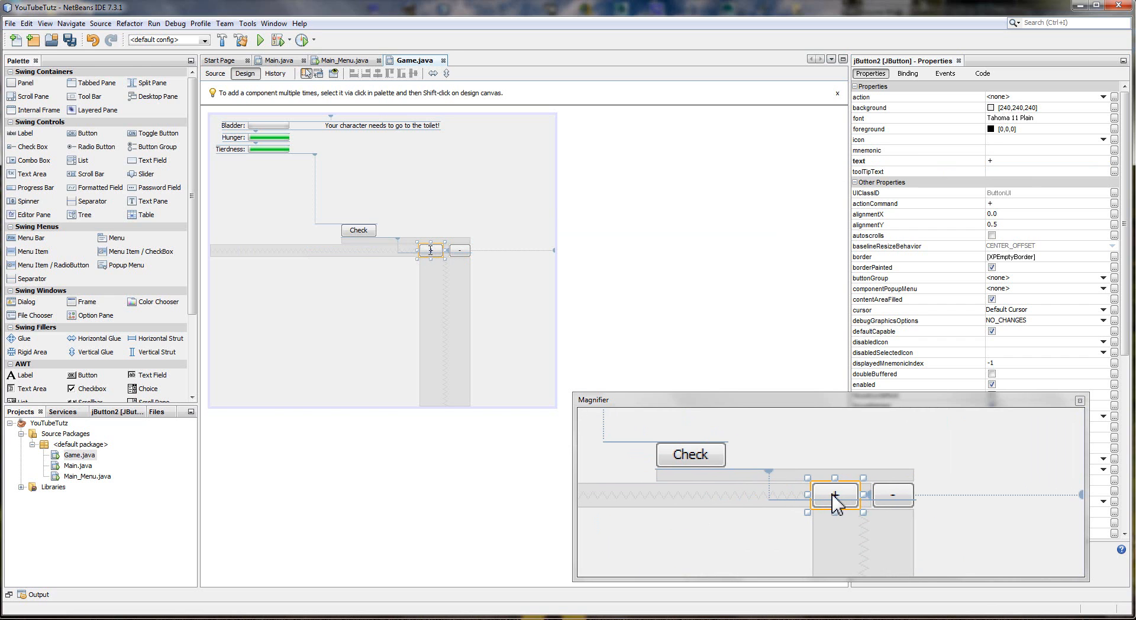
{"action": "left_click", "coordinate": [215, 73]}
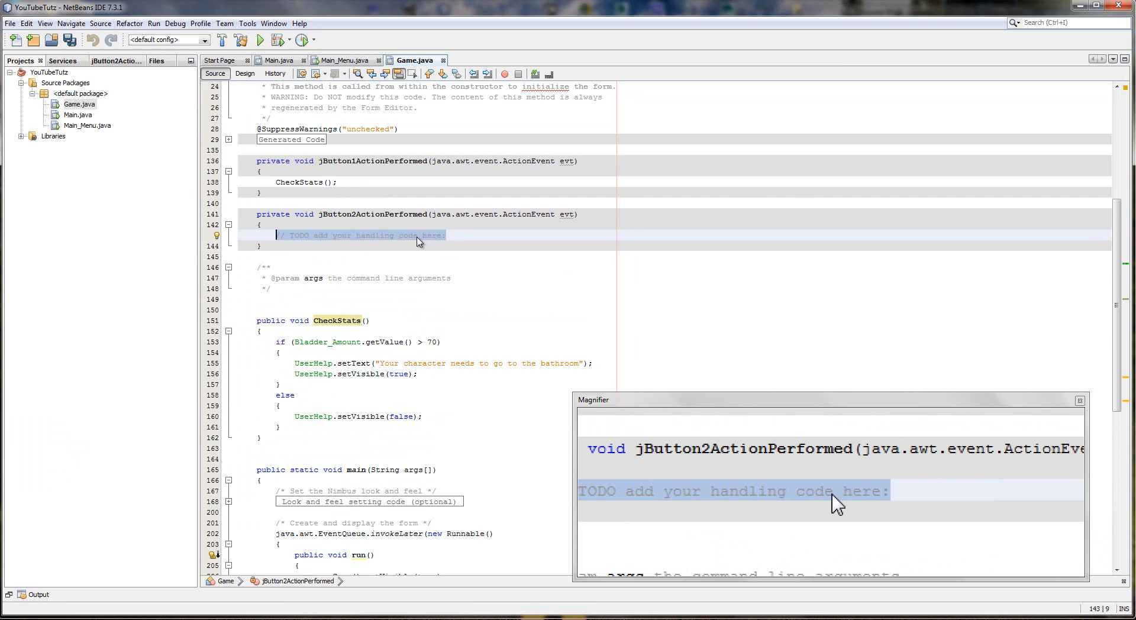
- Write Bladder_Amount.setValue(Bladder_Amount.getValue() + 10); in the + handler, then return to Design
{"action": "type", "text": "User"}
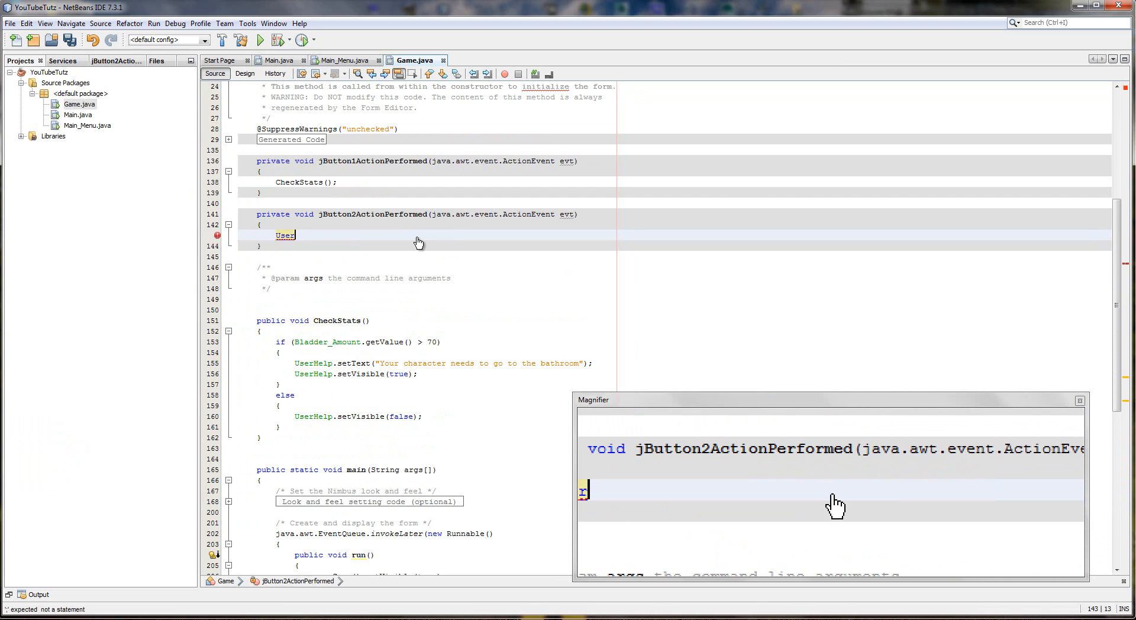
{"action": "type", "text": "Ballde"}
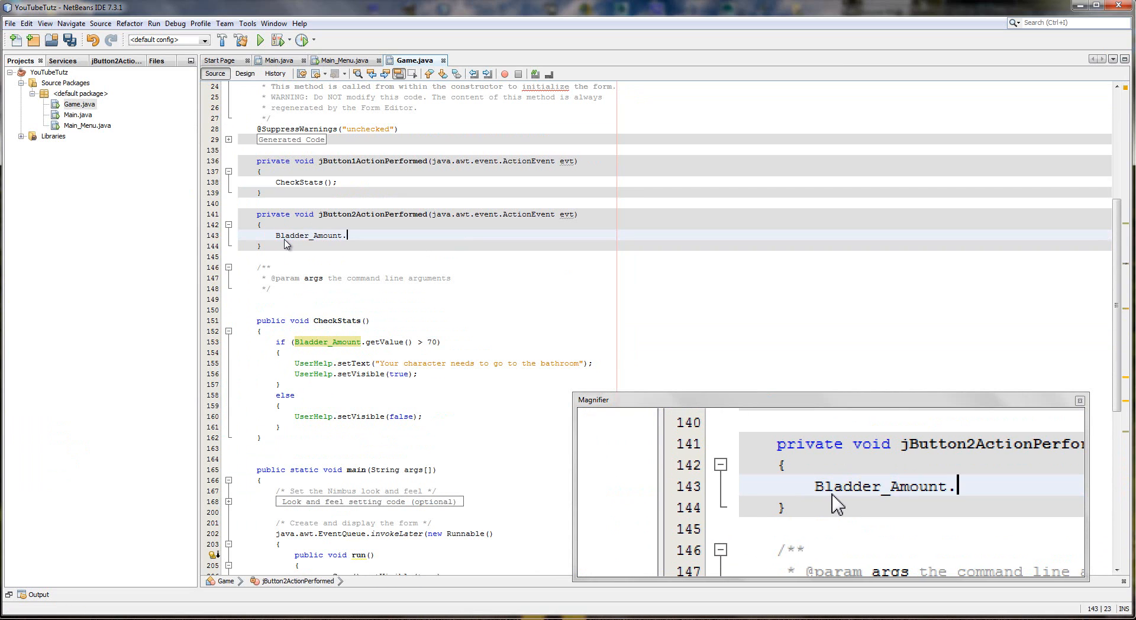
{"action": "type", "text": "setV"}
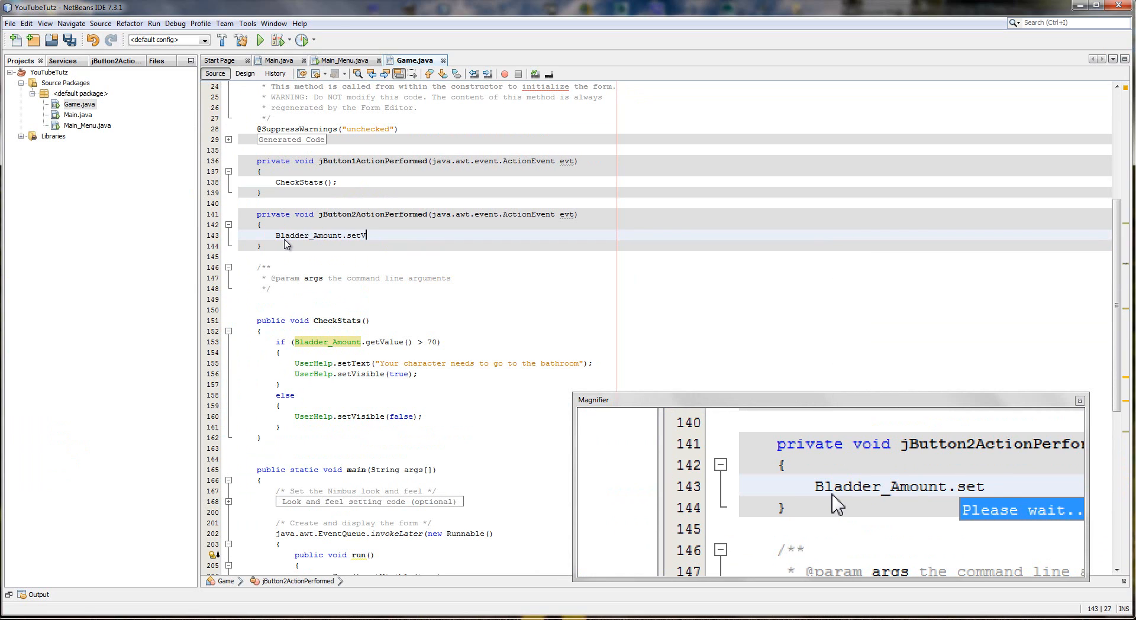
{"action": "type", "text": "alue"}
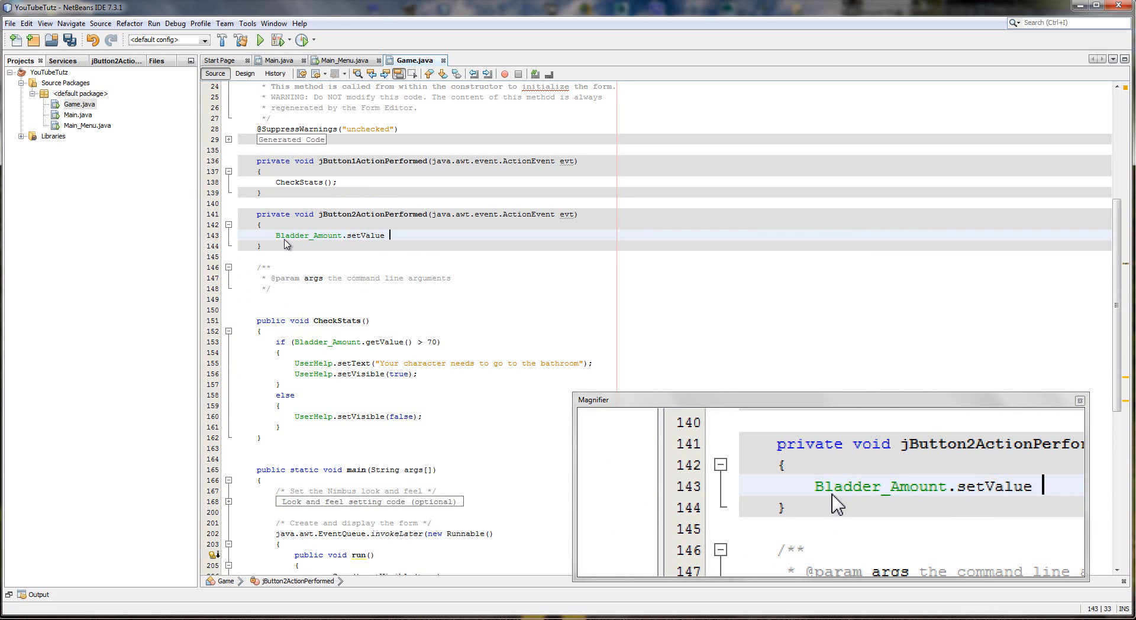
{"action": "type", "text": "()"}
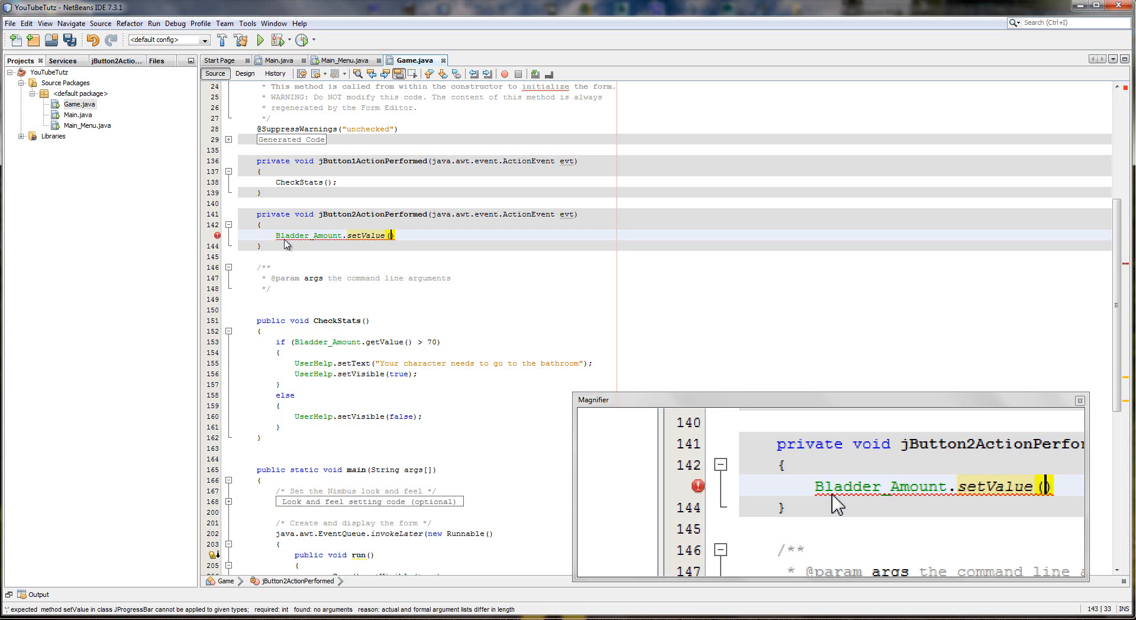
{"action": "type", "text": "Bladder_A"}
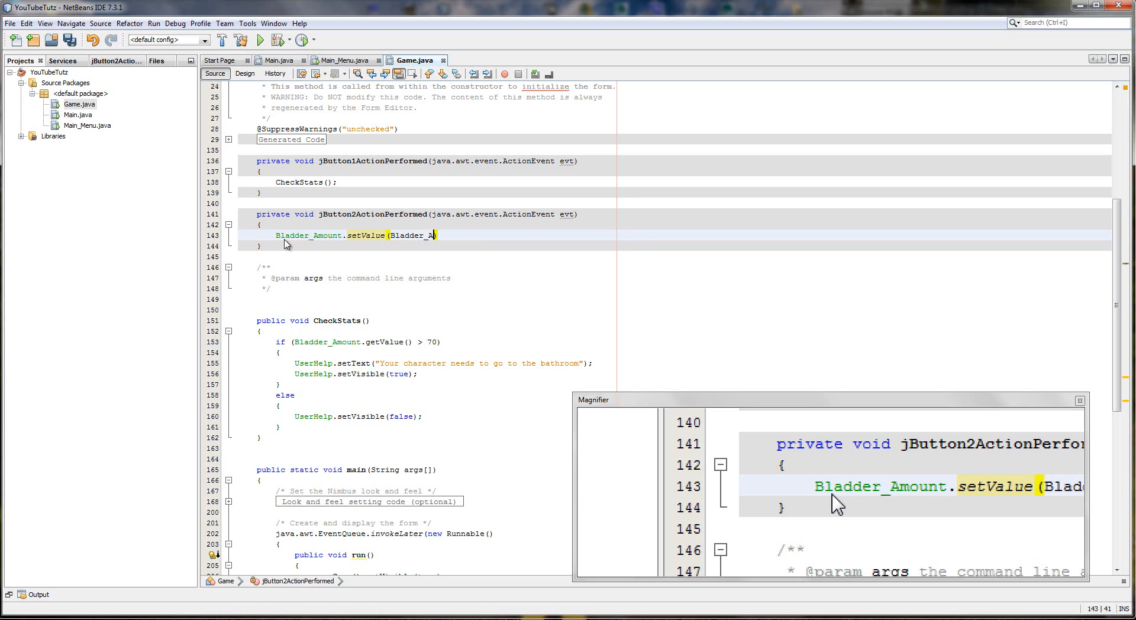
{"action": "type", "text": "Bladder_Amount.getVla"}
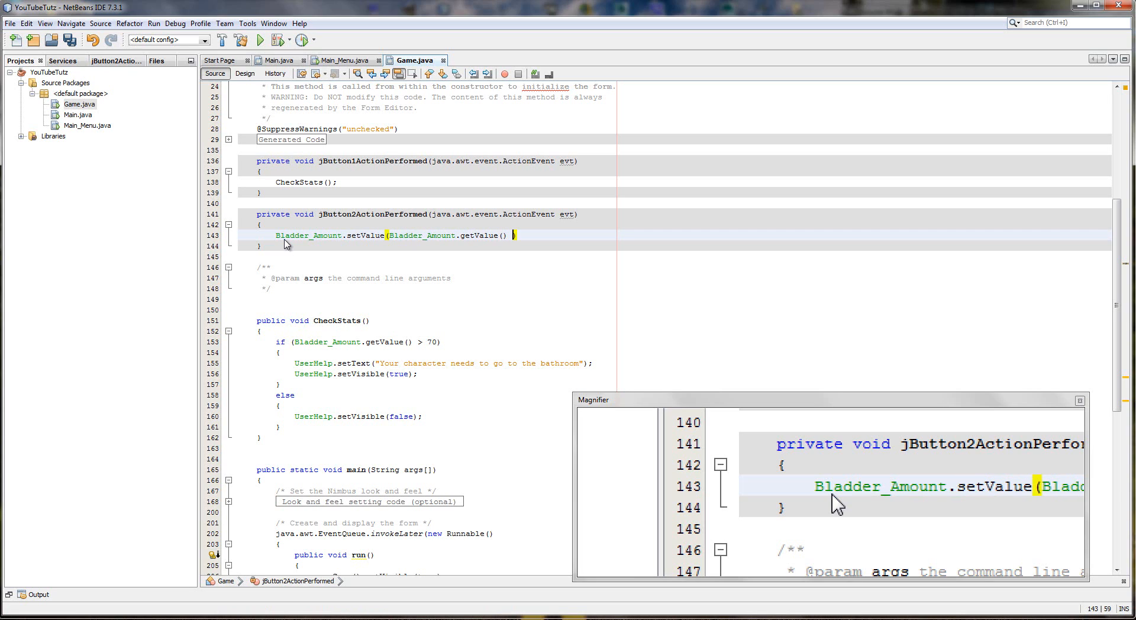
{"action": "type", "text": "+ 10"}
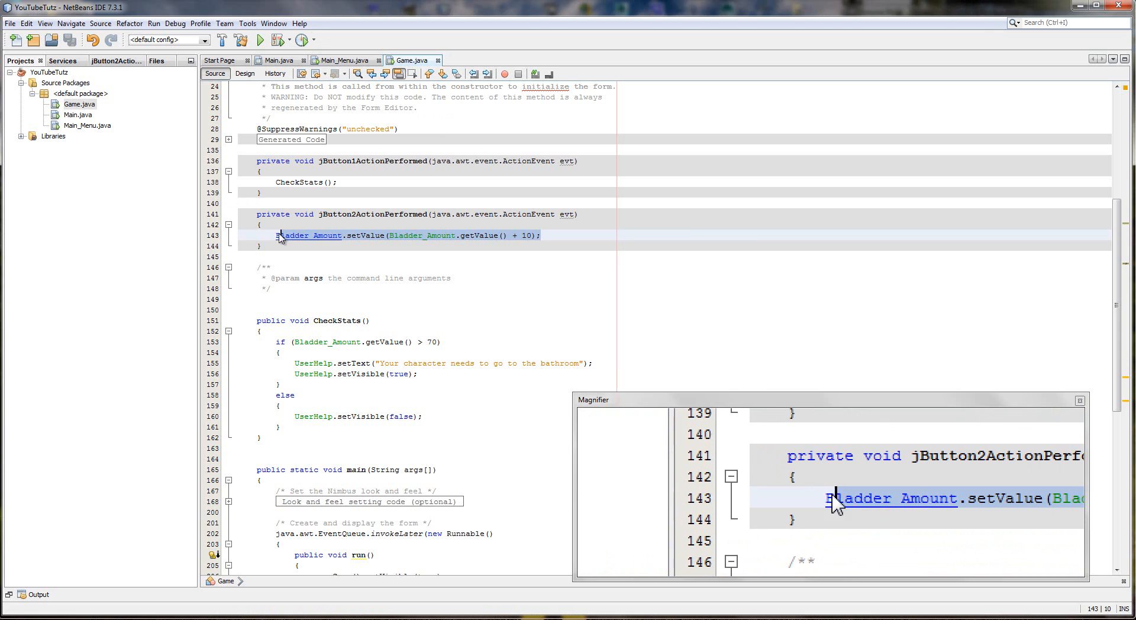
{"action": "left_click", "coordinate": [245, 74]}
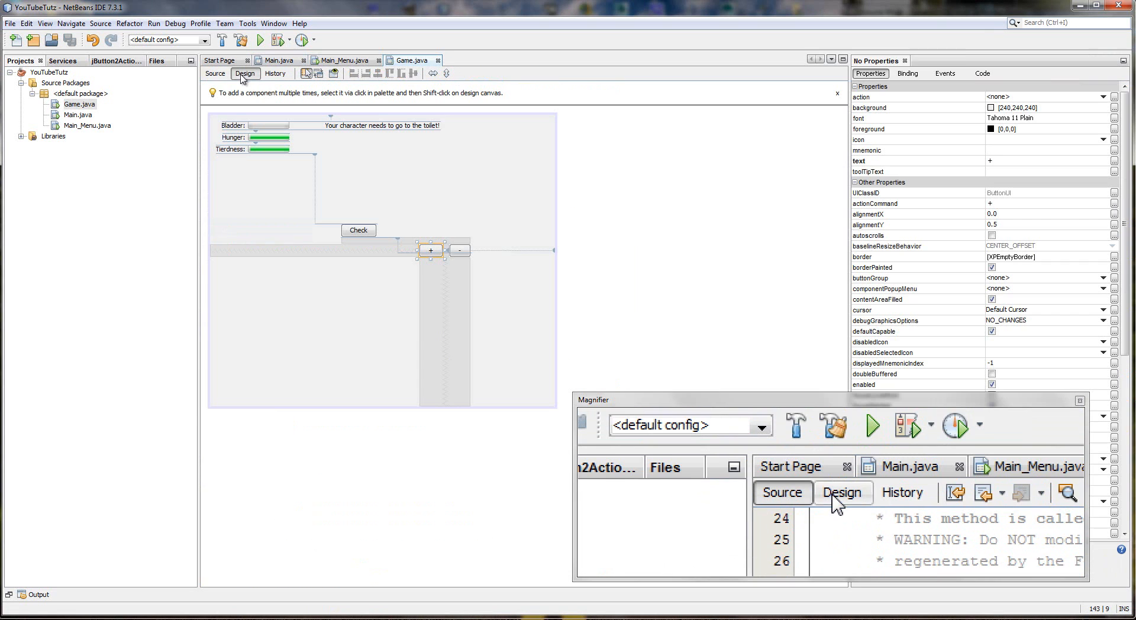
- Give the - button a handler that lowers Bladder_Amount by 10
{"action": "left_click", "coordinate": [215, 73]}
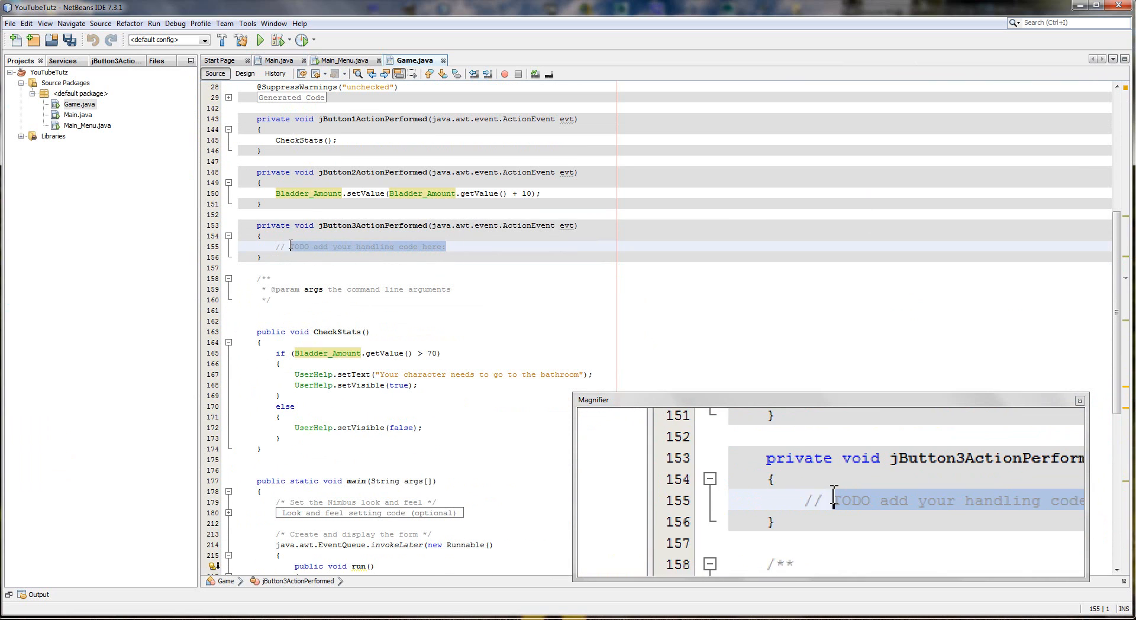
{"action": "type", "text": "Bladder_Amount.setValue(Bladder_Amount.getValue() + 10);"}
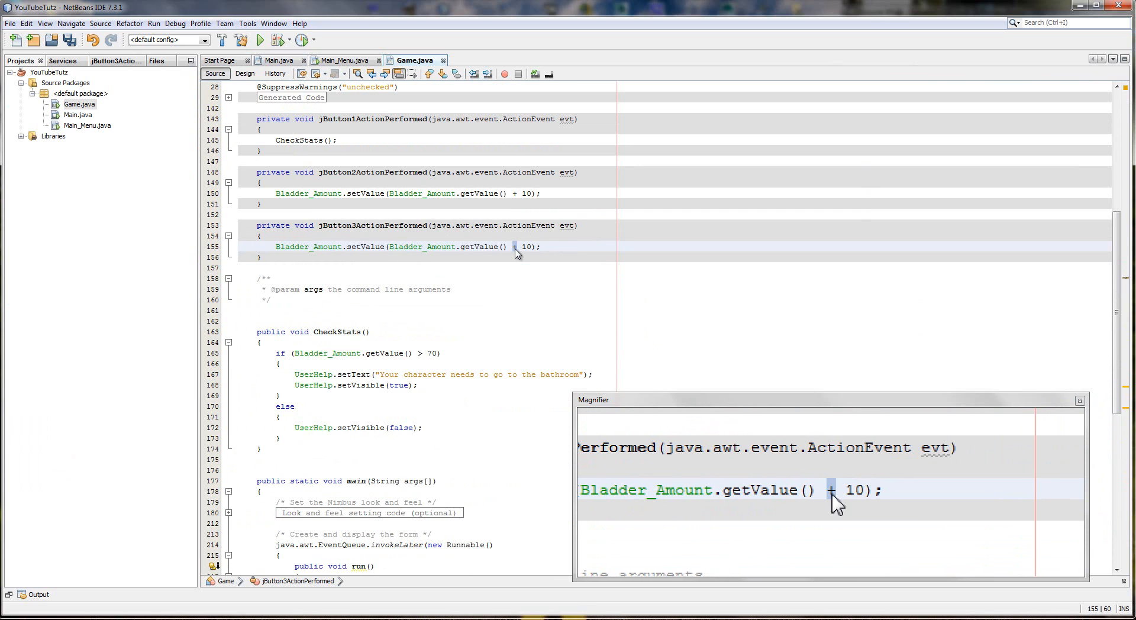
{"action": "type", "text": "-"}
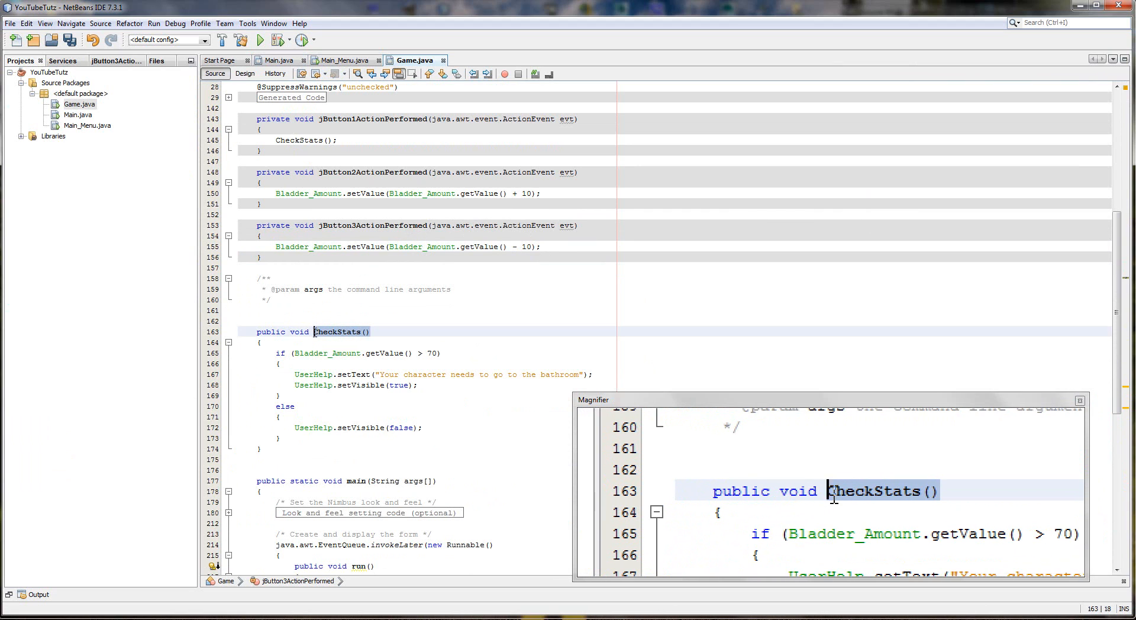
- Add CheckStats(); calls to both the jButton2 and jButton3 handlers
{"action": "left_click", "coordinate": [275, 140]}
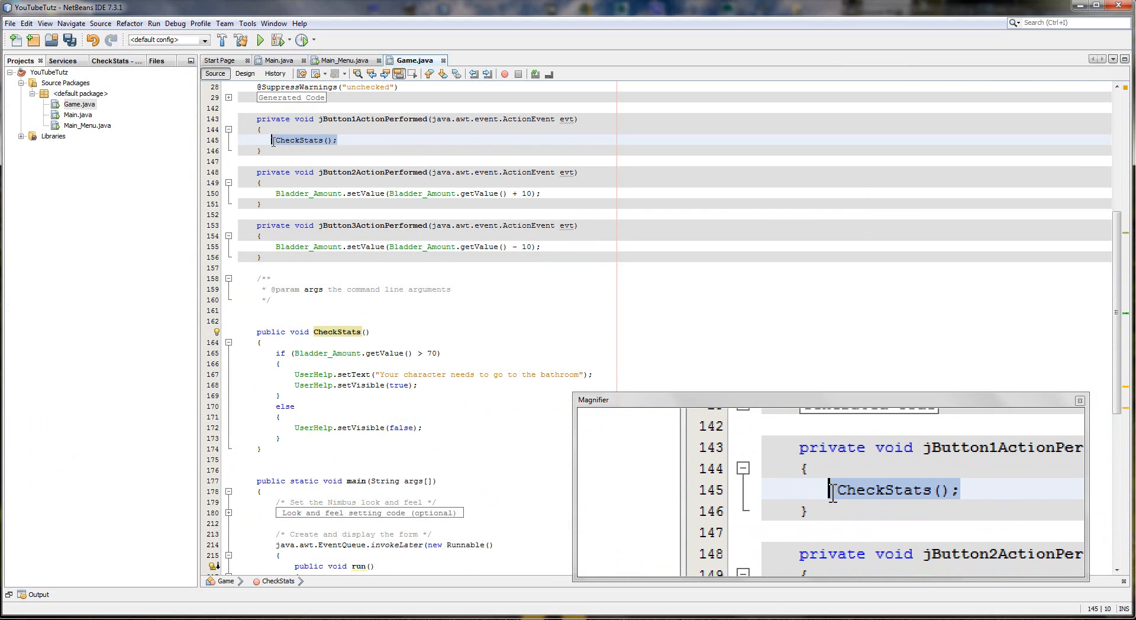
{"action": "left_click", "coordinate": [569, 193]}
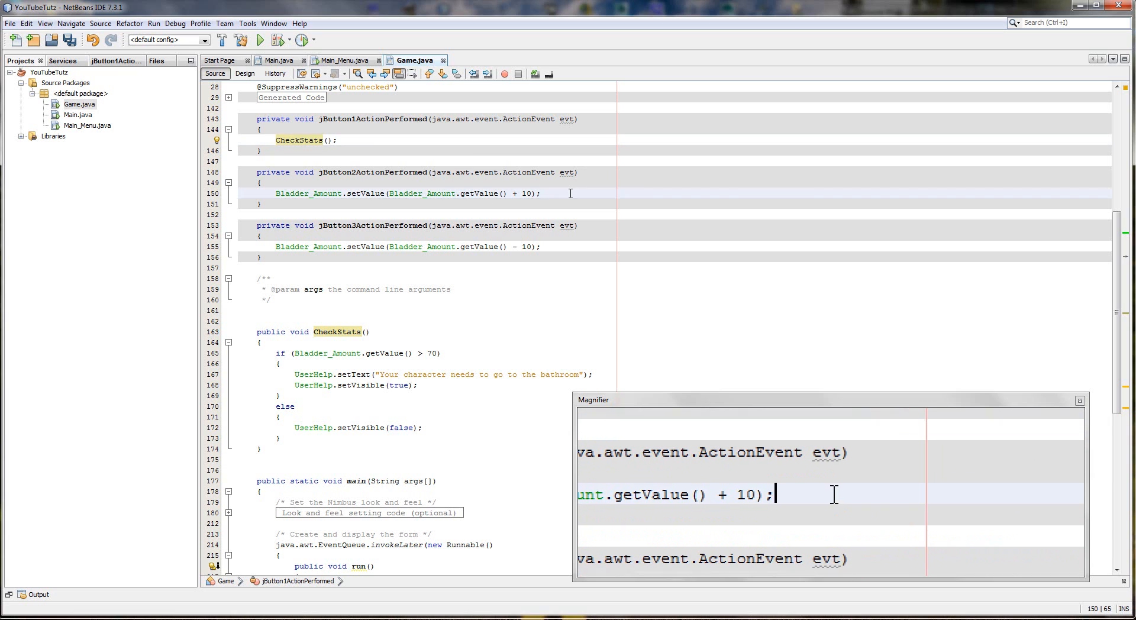
{"action": "type", "text": "CheckStats();"}
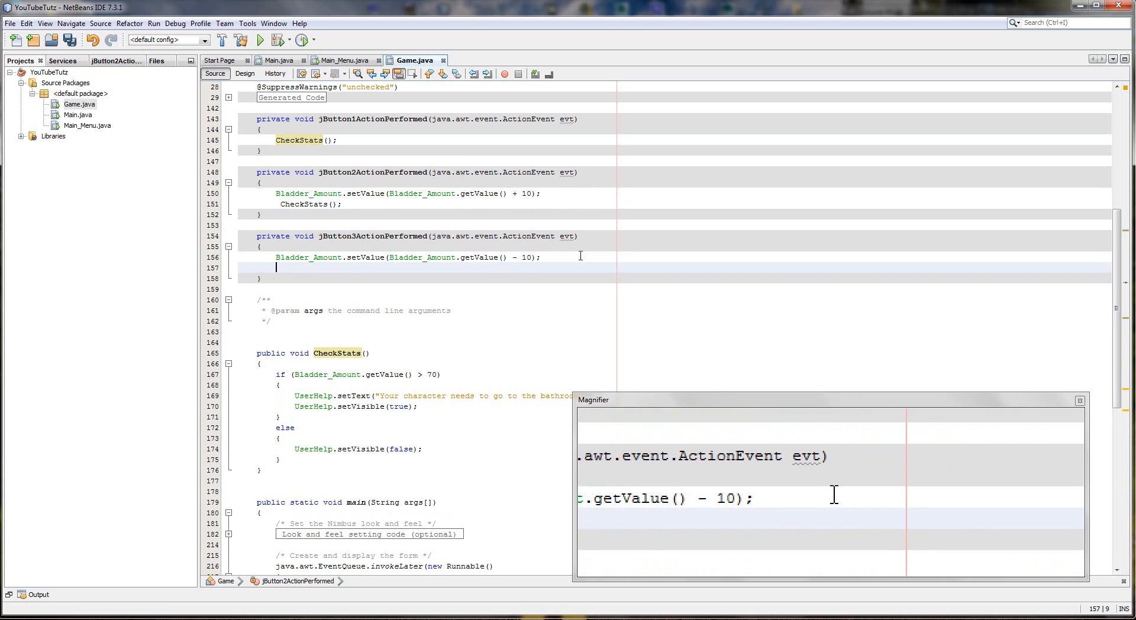
{"action": "type", "text": "CheckStats();"}
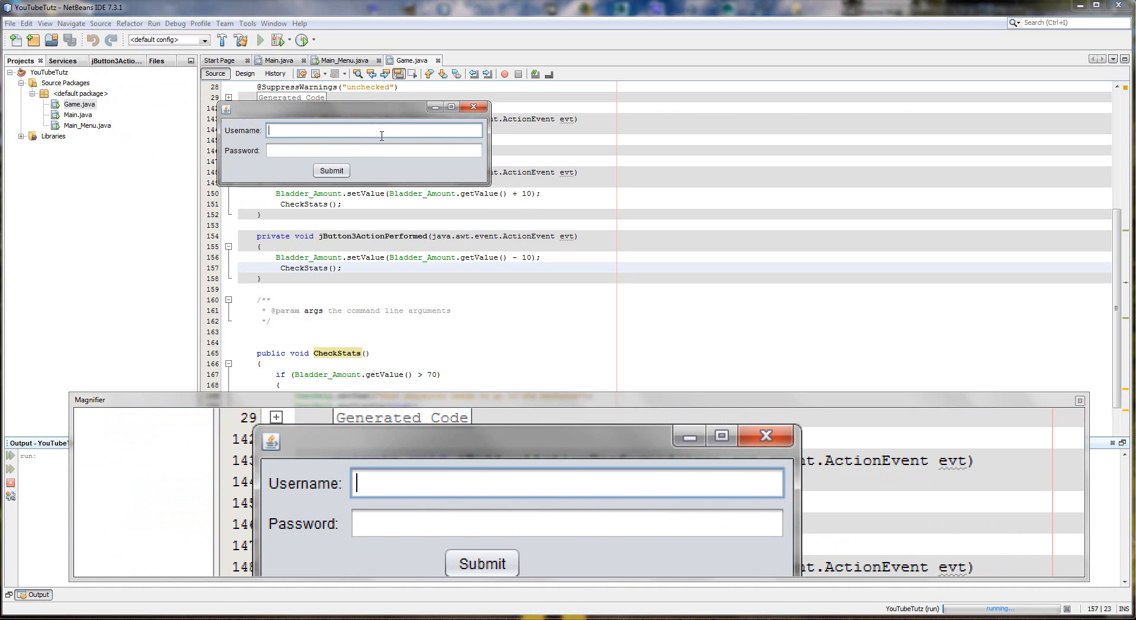
{"action": "type", "text": "yotuube"}
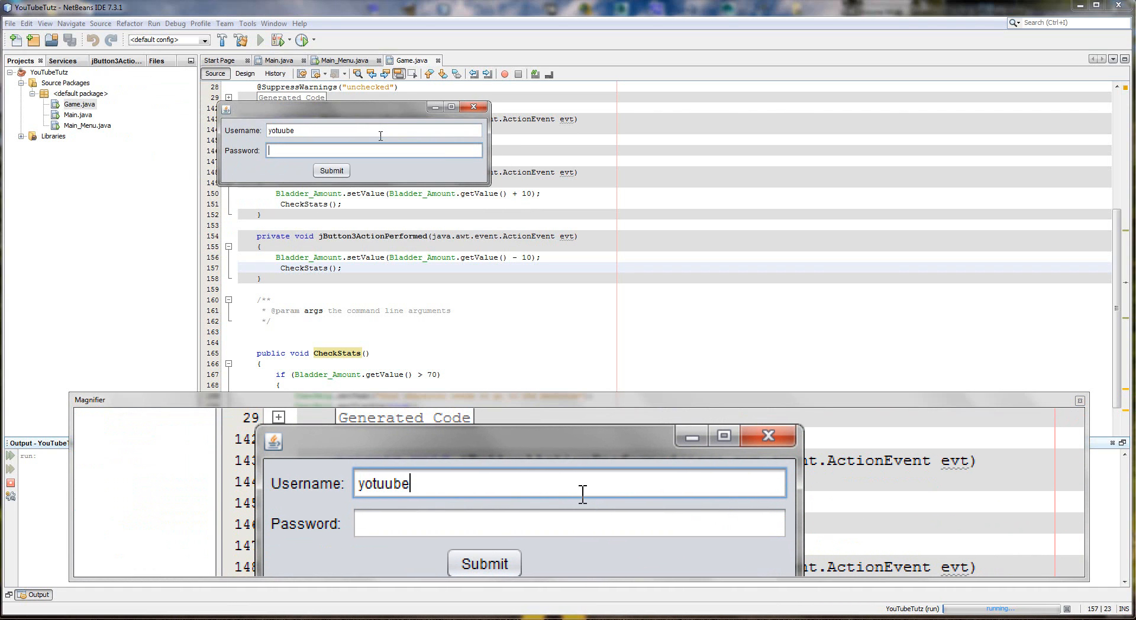
{"action": "type", "text": "password"}
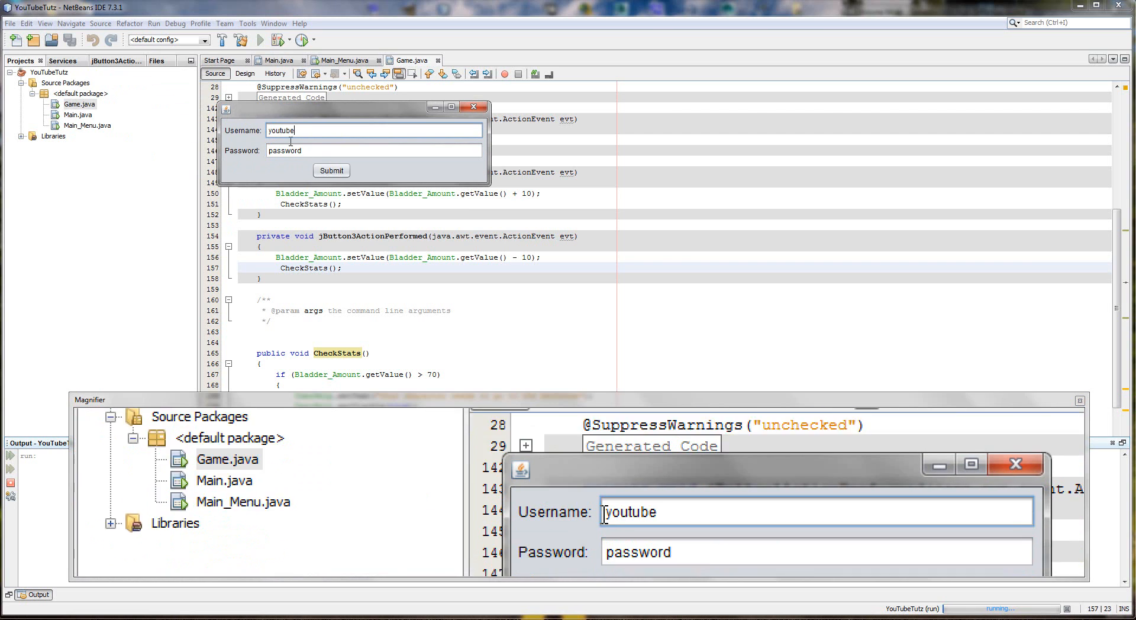
{"action": "left_click", "coordinate": [331, 171]}
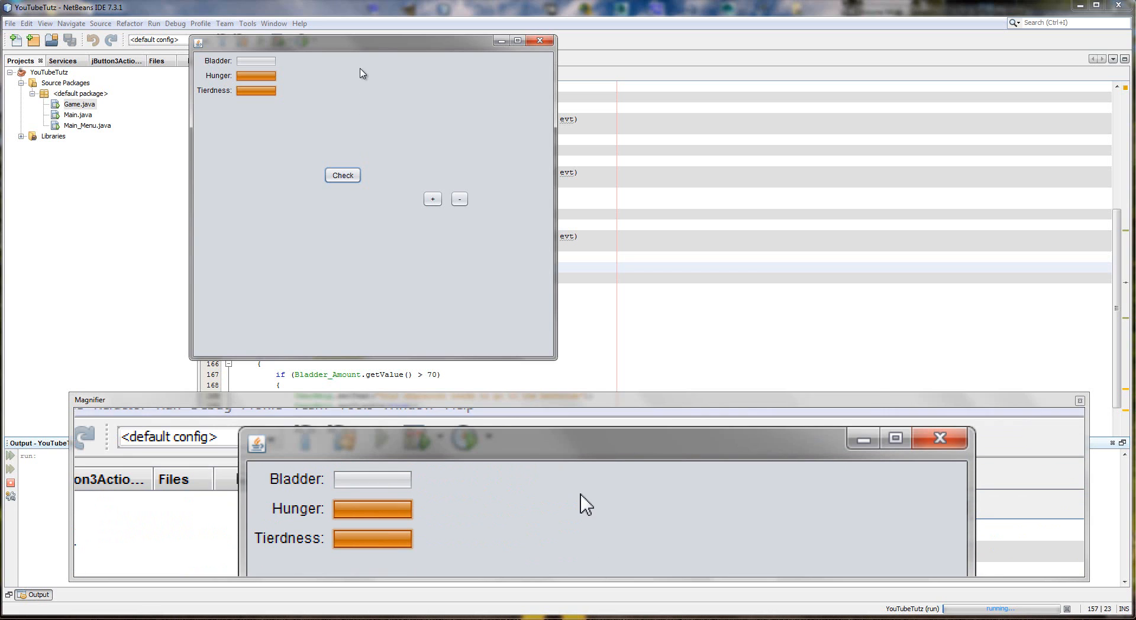
- Press + repeatedly to raise the Bladder bar in steps of 10, then close the game
{"action": "left_click", "coordinate": [433, 199]}
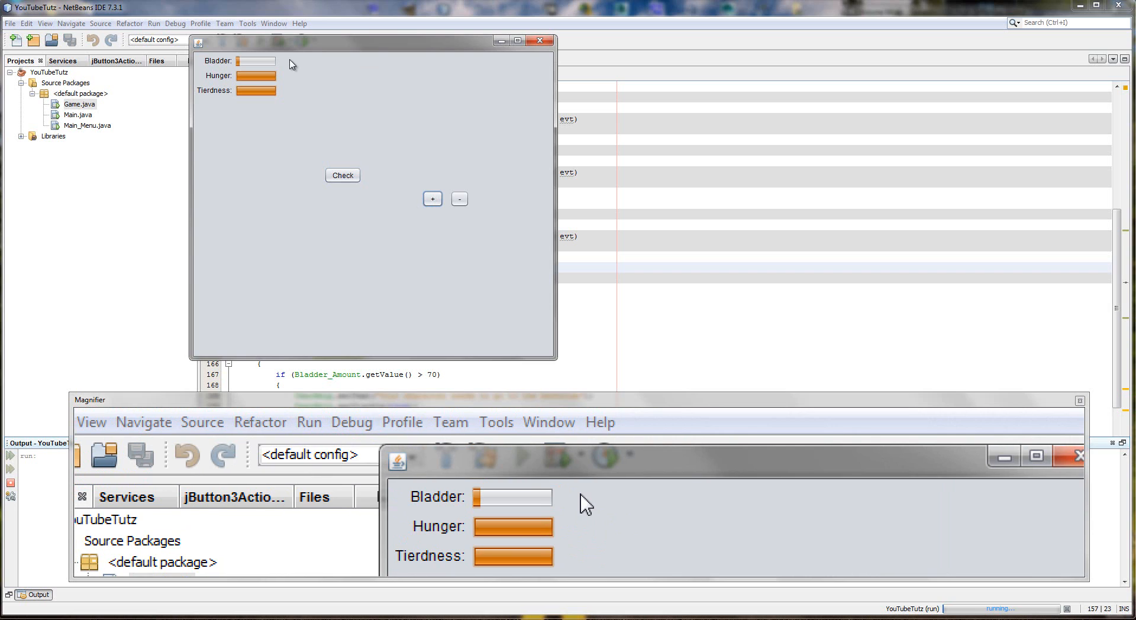
{"action": "left_click", "coordinate": [433, 199]}
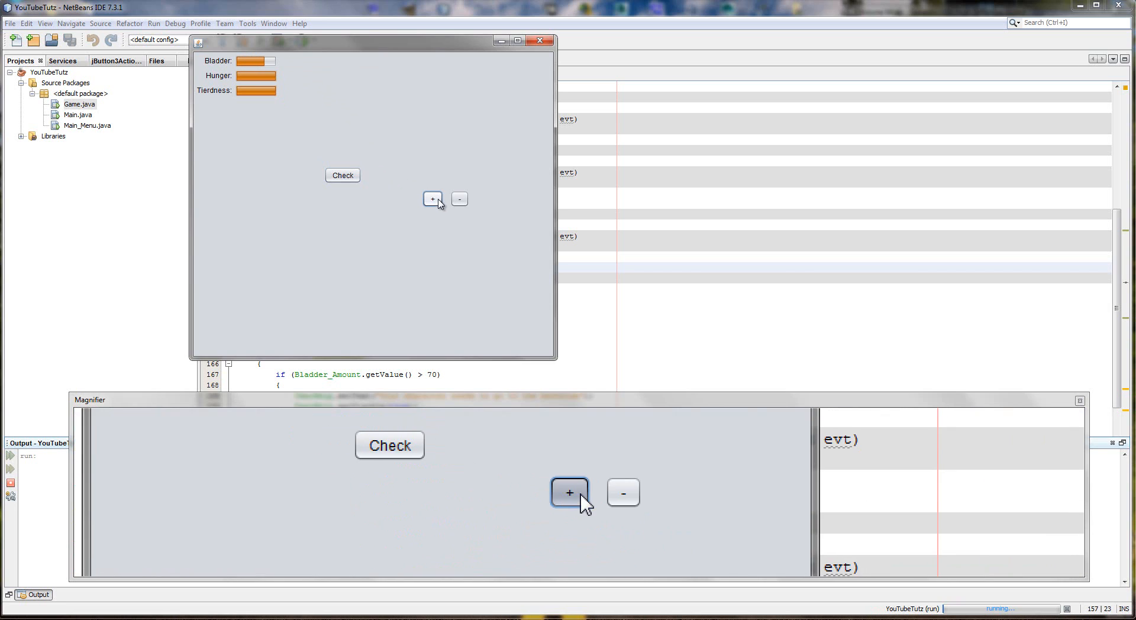
{"action": "left_click", "coordinate": [343, 175]}
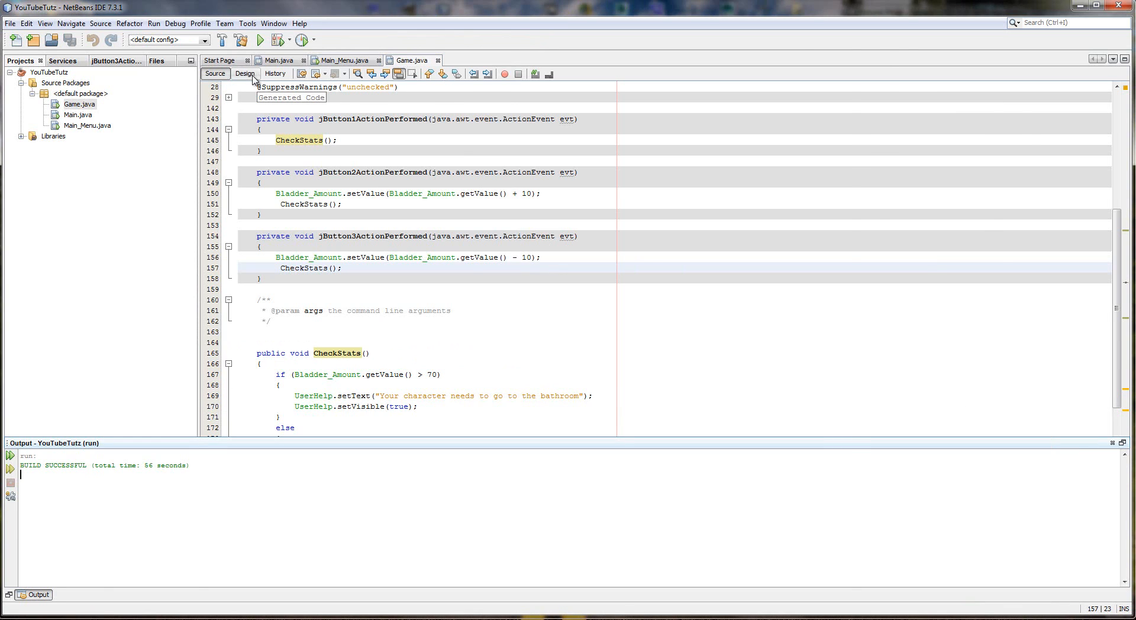
- Switch Game.java back to the Design view
{"action": "left_click", "coordinate": [245, 74]}
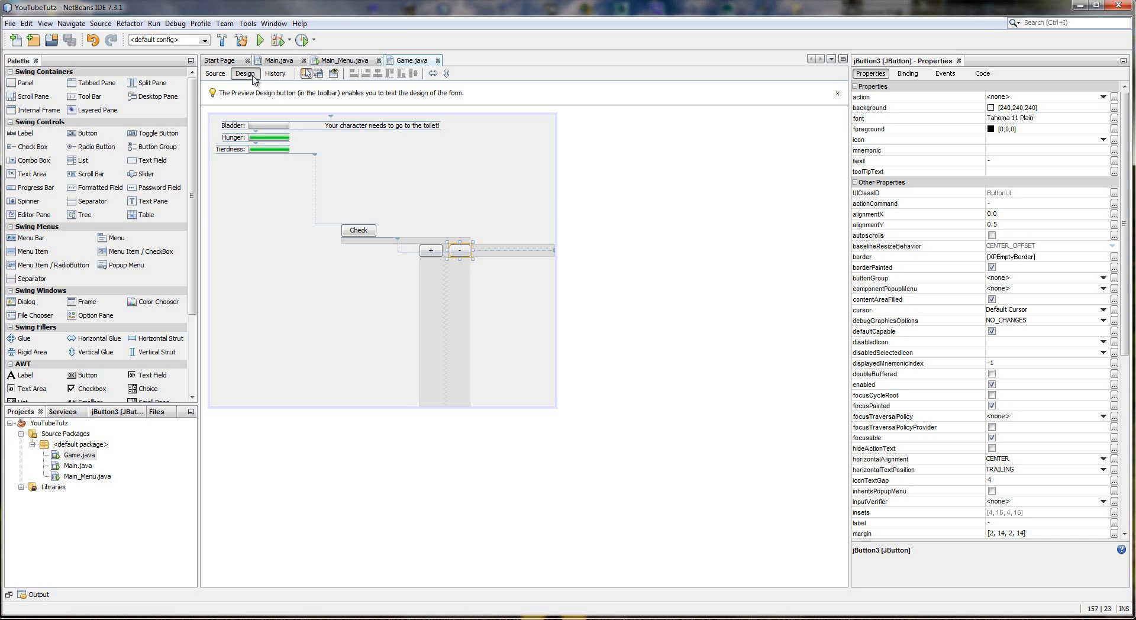
{"action": "mouse_move", "coordinate": [379, 203]}
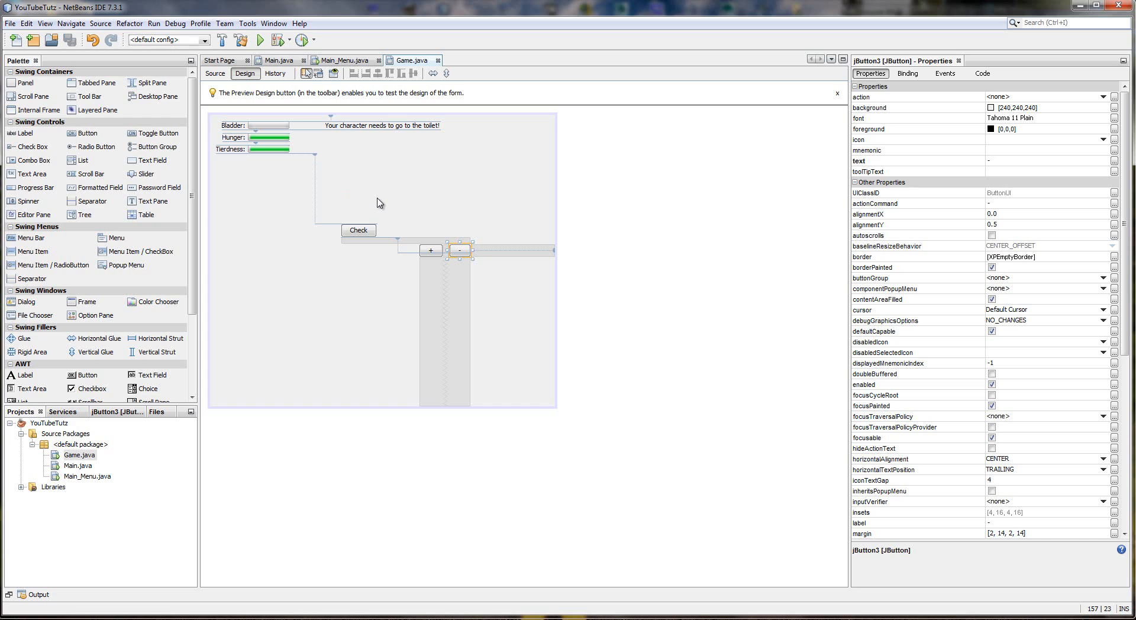